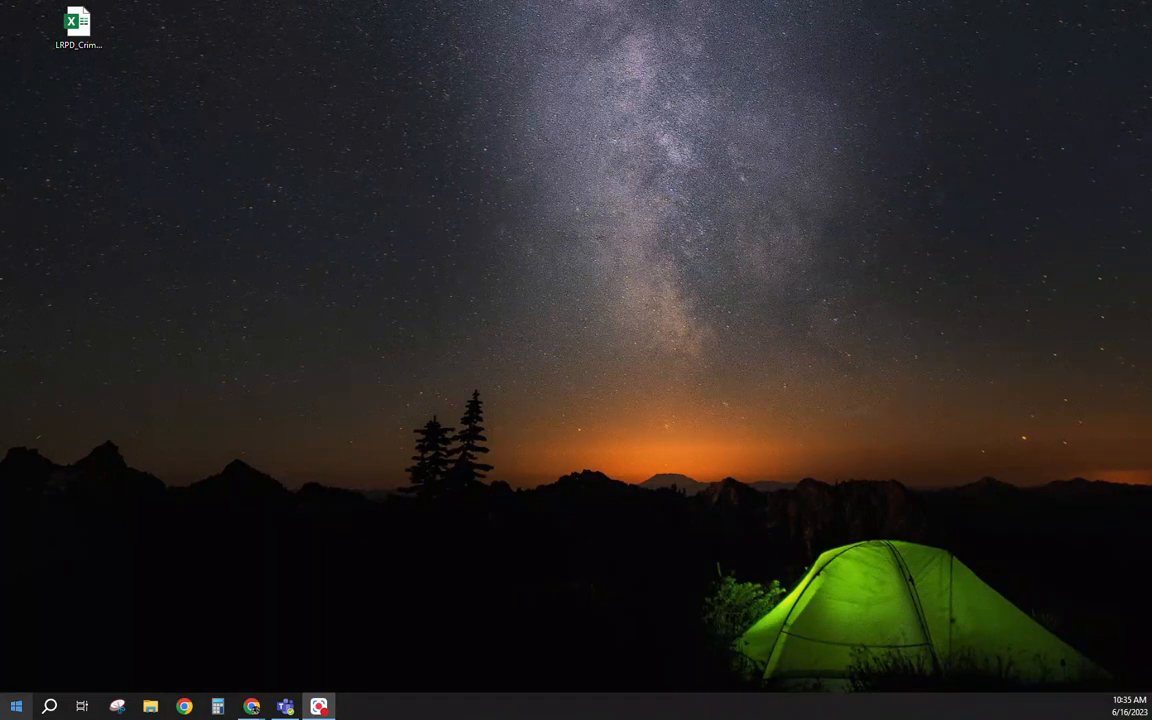
Expand the IBM SPSS Statistics folder in the Start menu's program list
{"action": "left_click", "coordinate": [16, 706]}
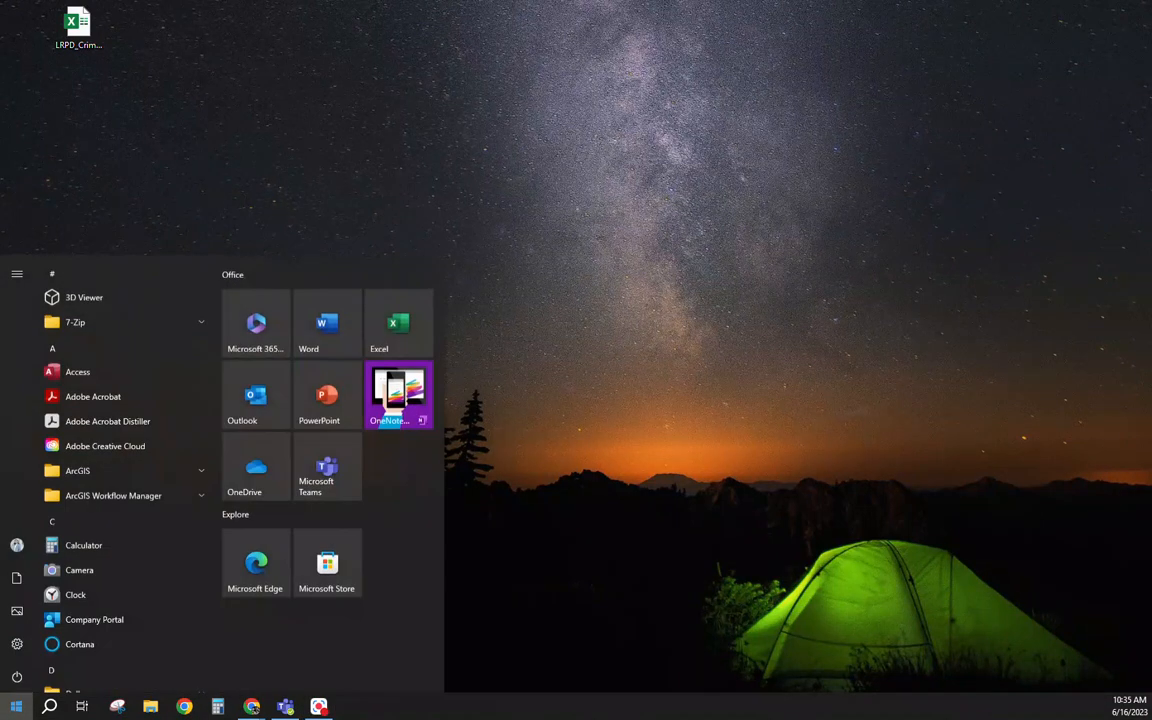
{"action": "scroll", "scroll_direction": "down", "scroll_amount": 3}
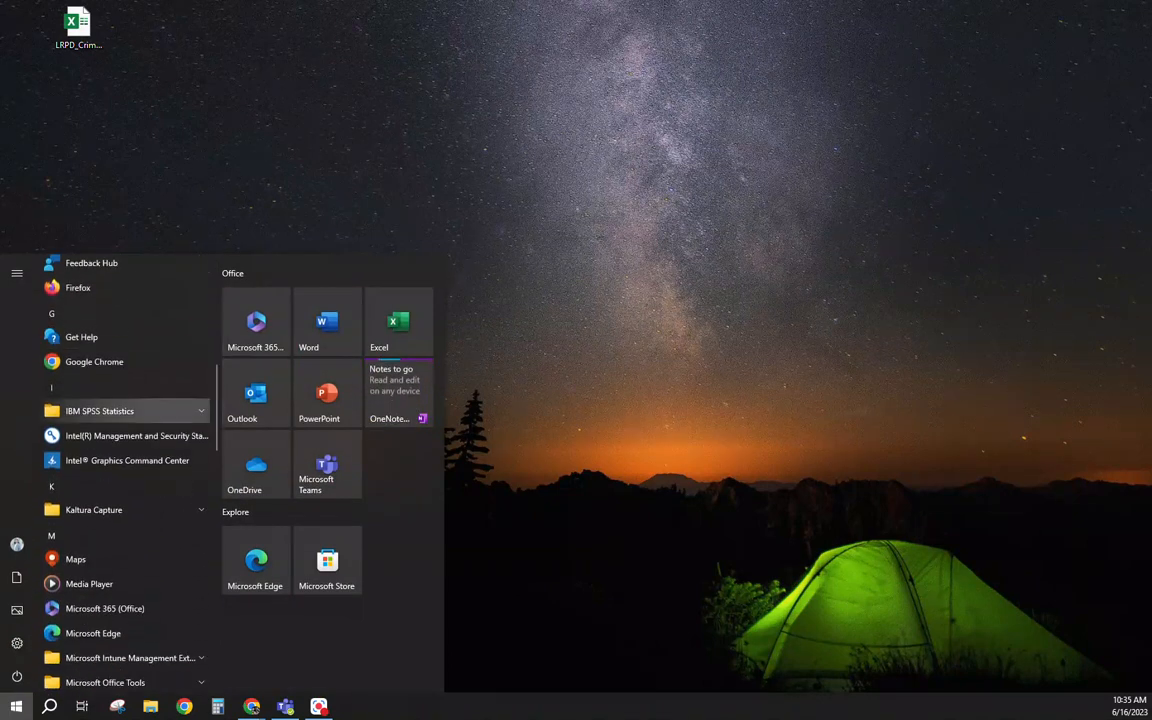
{"action": "left_click", "coordinate": [100, 410]}
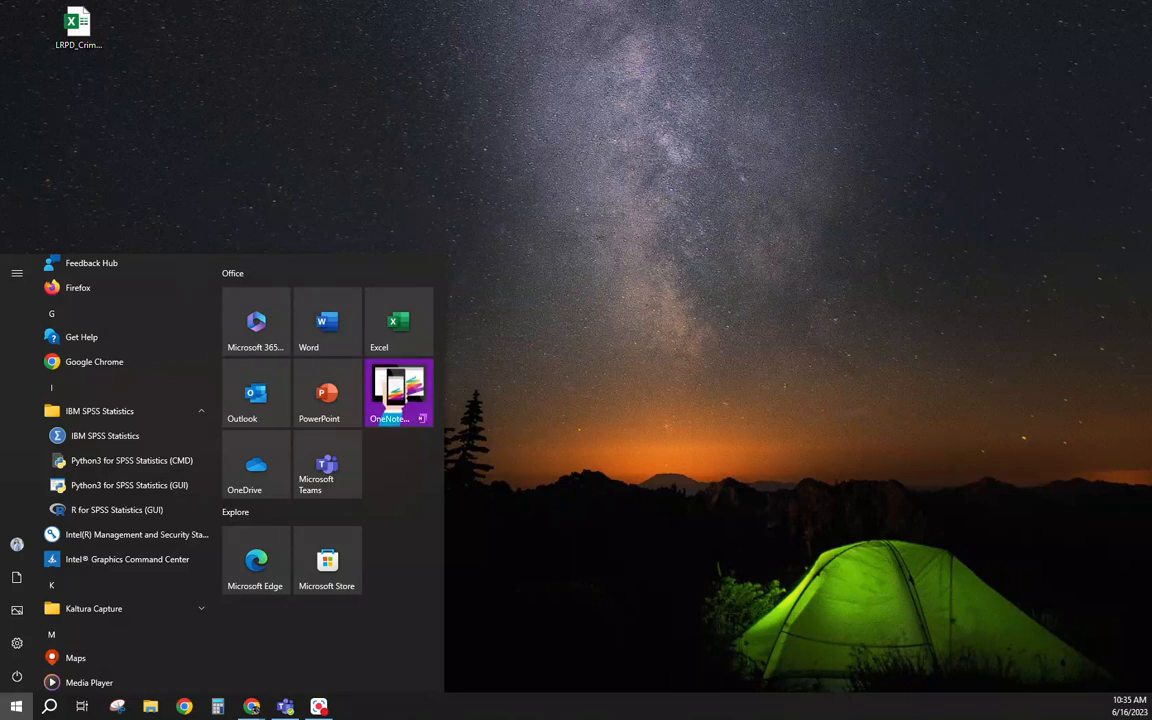
{"action": "mouse_move", "coordinate": [104, 436]}
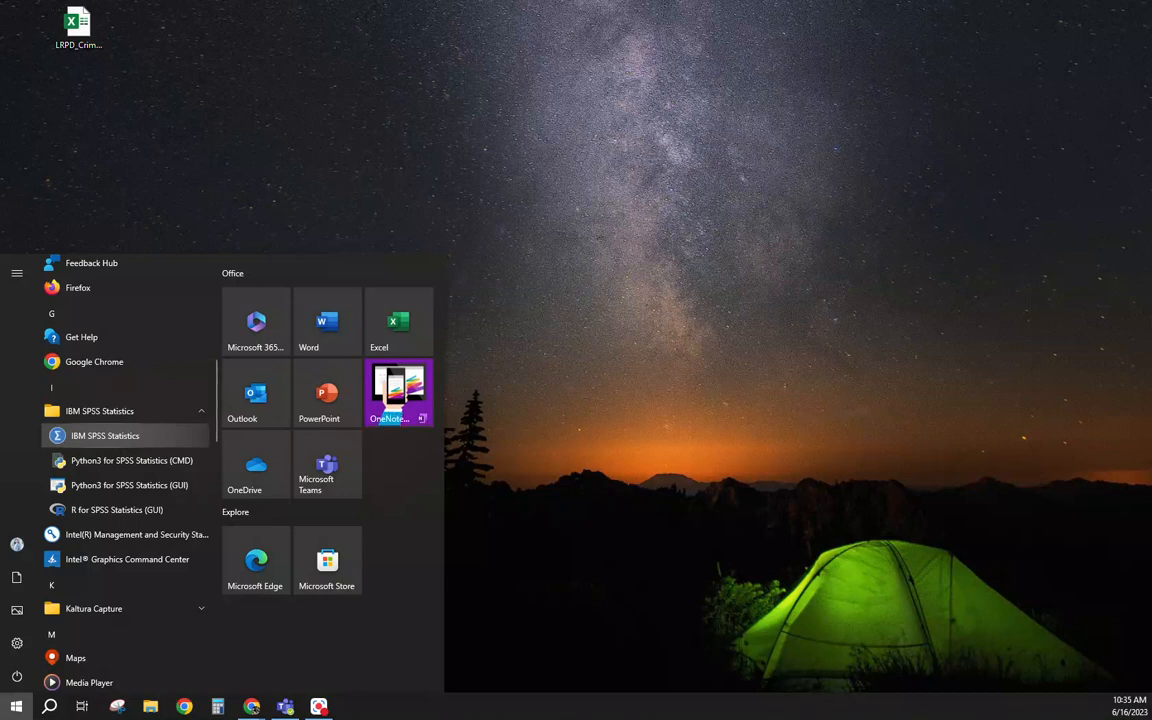
{"action": "mouse_move", "coordinate": [398, 392]}
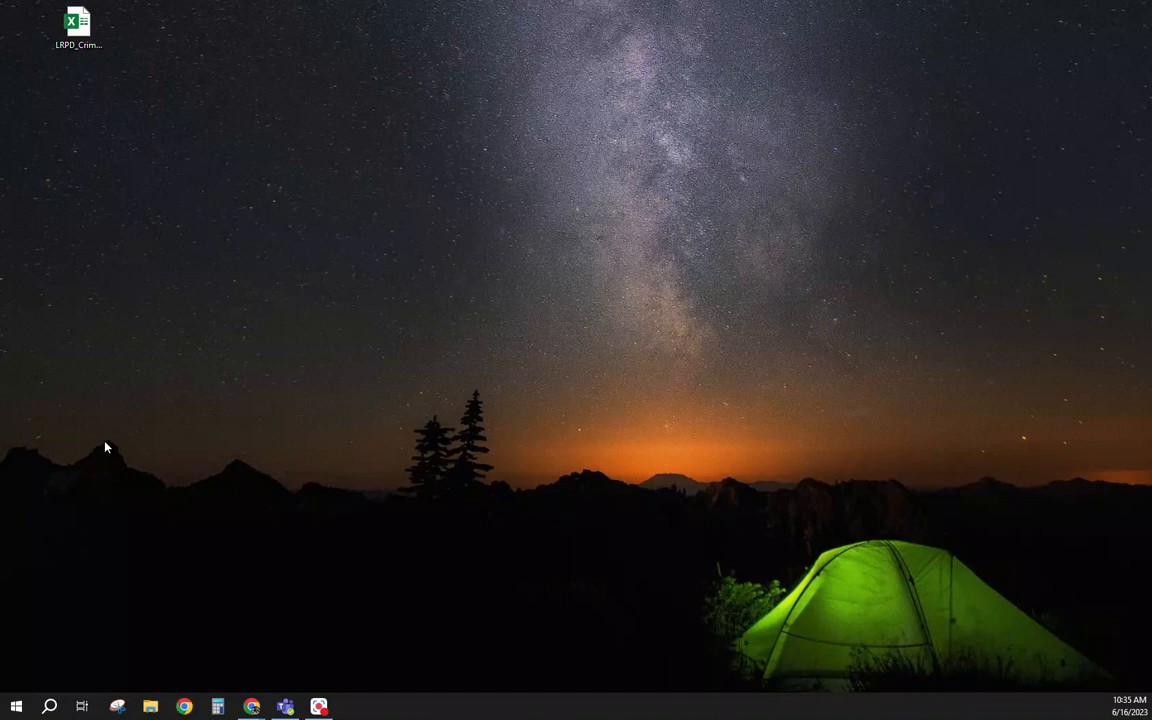
{"action": "mouse_move", "coordinate": [28, 448]}
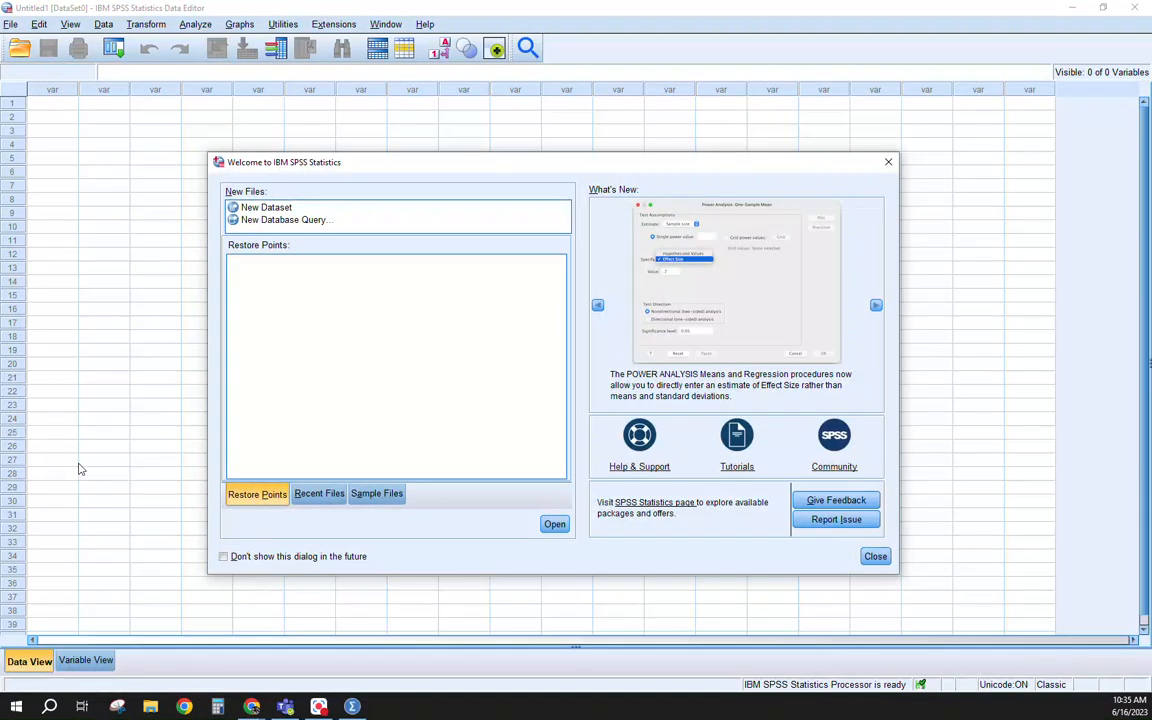
{"action": "mouse_move", "coordinate": [96, 448]}
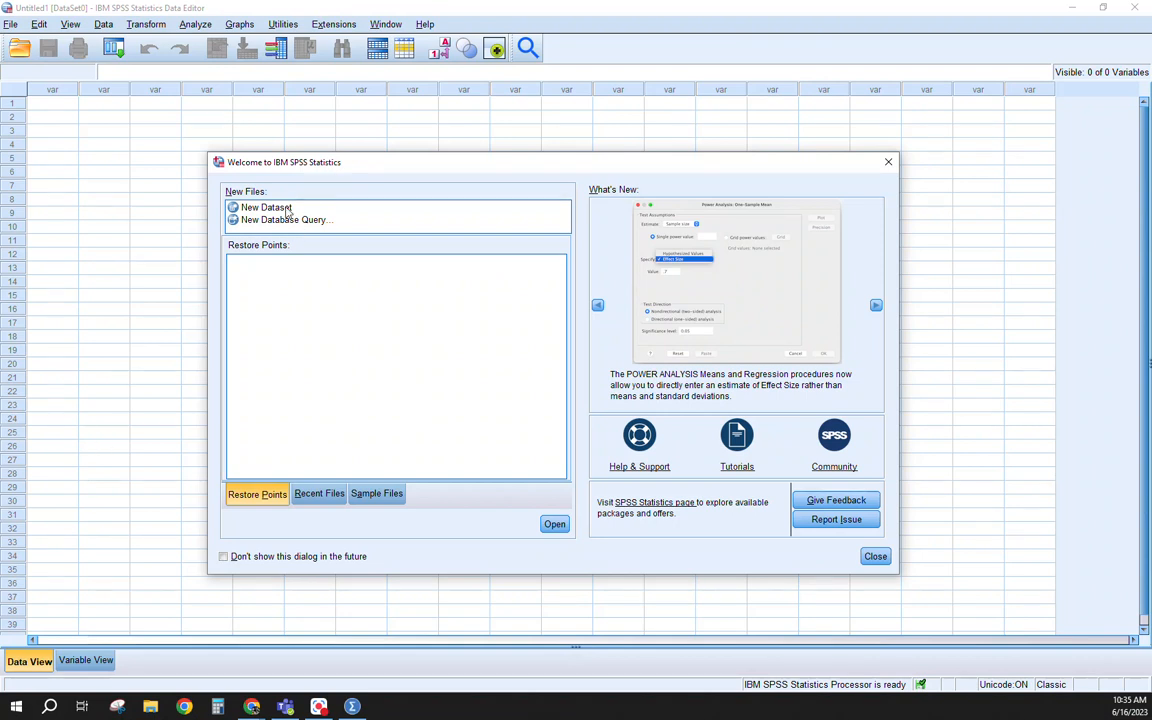
{"action": "mouse_move", "coordinate": [284, 536]}
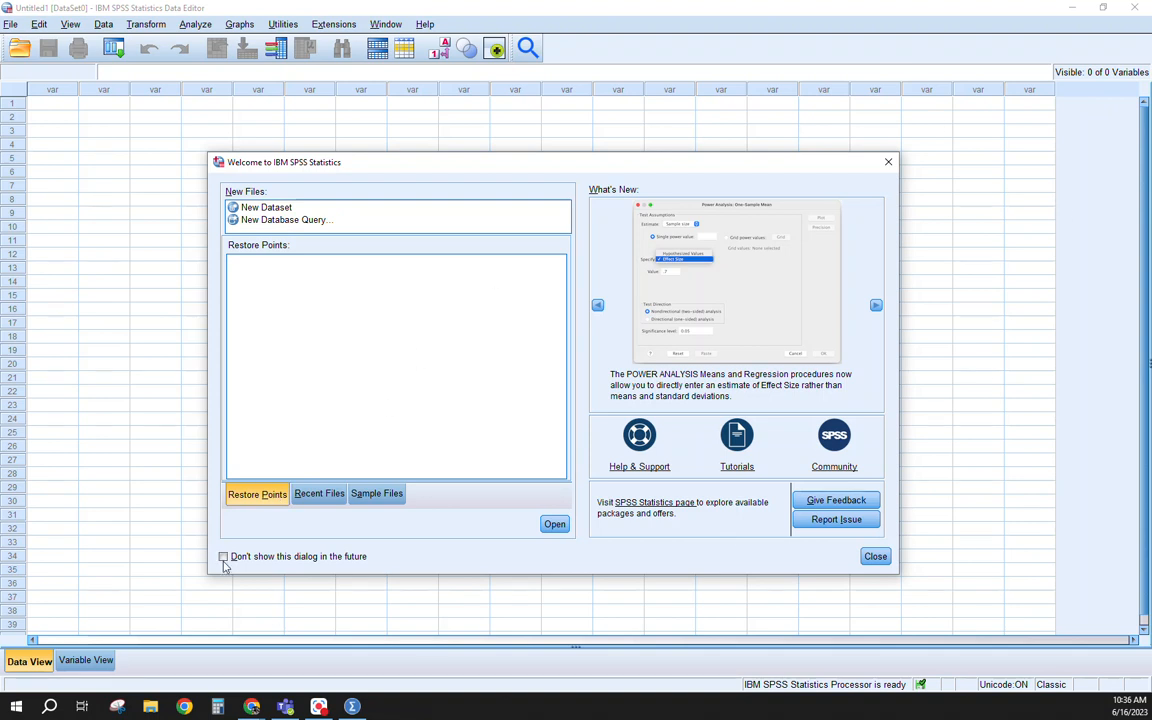
Review the Recent Files and Restore Points lists, then dismiss the Welcome dialog
{"action": "left_click", "coordinate": [320, 492]}
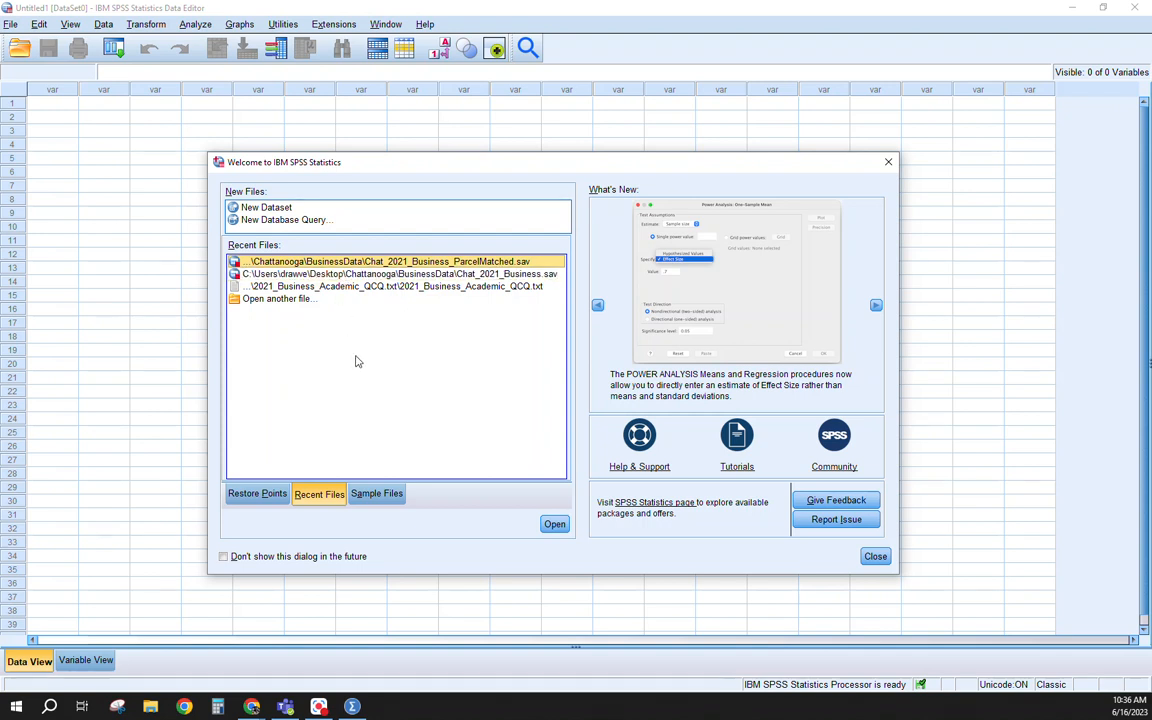
{"action": "mouse_move", "coordinate": [348, 368]}
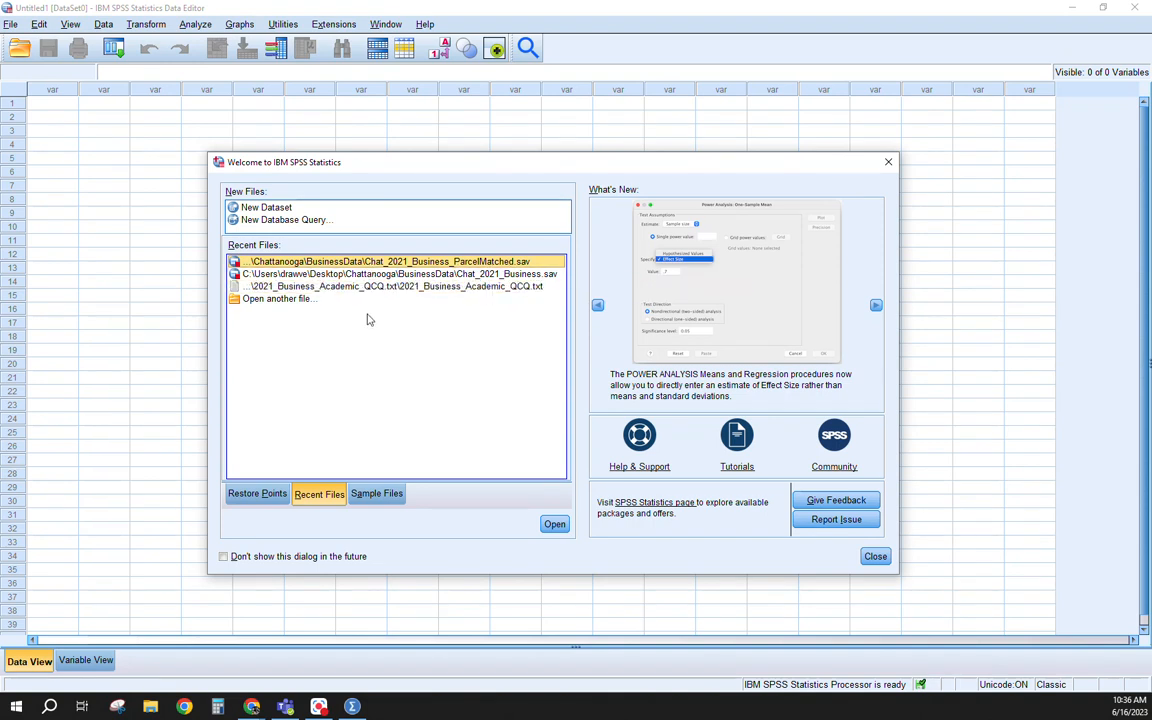
{"action": "mouse_move", "coordinate": [366, 334]}
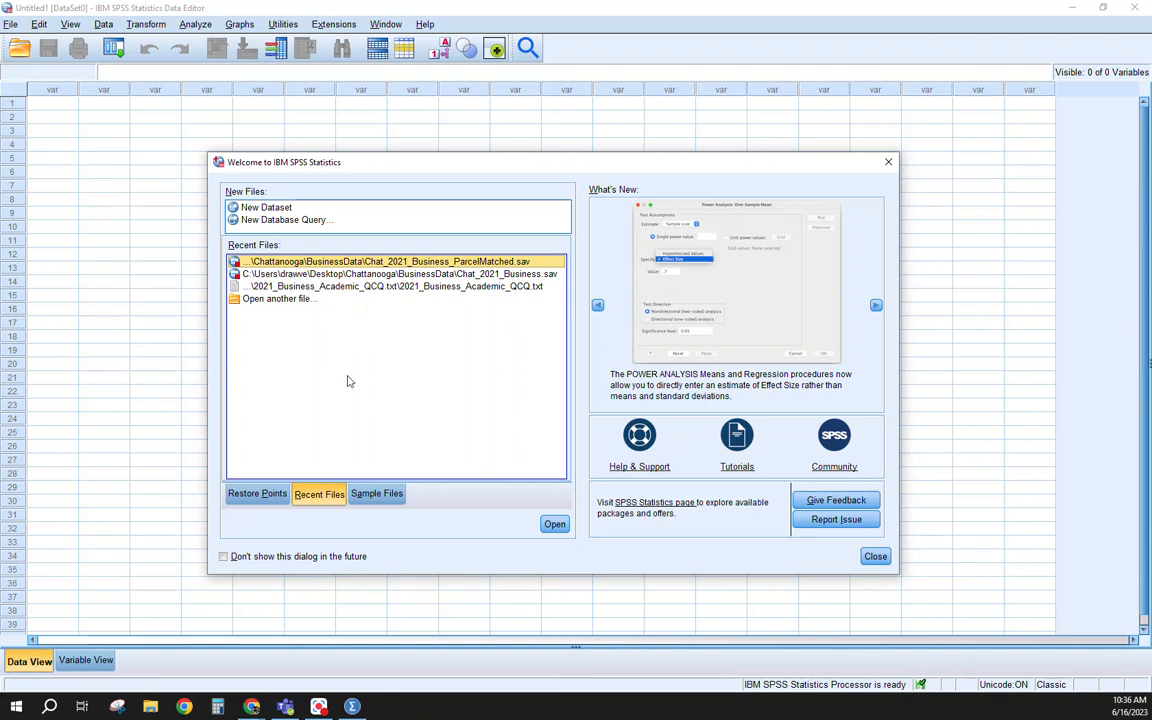
{"action": "left_click", "coordinate": [256, 492]}
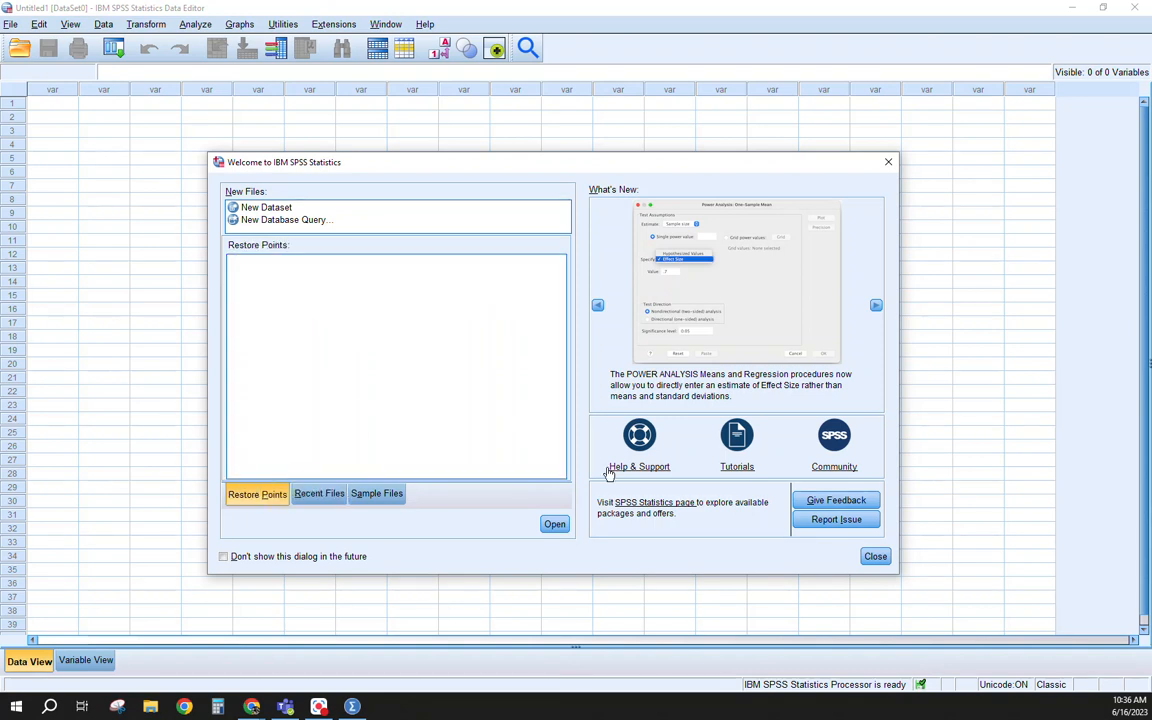
{"action": "mouse_move", "coordinate": [792, 444]}
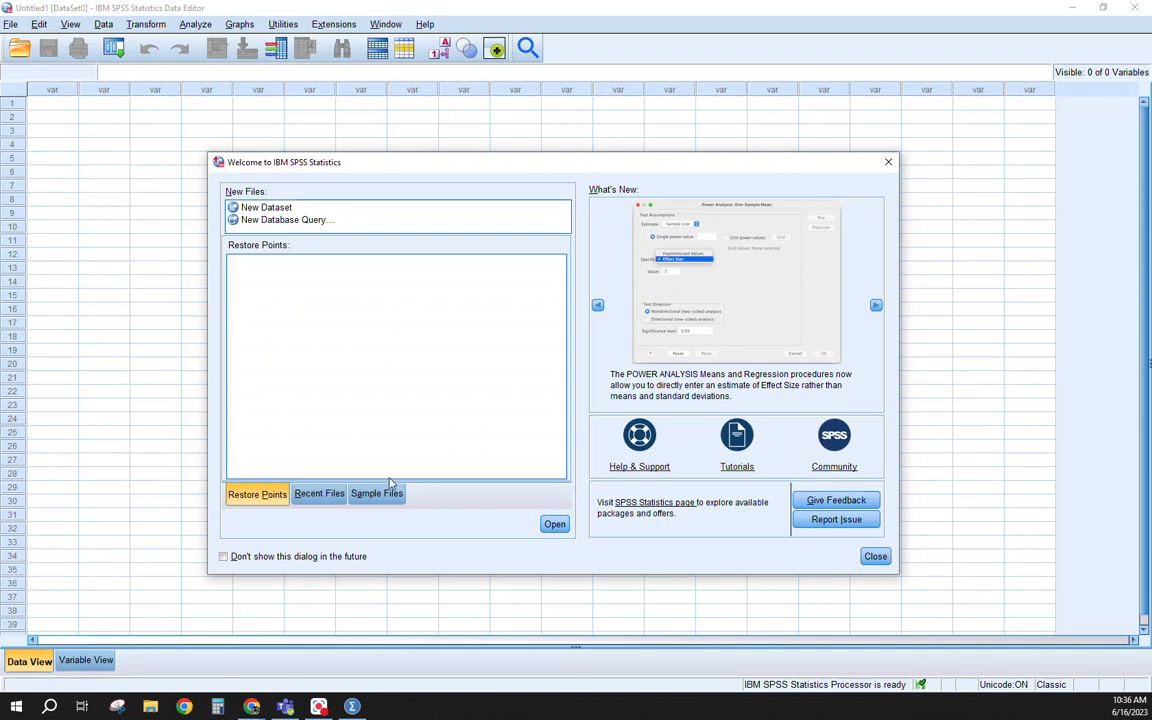
{"action": "mouse_move", "coordinate": [532, 468]}
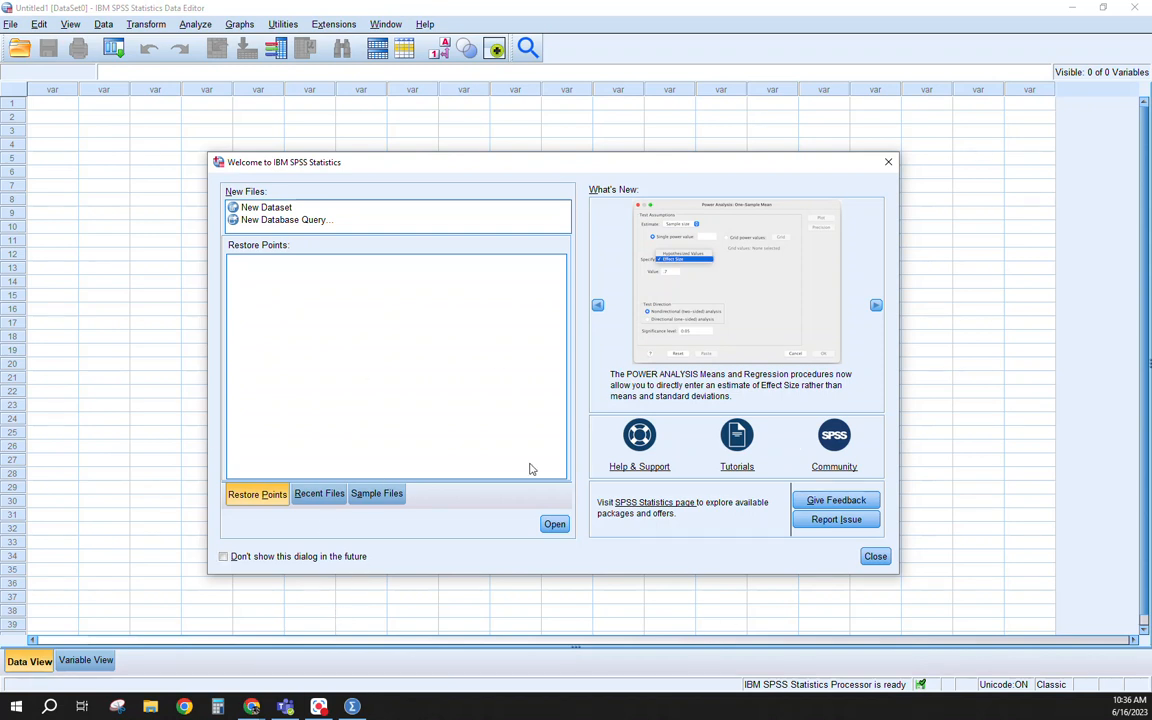
{"action": "mouse_move", "coordinate": [508, 458]}
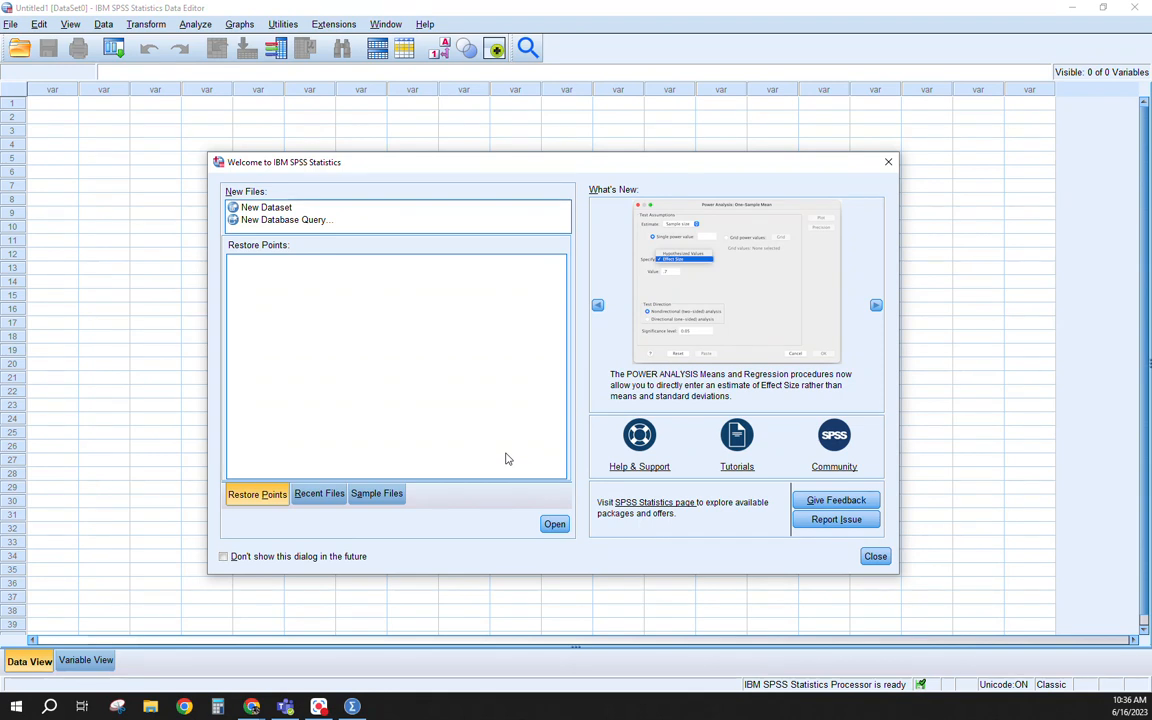
{"action": "mouse_move", "coordinate": [272, 268]}
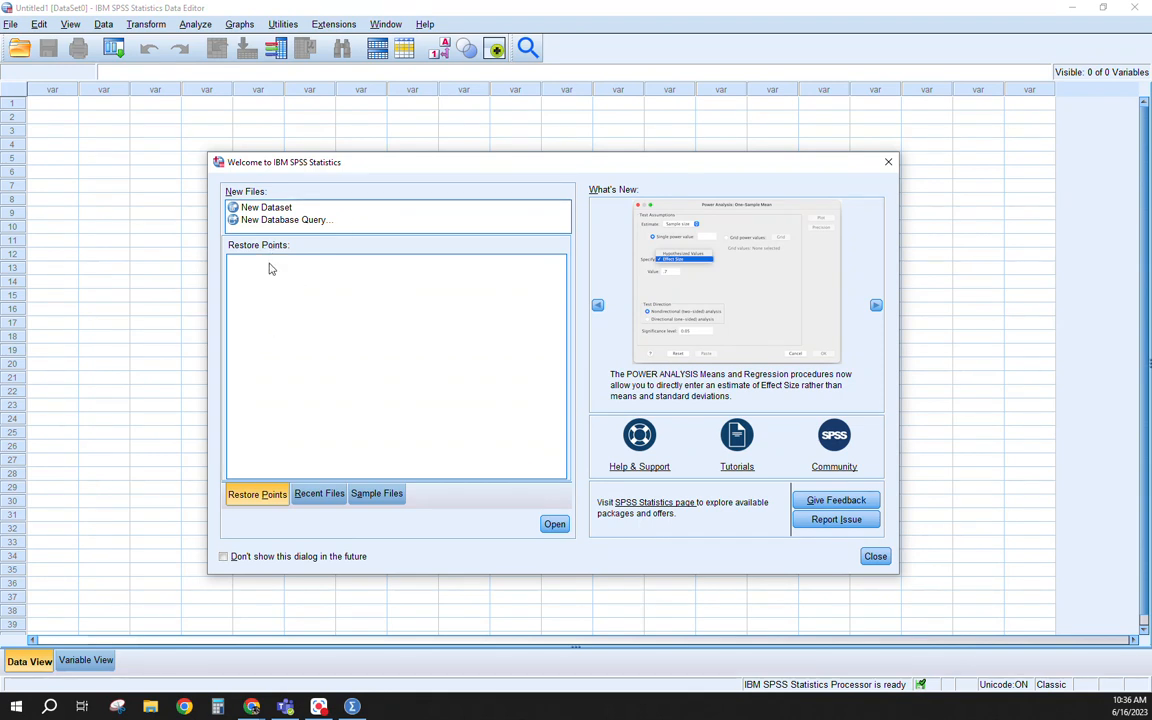
{"action": "mouse_move", "coordinate": [288, 304]}
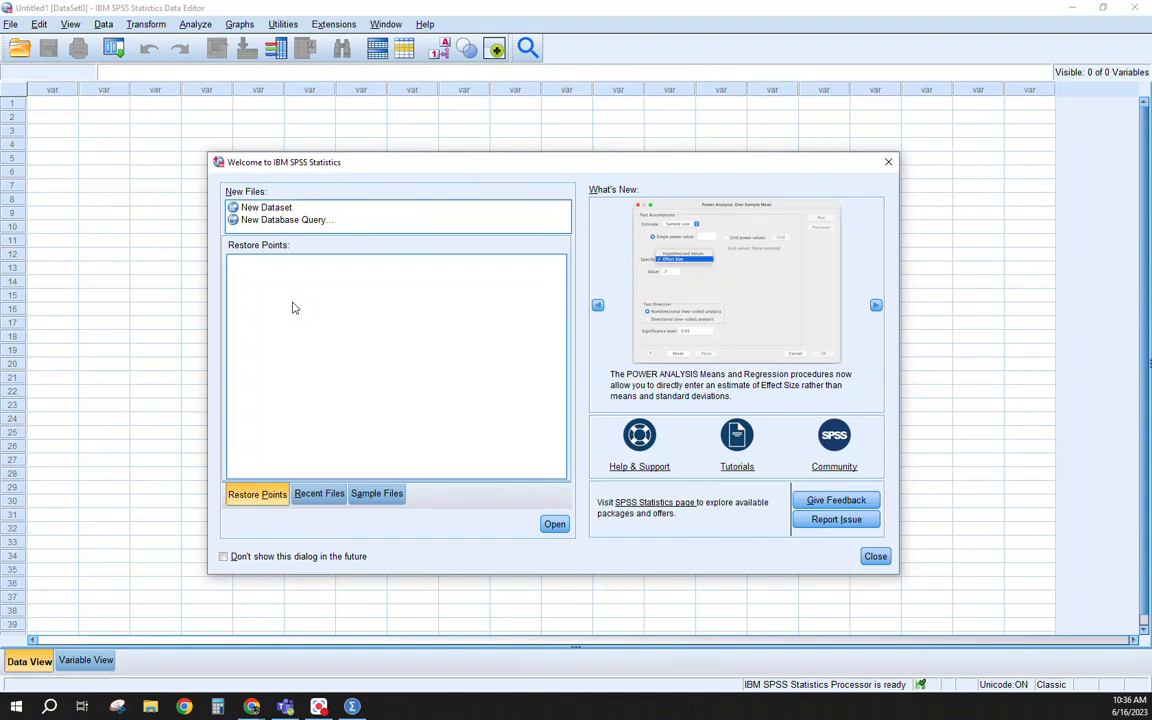
{"action": "left_click", "coordinate": [874, 556]}
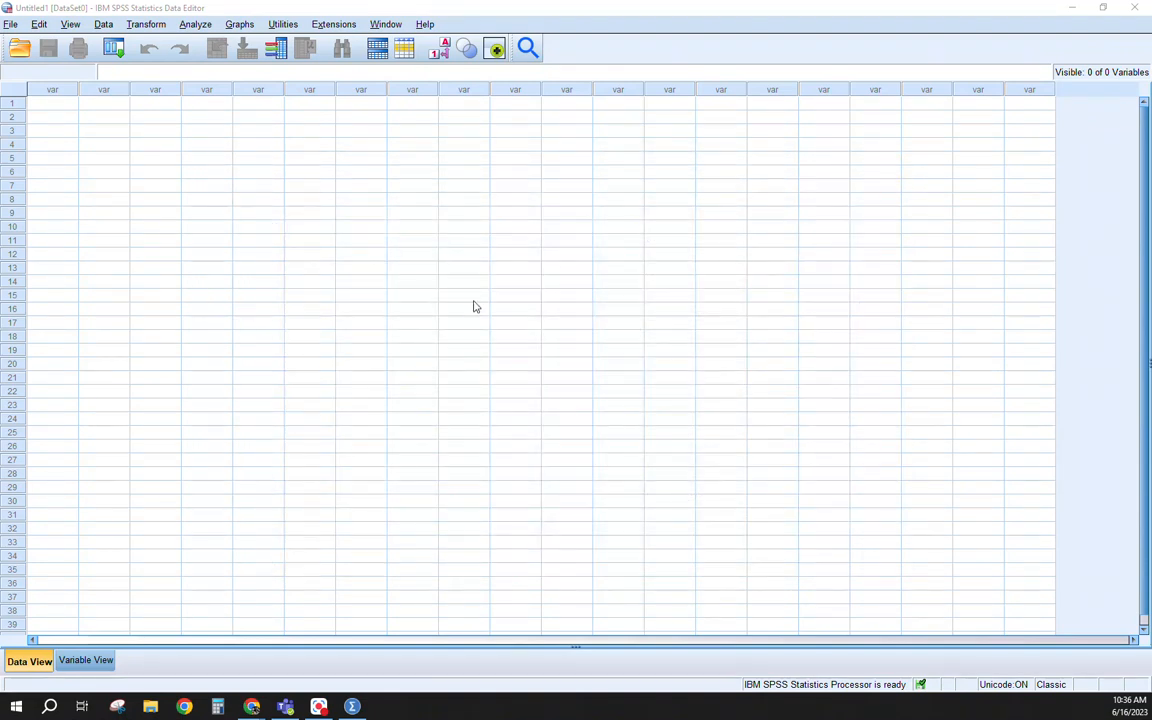
{"action": "mouse_move", "coordinate": [408, 280]}
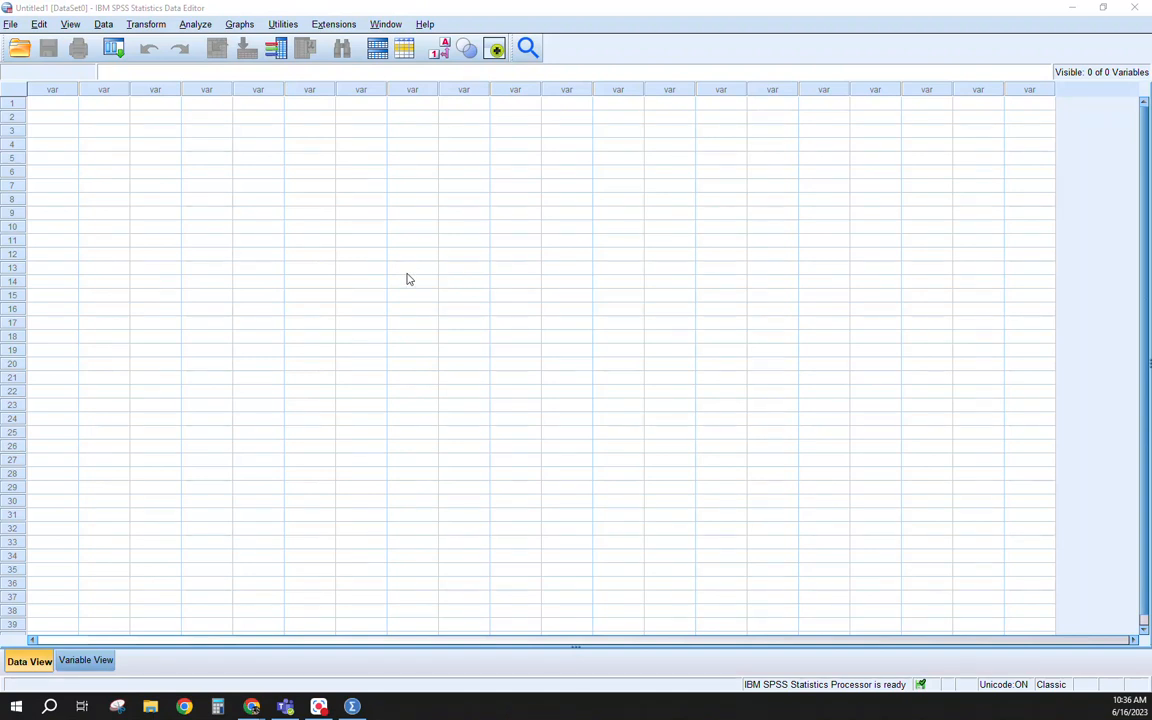
{"action": "left_click", "coordinate": [16, 708]}
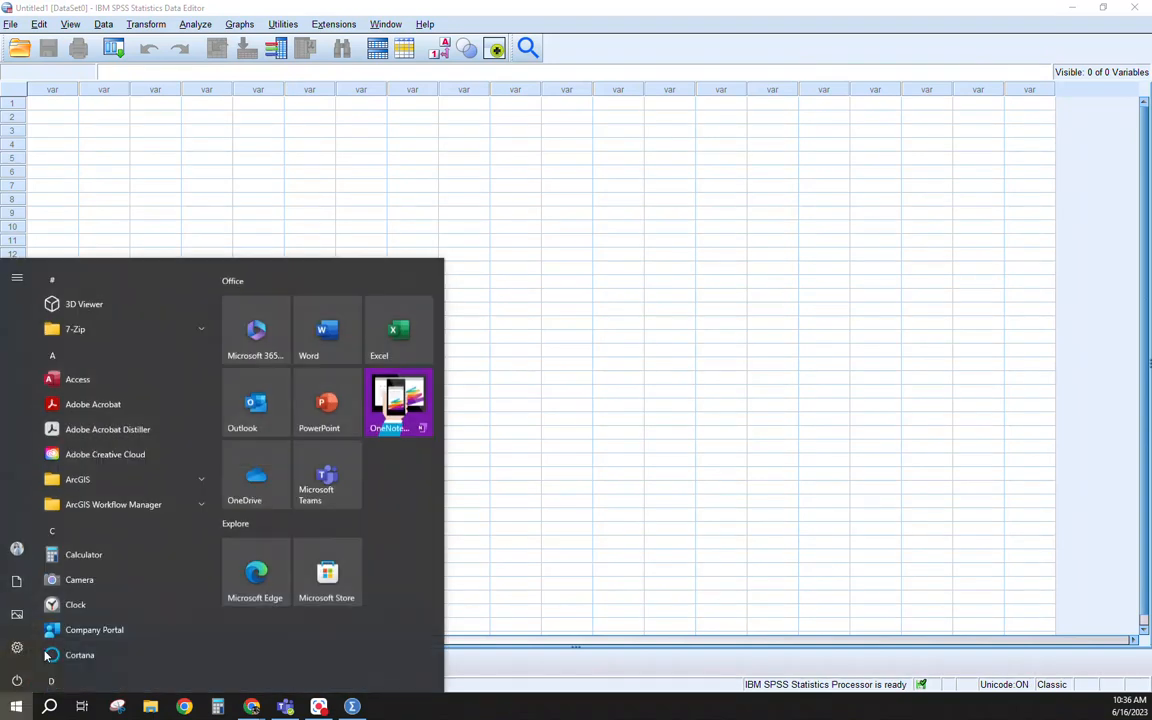
{"action": "scroll", "scroll_direction": "down", "scroll_amount": 3}
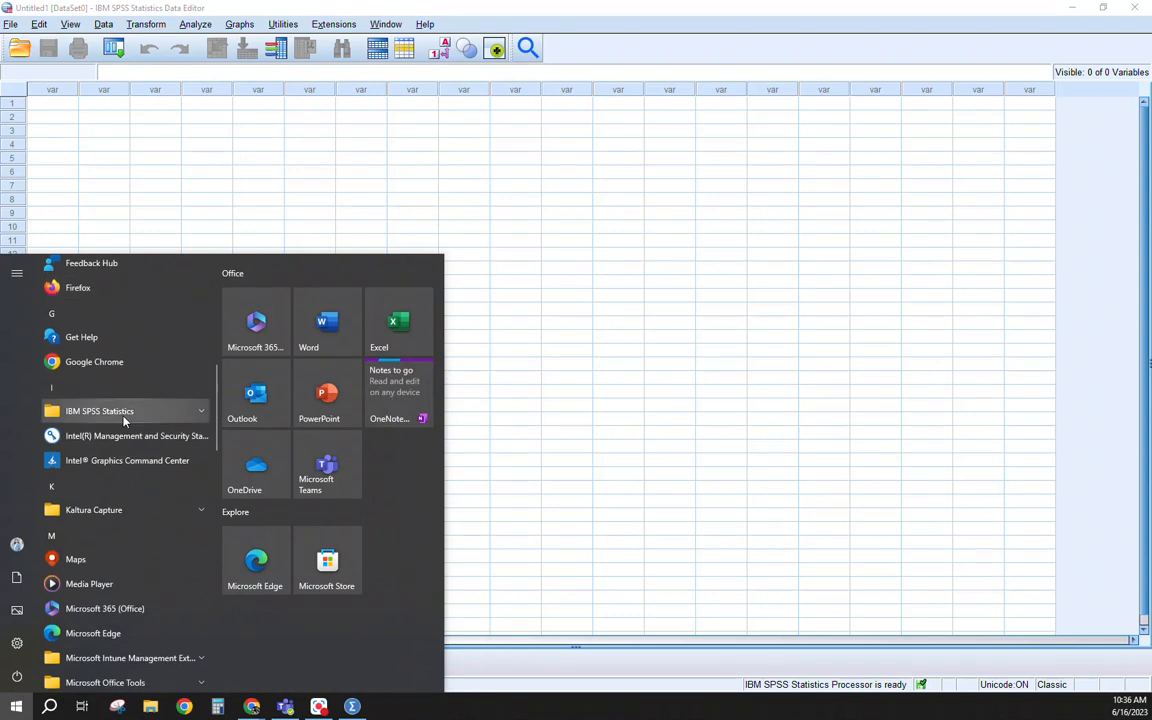
{"action": "left_click", "coordinate": [100, 410]}
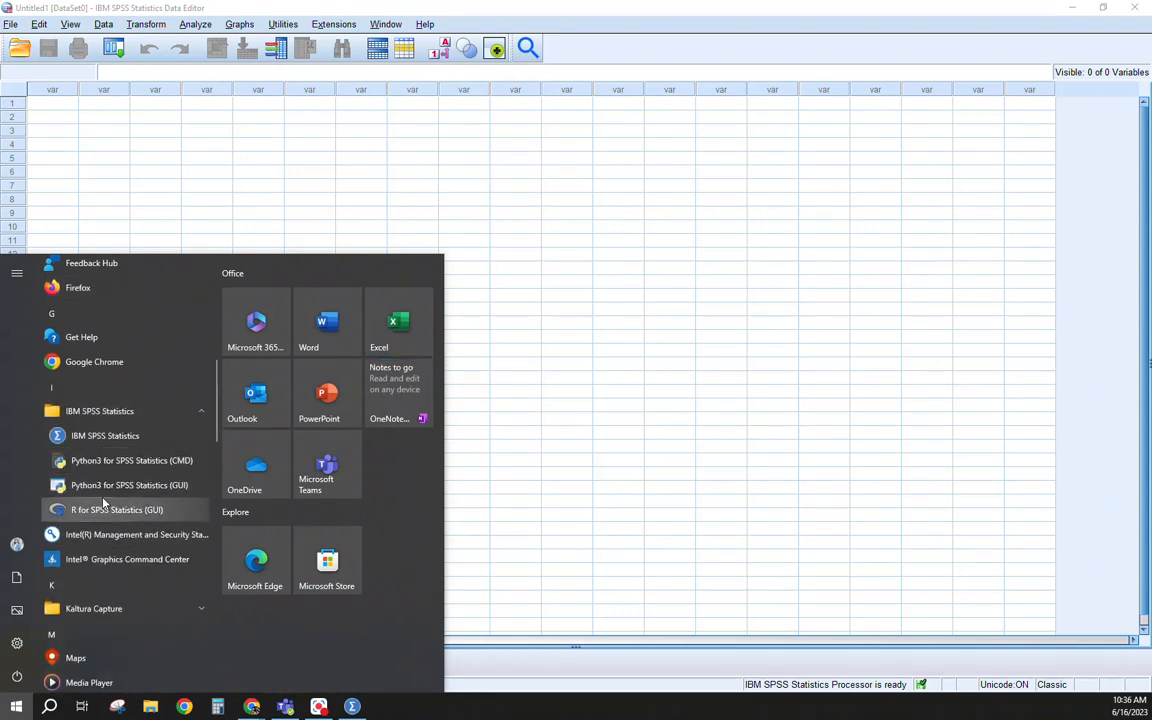
{"action": "mouse_move", "coordinate": [128, 486]}
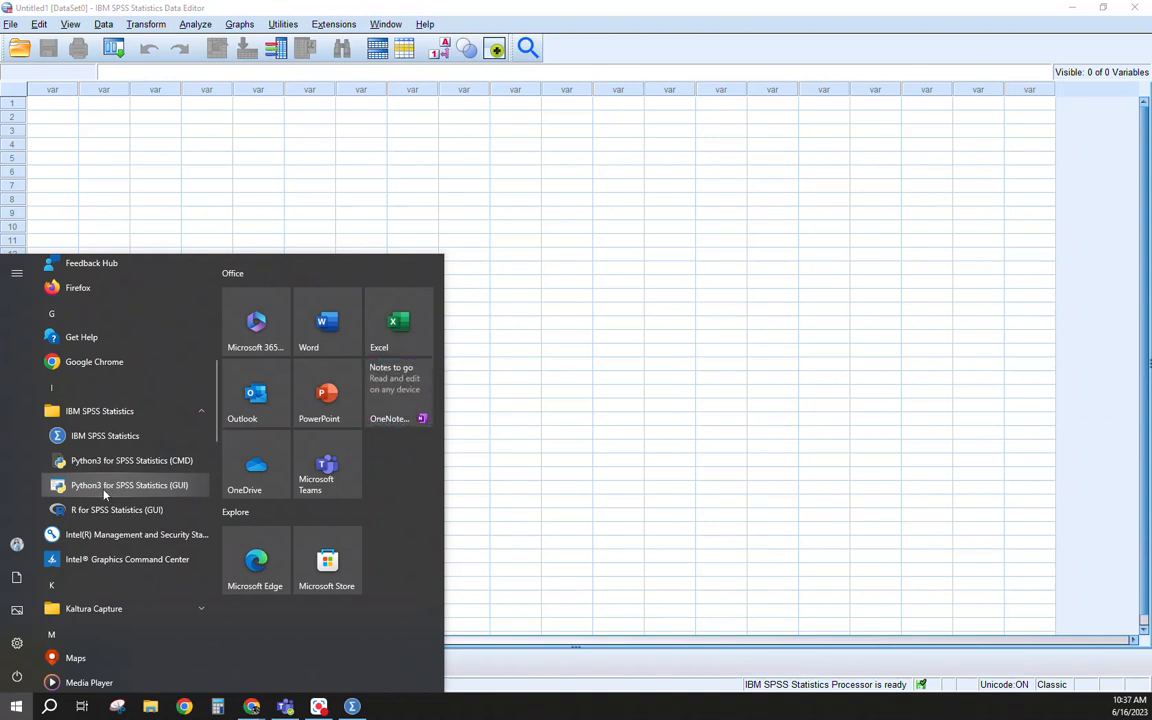
{"action": "mouse_move", "coordinate": [116, 510]}
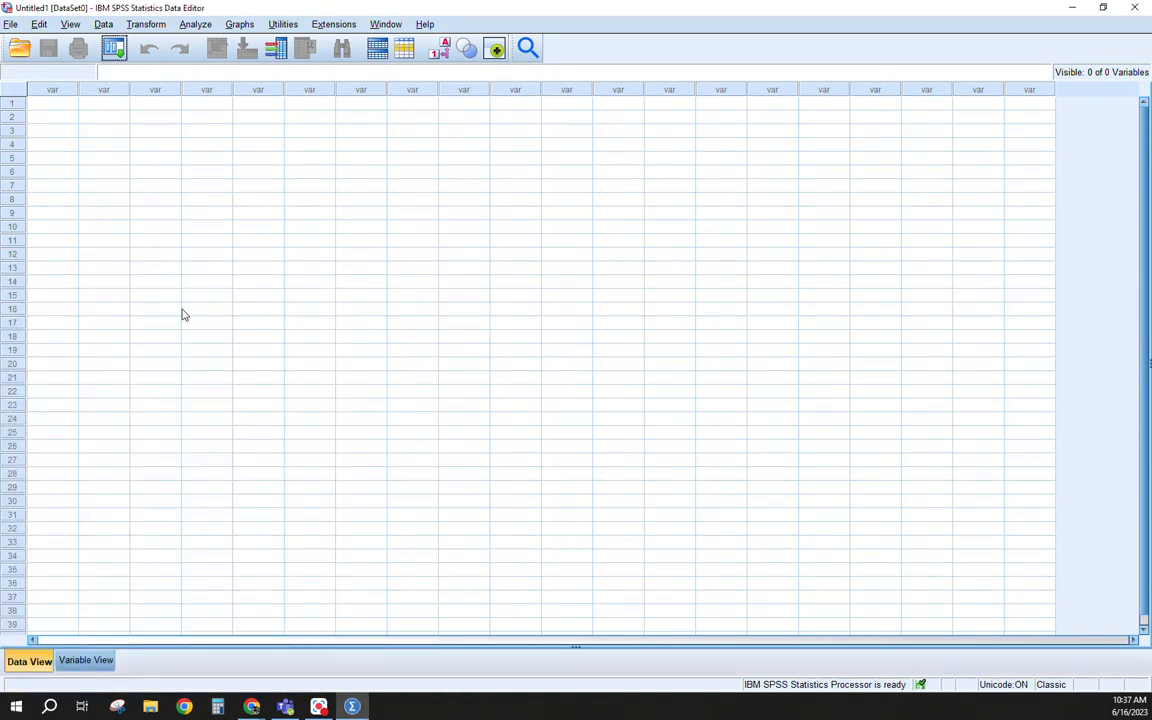
{"action": "mouse_move", "coordinate": [180, 332]}
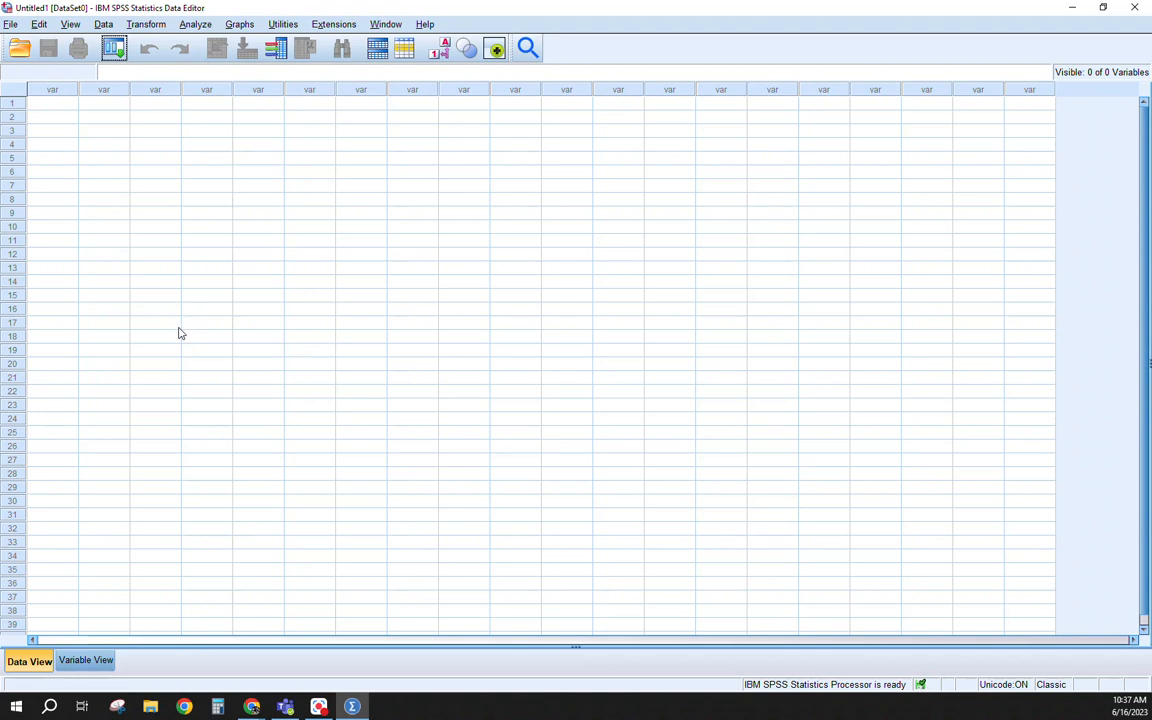
{"action": "mouse_move", "coordinate": [192, 224]}
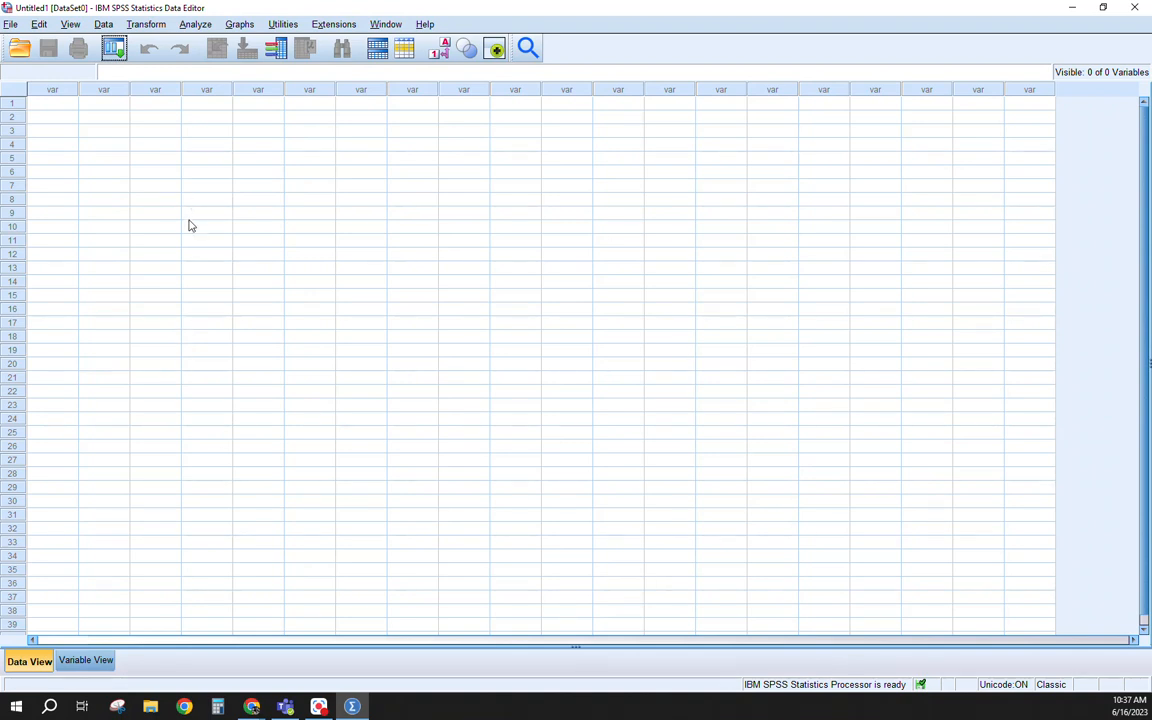
{"action": "mouse_move", "coordinate": [514, 96]}
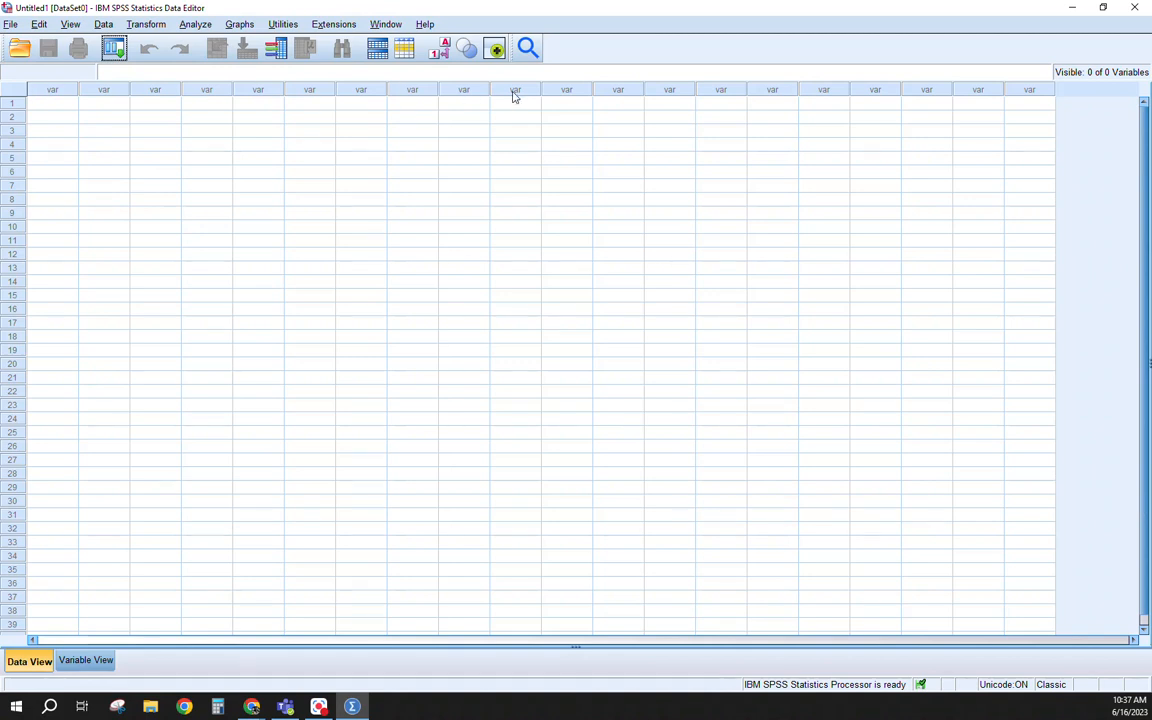
{"action": "mouse_move", "coordinate": [12, 384]}
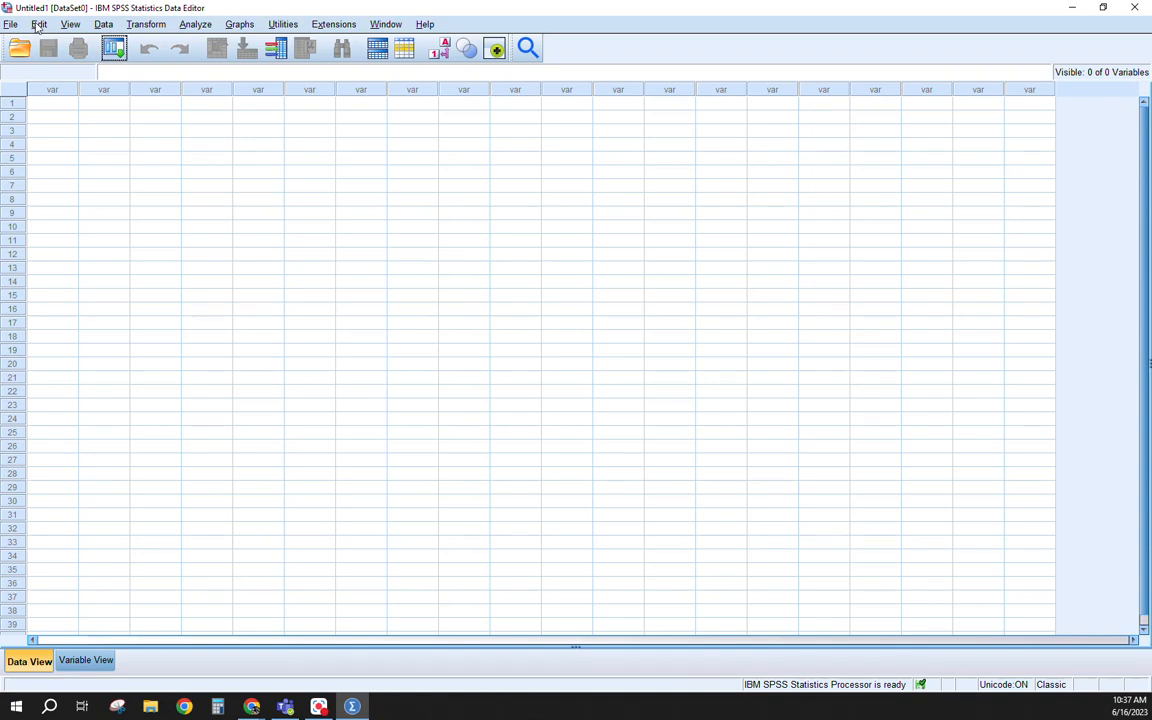
Show the Edit menu over the empty data editor
{"action": "left_click", "coordinate": [40, 24]}
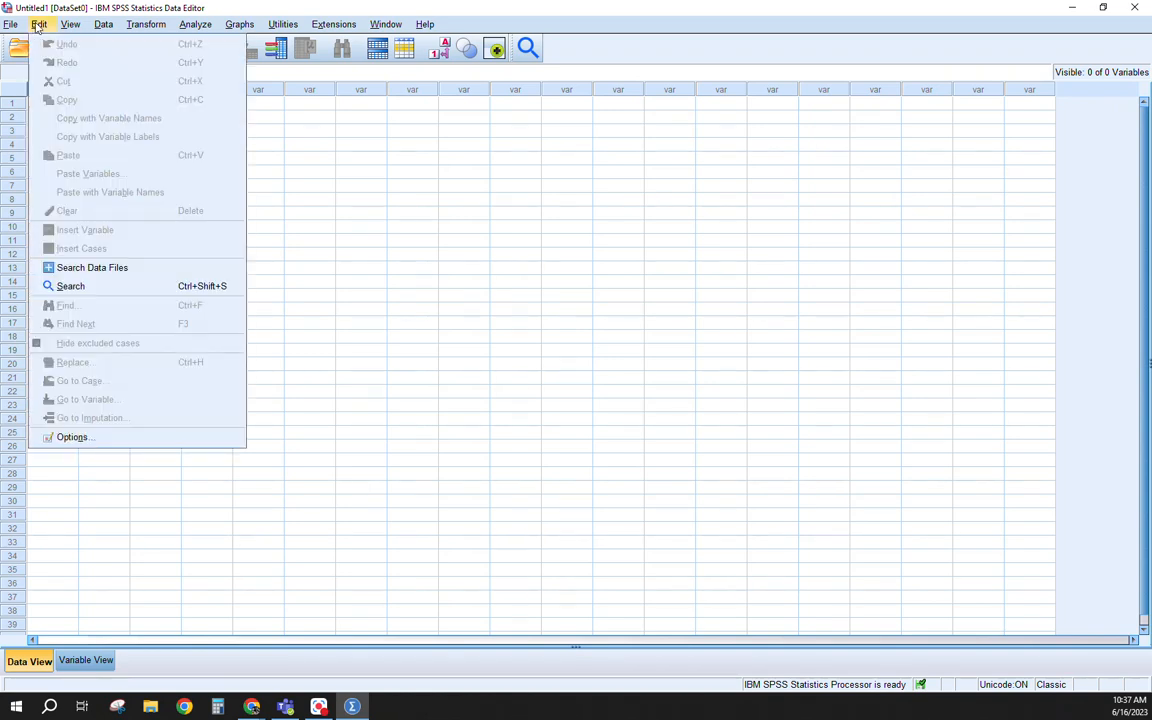
In Options keep the SPSS Standard look and feel, apply it, and view the Language settings
{"action": "left_click", "coordinate": [74, 436]}
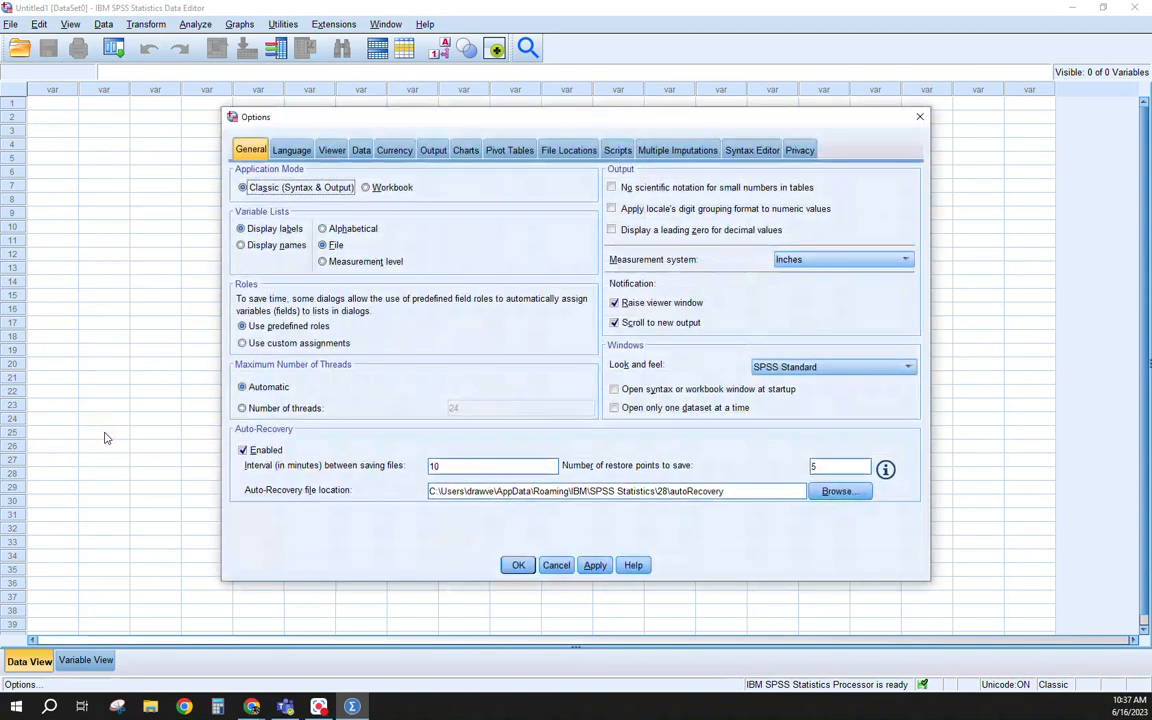
{"action": "mouse_move", "coordinate": [158, 440]}
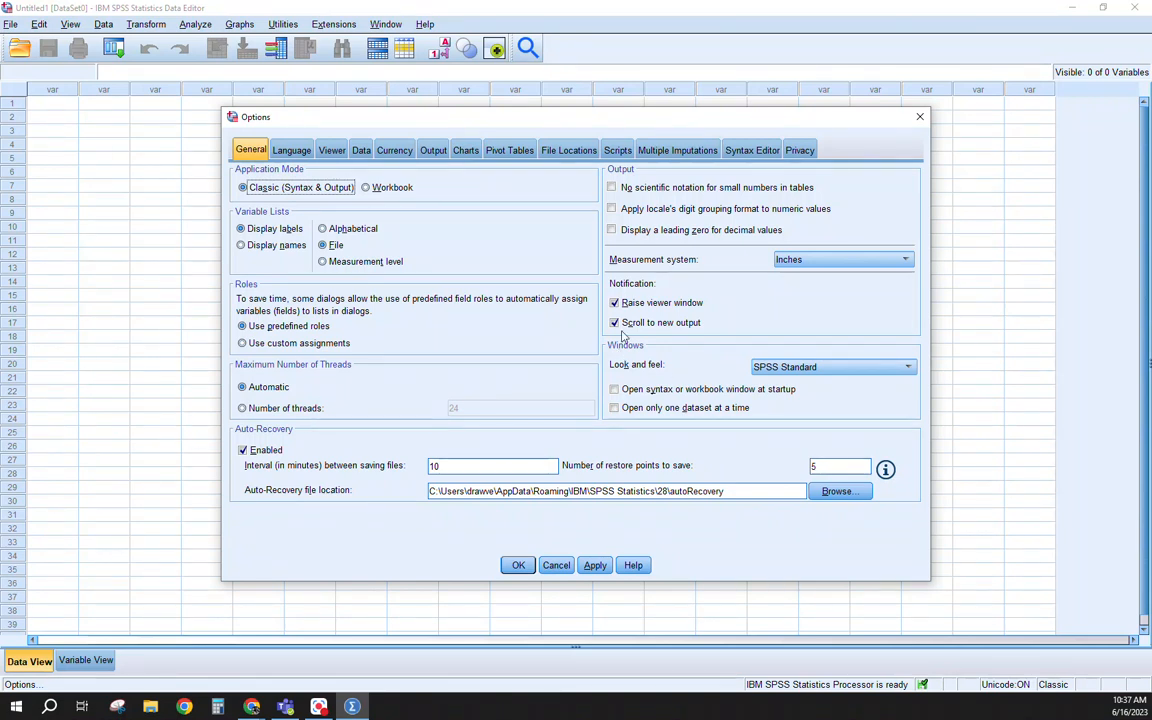
{"action": "mouse_move", "coordinate": [676, 348]}
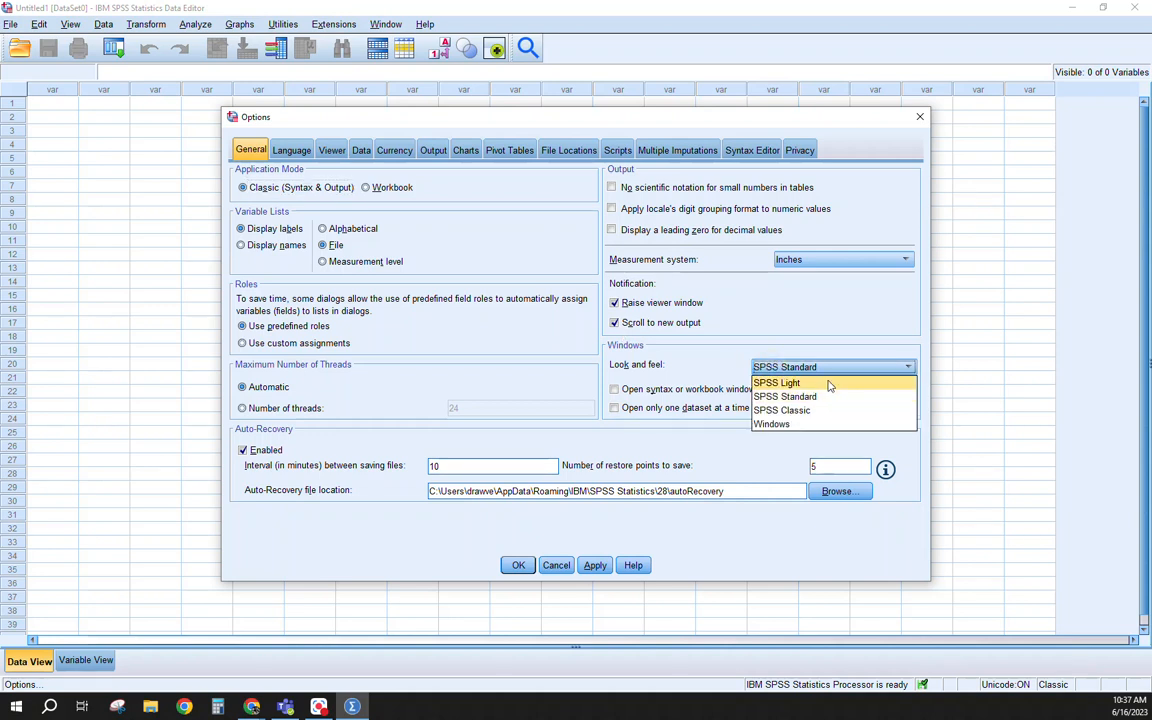
{"action": "left_click", "coordinate": [776, 382]}
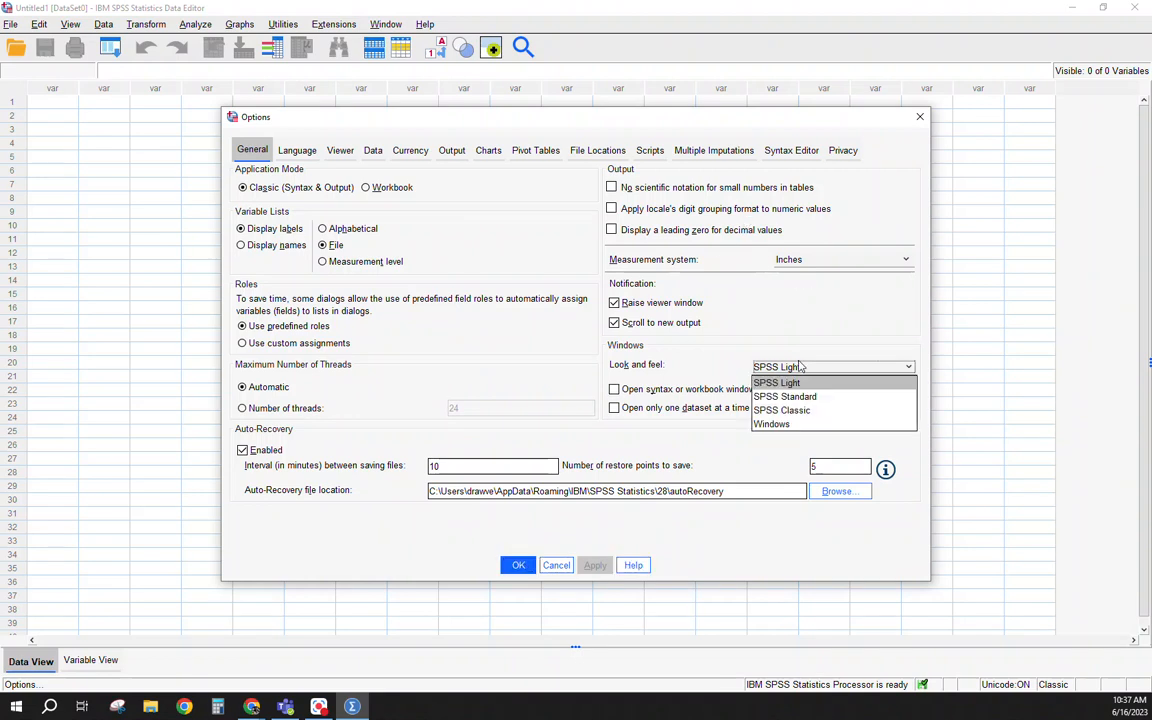
{"action": "left_click", "coordinate": [784, 396]}
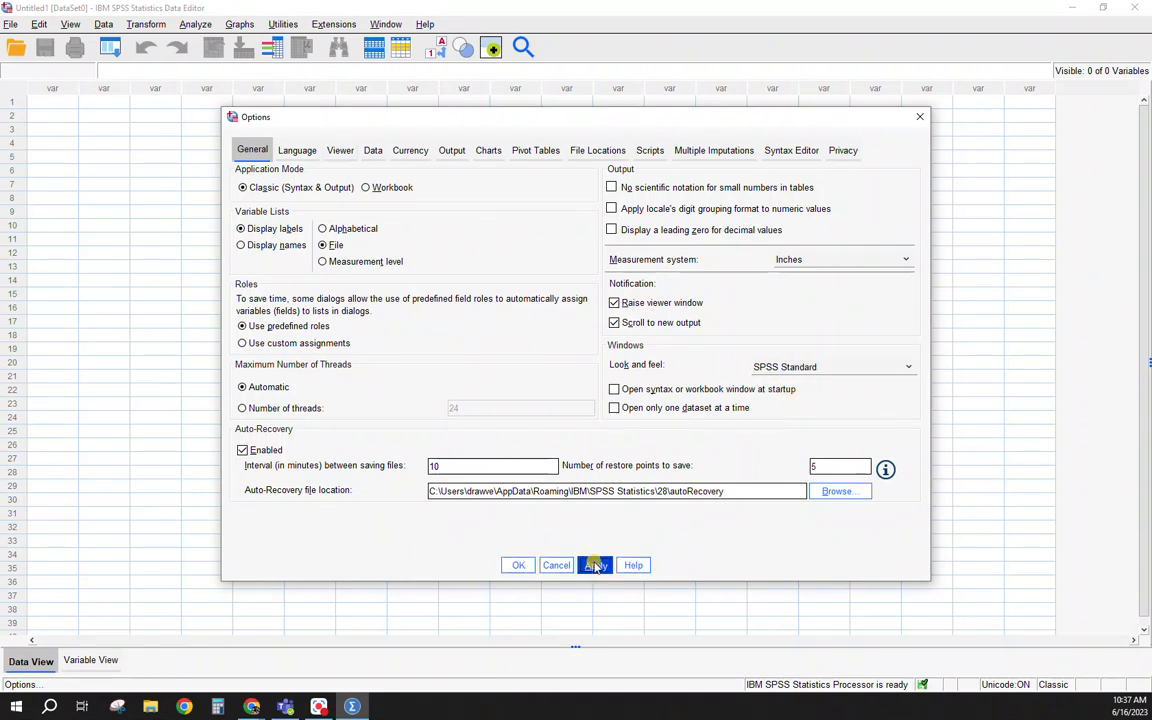
{"action": "left_click", "coordinate": [596, 564]}
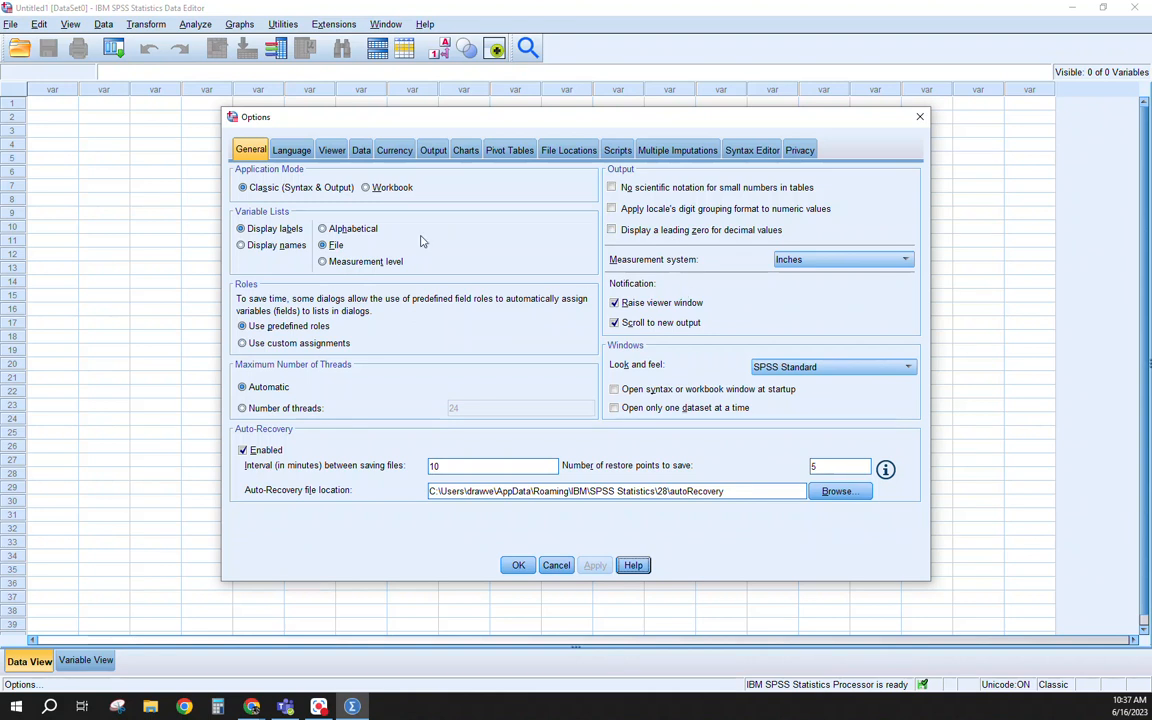
{"action": "left_click", "coordinate": [292, 150]}
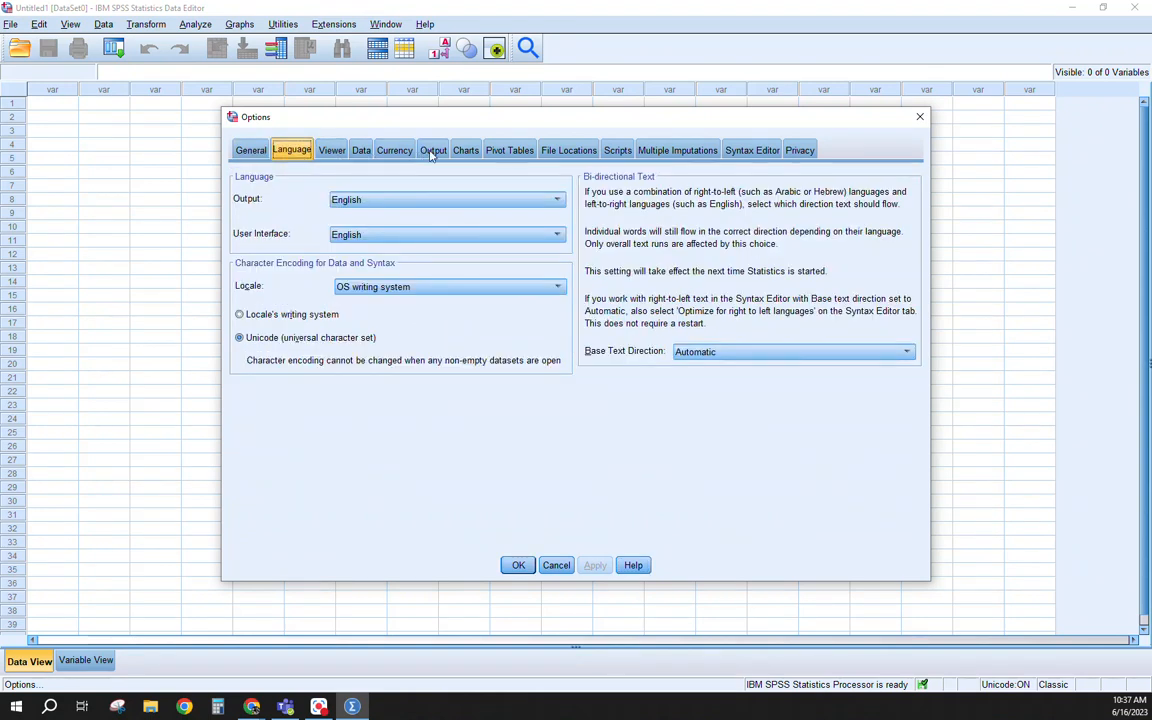
Browse the Pivot Tables, Syntax Editor and Viewer settings, then cancel Options without changes
{"action": "left_click", "coordinate": [510, 150]}
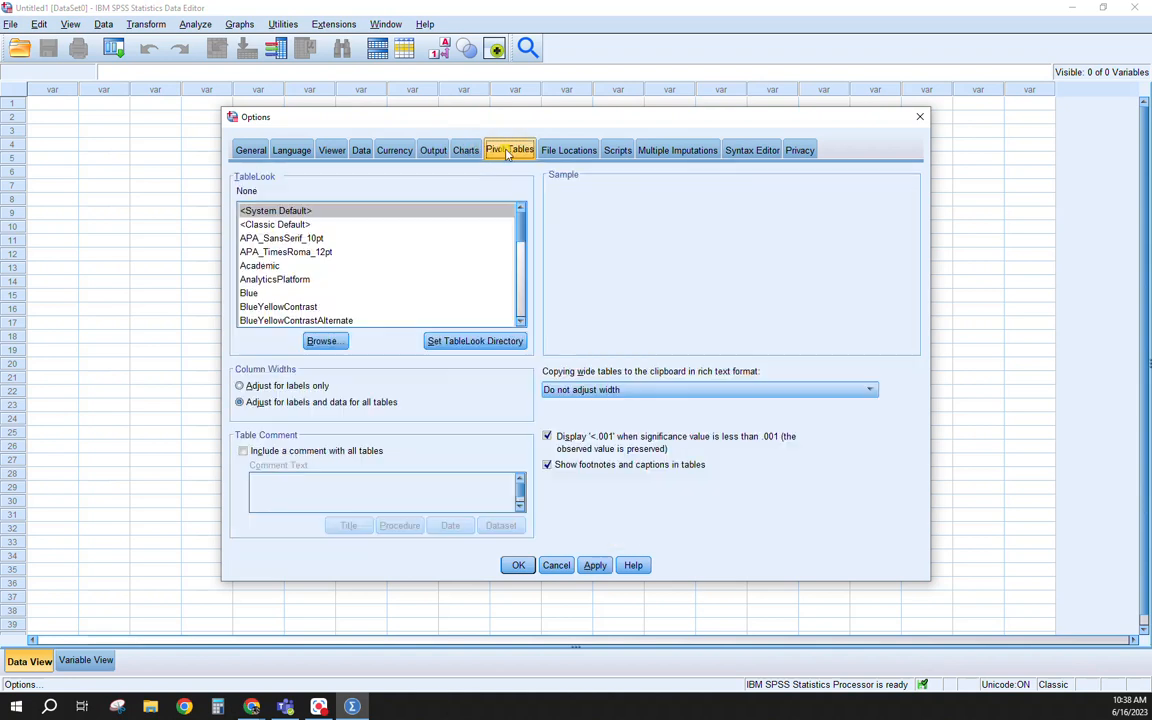
{"action": "left_click", "coordinate": [508, 150]}
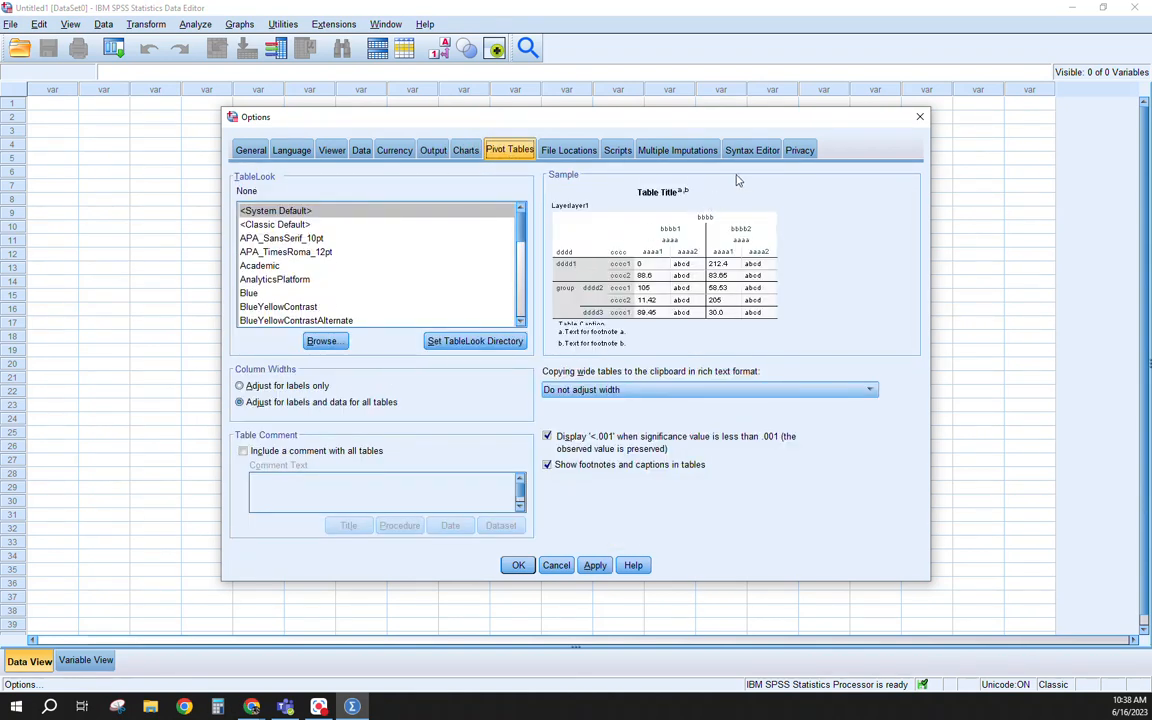
{"action": "left_click", "coordinate": [752, 148]}
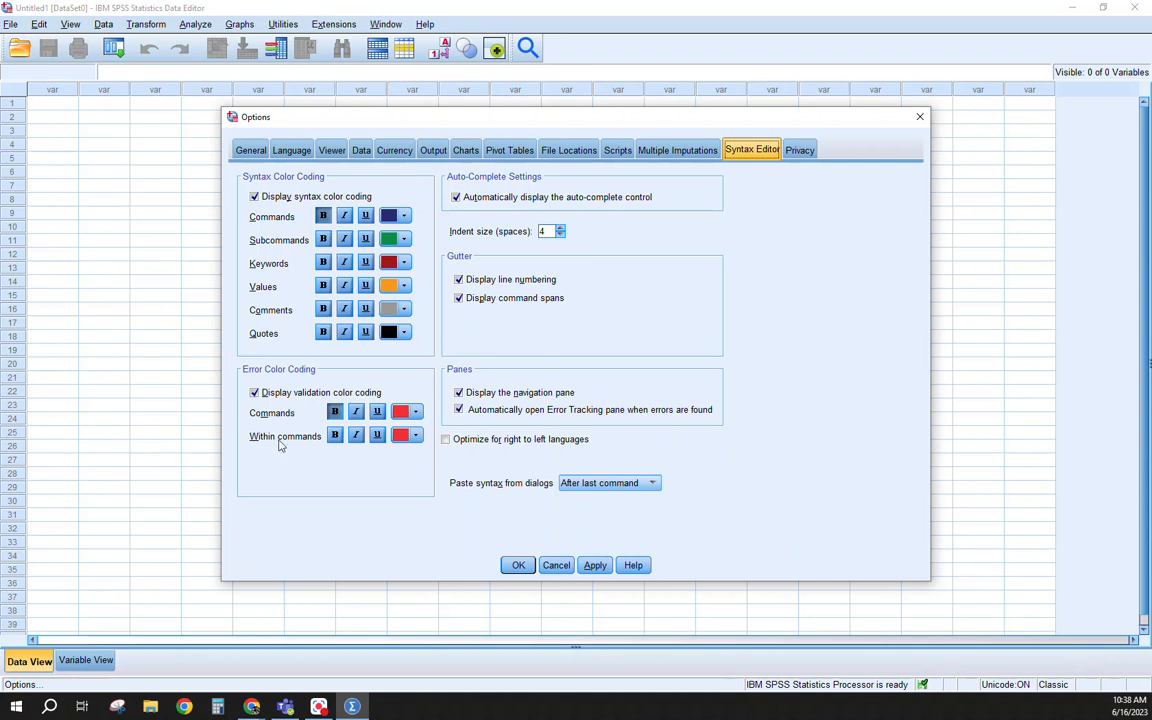
{"action": "left_click", "coordinate": [402, 308]}
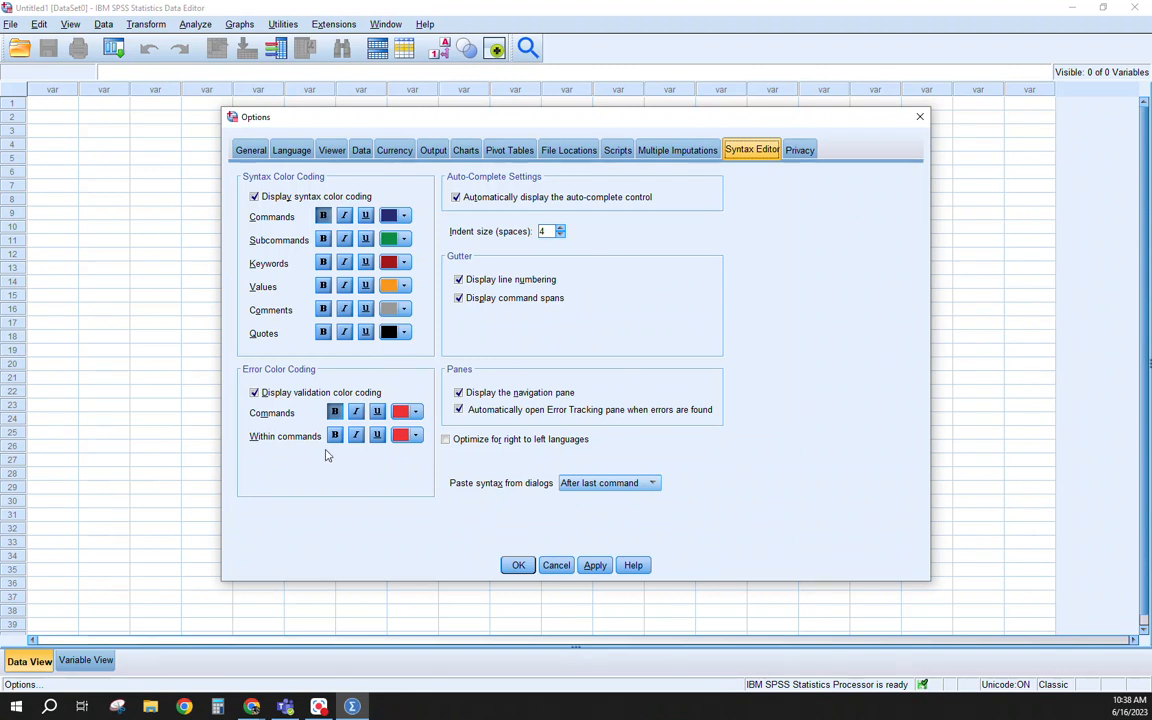
{"action": "left_click", "coordinate": [332, 148]}
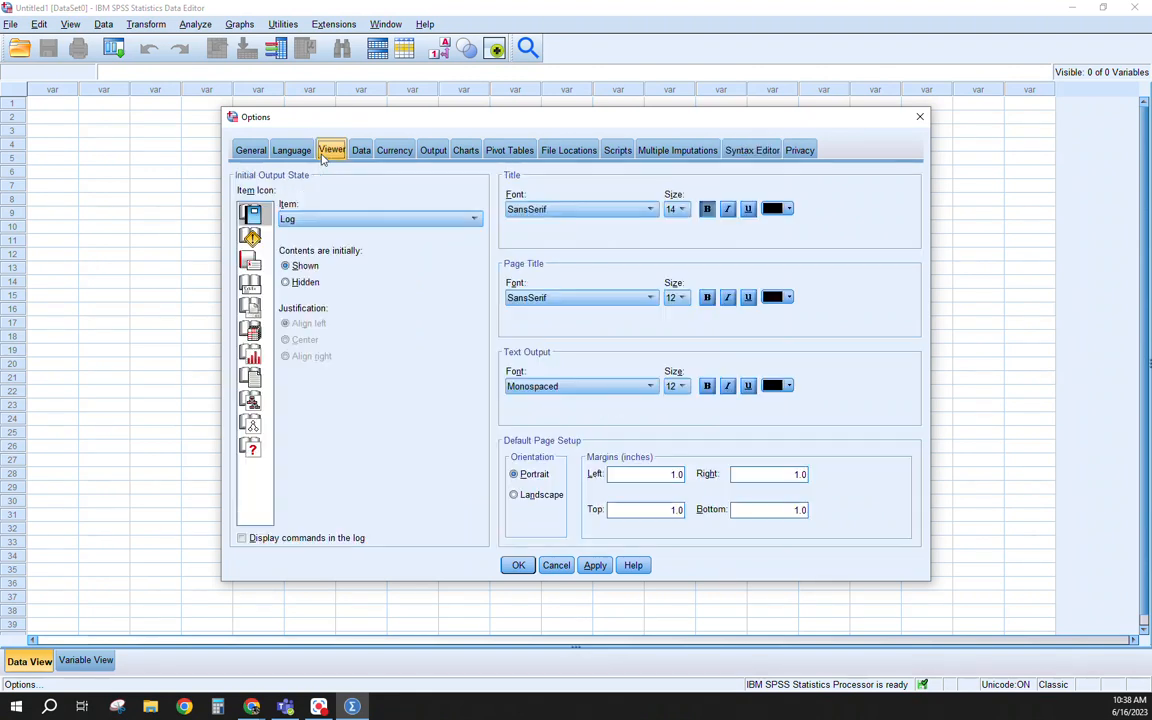
{"action": "mouse_move", "coordinate": [536, 180]}
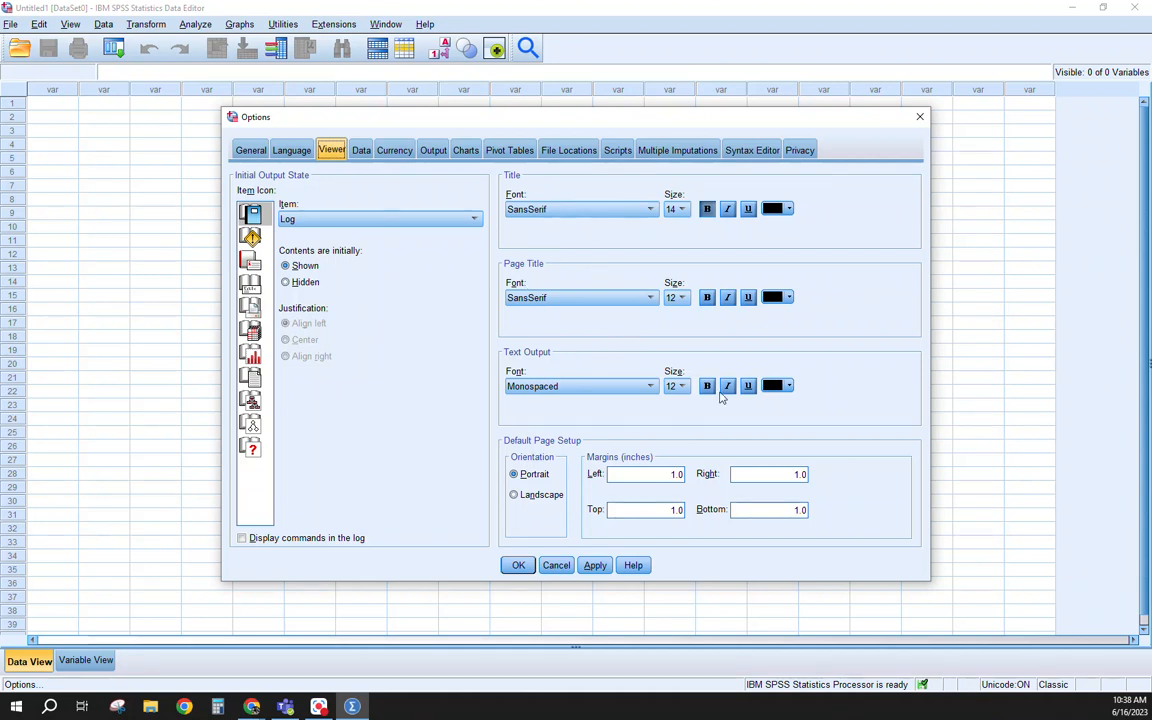
{"action": "mouse_move", "coordinate": [738, 364]}
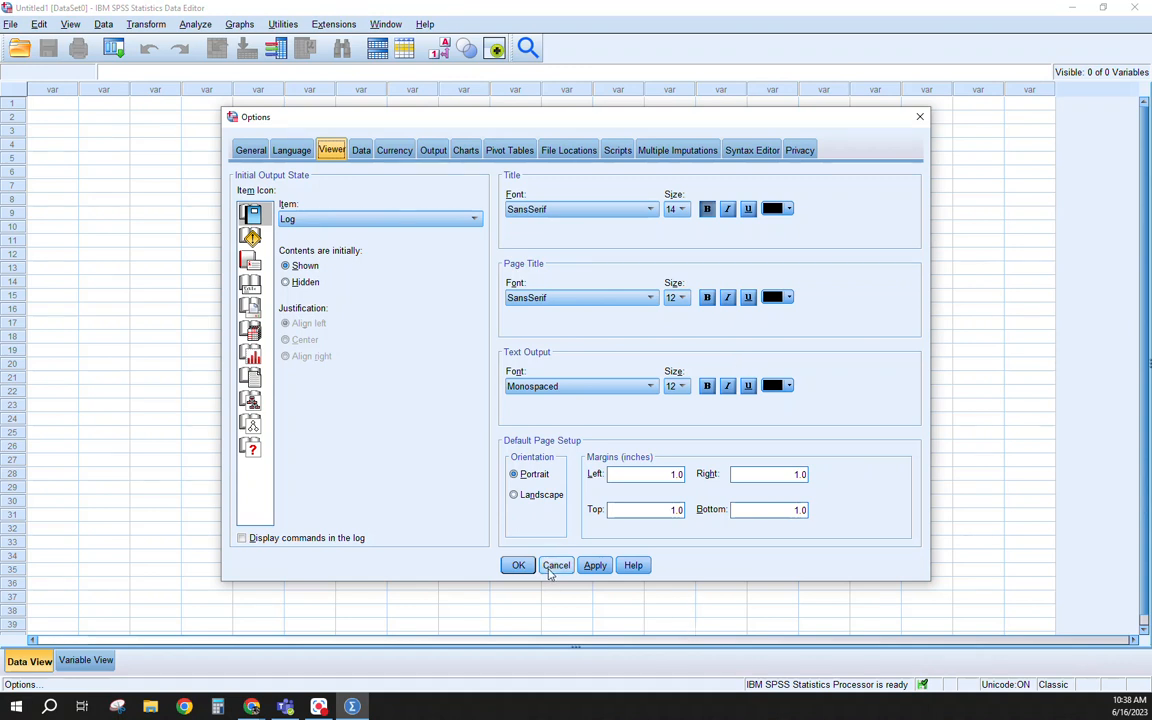
{"action": "left_click", "coordinate": [556, 564]}
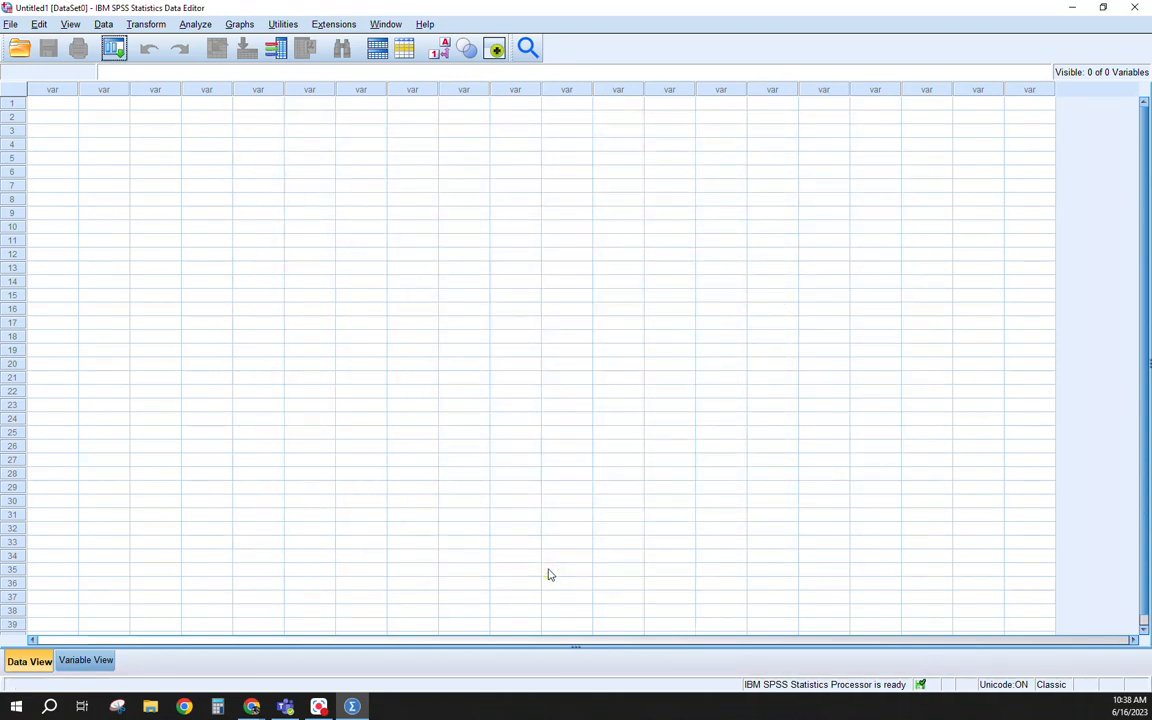
{"action": "mouse_move", "coordinate": [476, 420]}
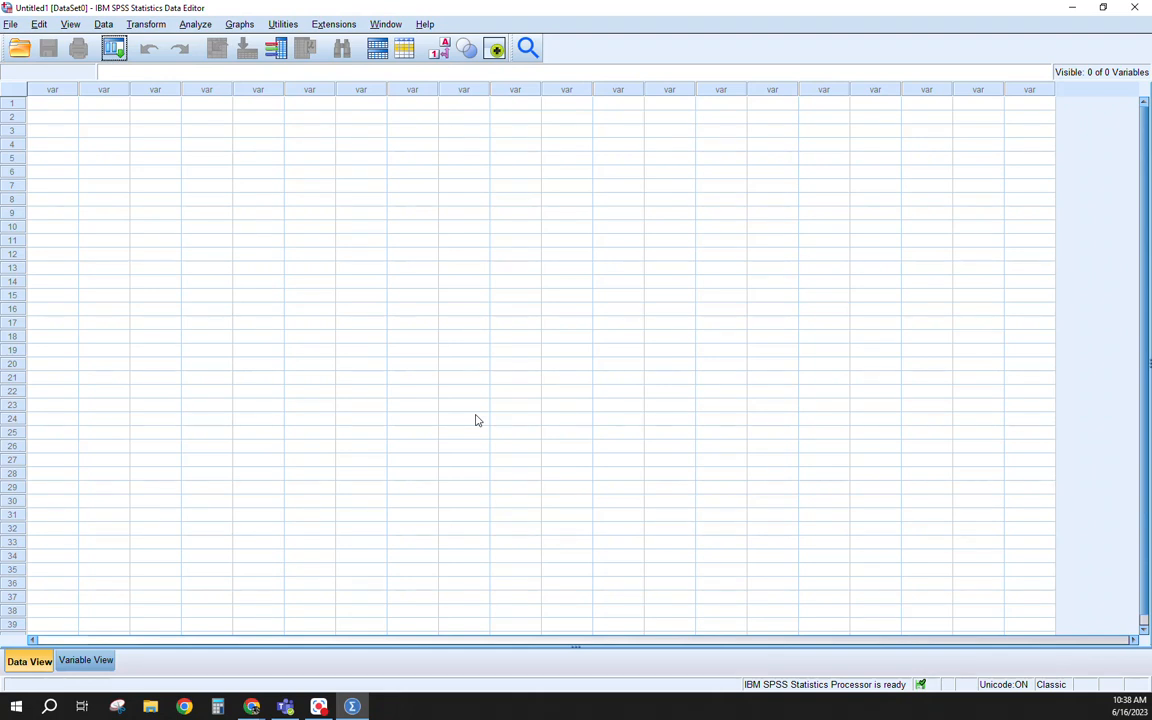
{"action": "mouse_move", "coordinate": [436, 472]}
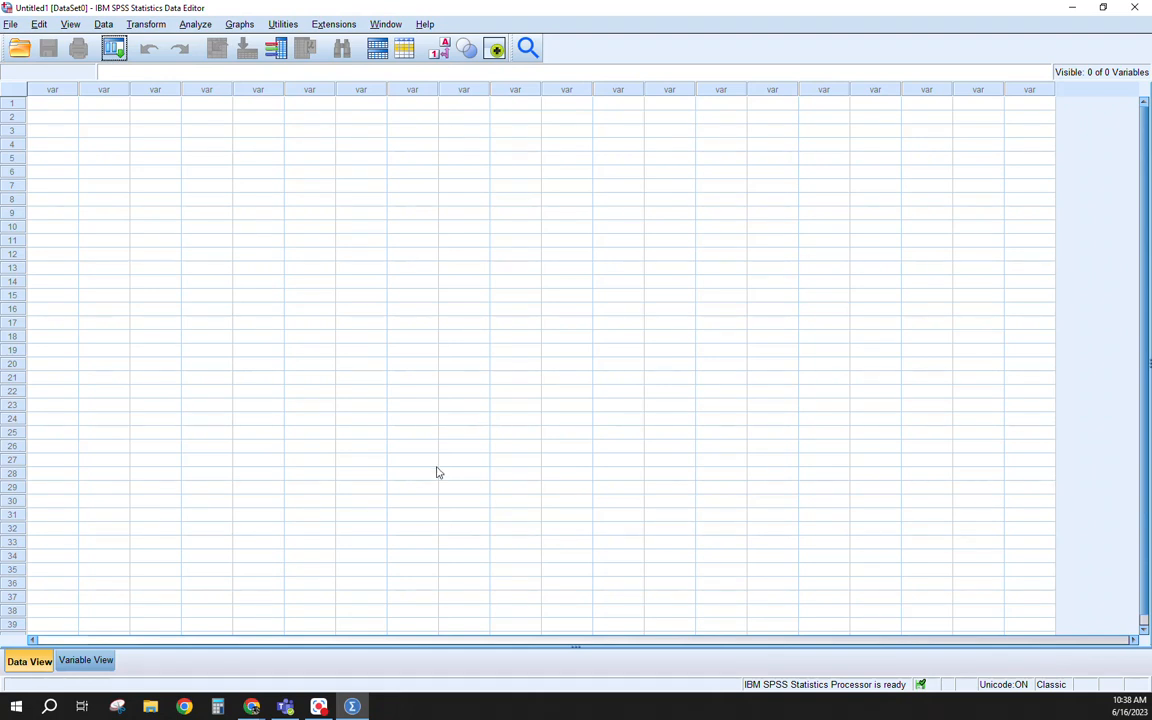
Restore the data editor from full screen and dock it on the right half
{"action": "left_click", "coordinate": [1104, 8]}
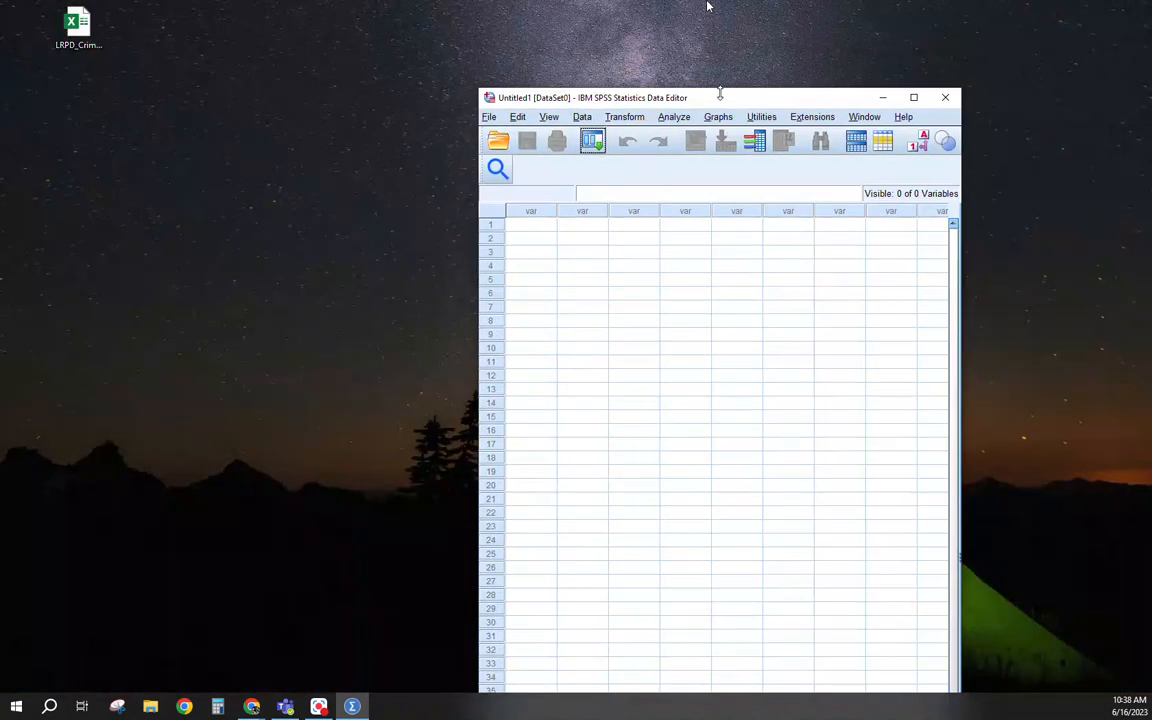
{"action": "left_click", "coordinate": [912, 96]}
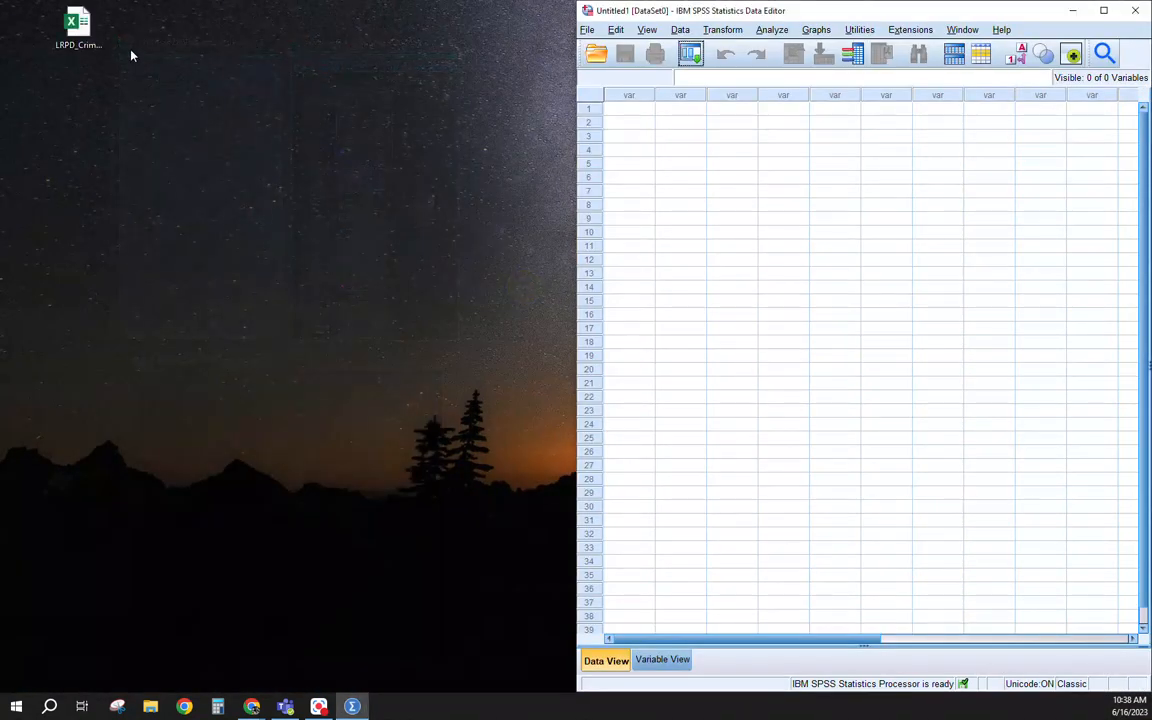
Open the LRPD_CrimeData_Portal workbook from the desktop in Excel
{"action": "double_click", "coordinate": [78, 22]}
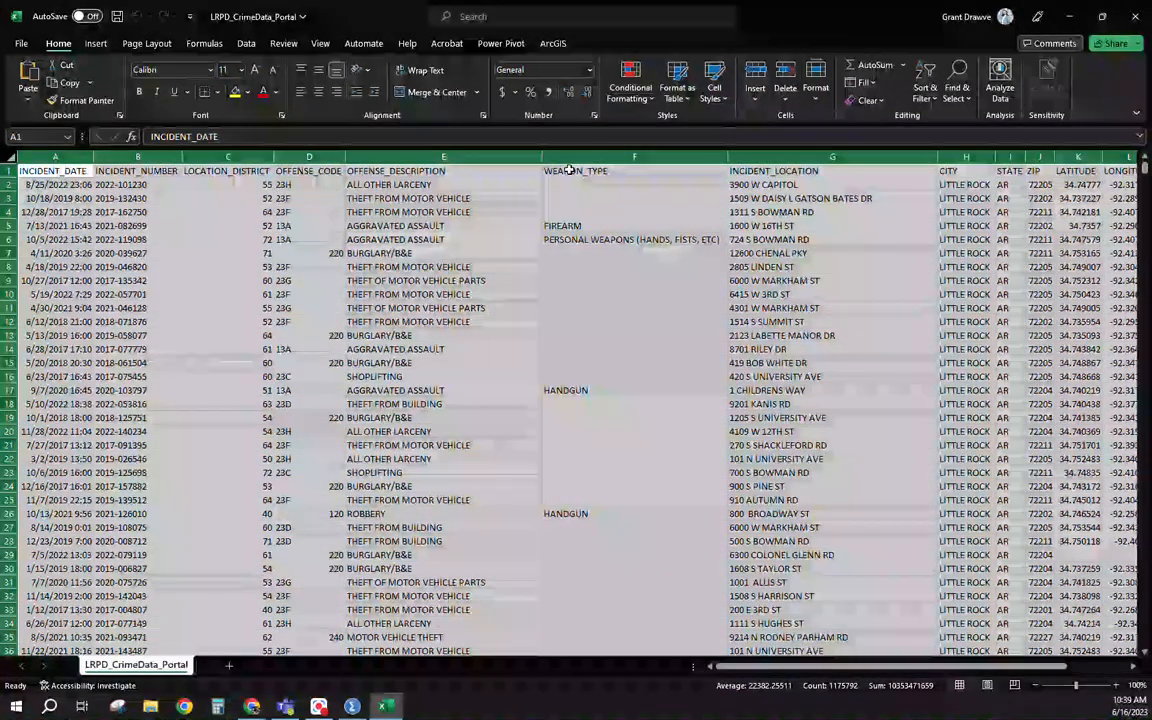
{"action": "mouse_move", "coordinate": [544, 454]}
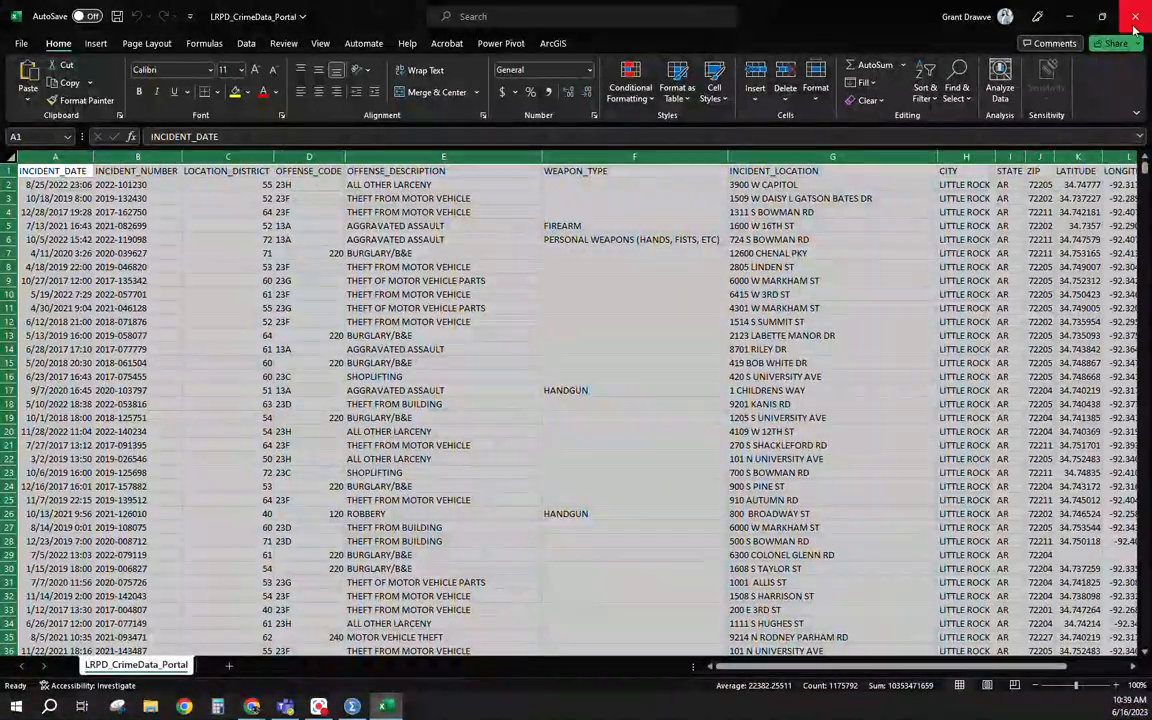
Return to the SPSS data editor and bring up the Open Data dialog
{"action": "left_click", "coordinate": [1136, 16]}
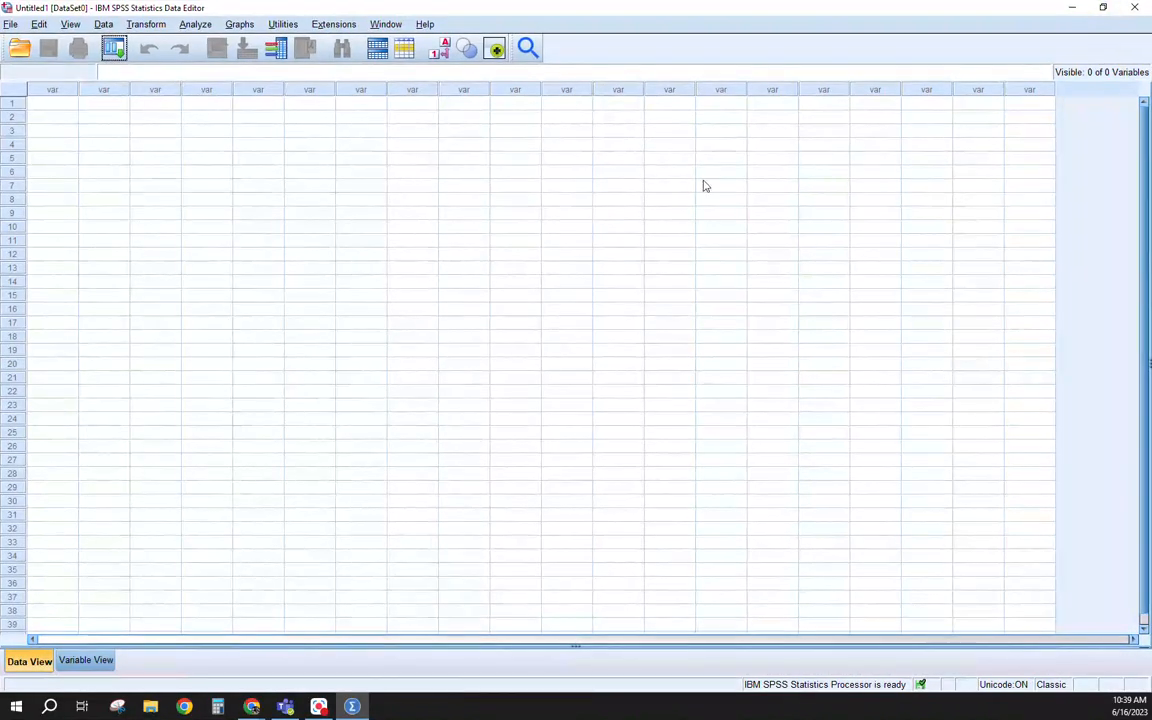
{"action": "mouse_move", "coordinate": [20, 48]}
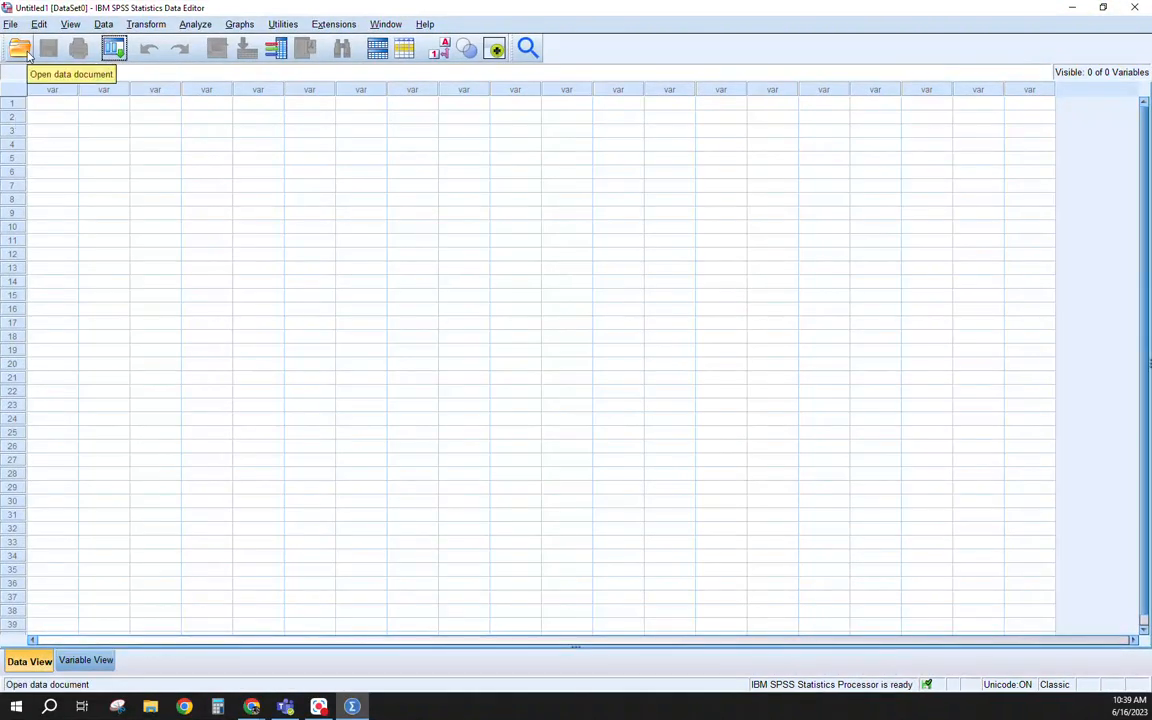
{"action": "mouse_move", "coordinate": [20, 36]}
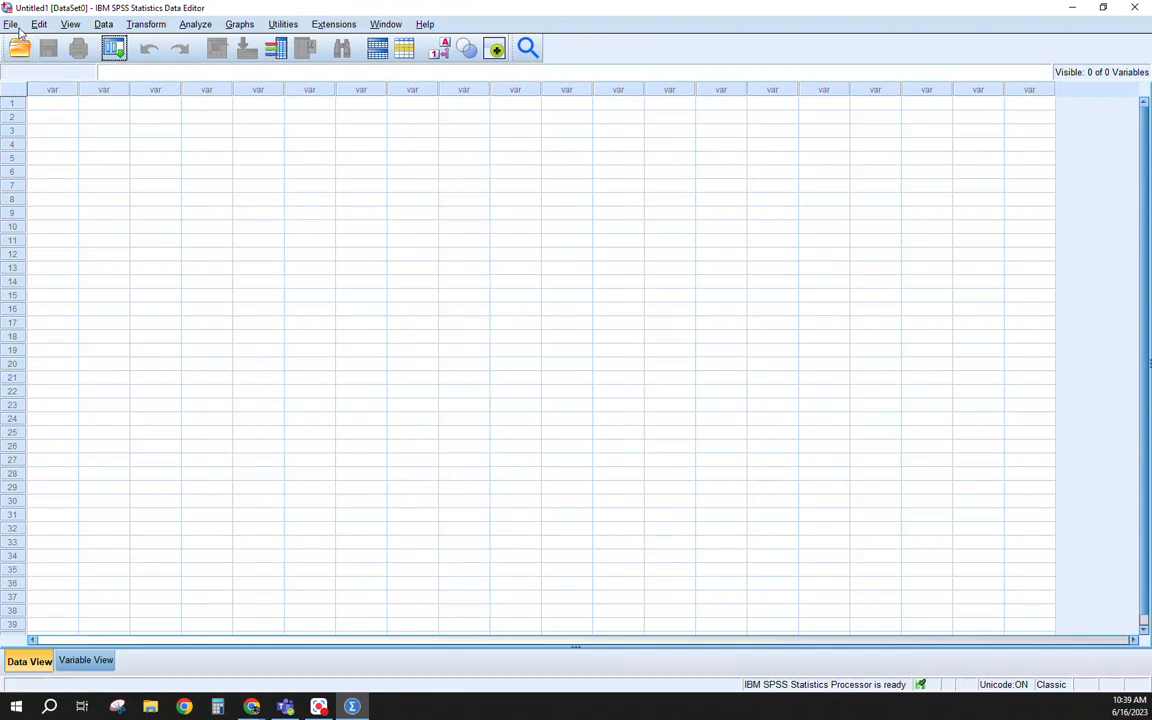
{"action": "left_click", "coordinate": [12, 24]}
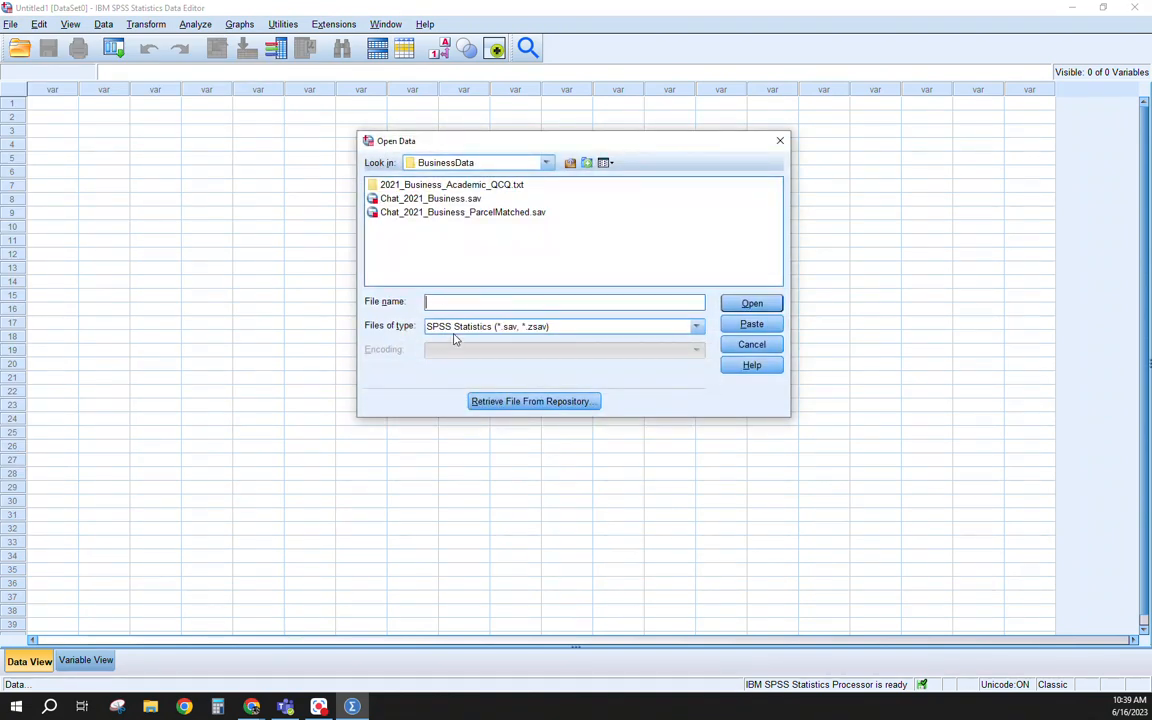
{"action": "mouse_move", "coordinate": [510, 338]}
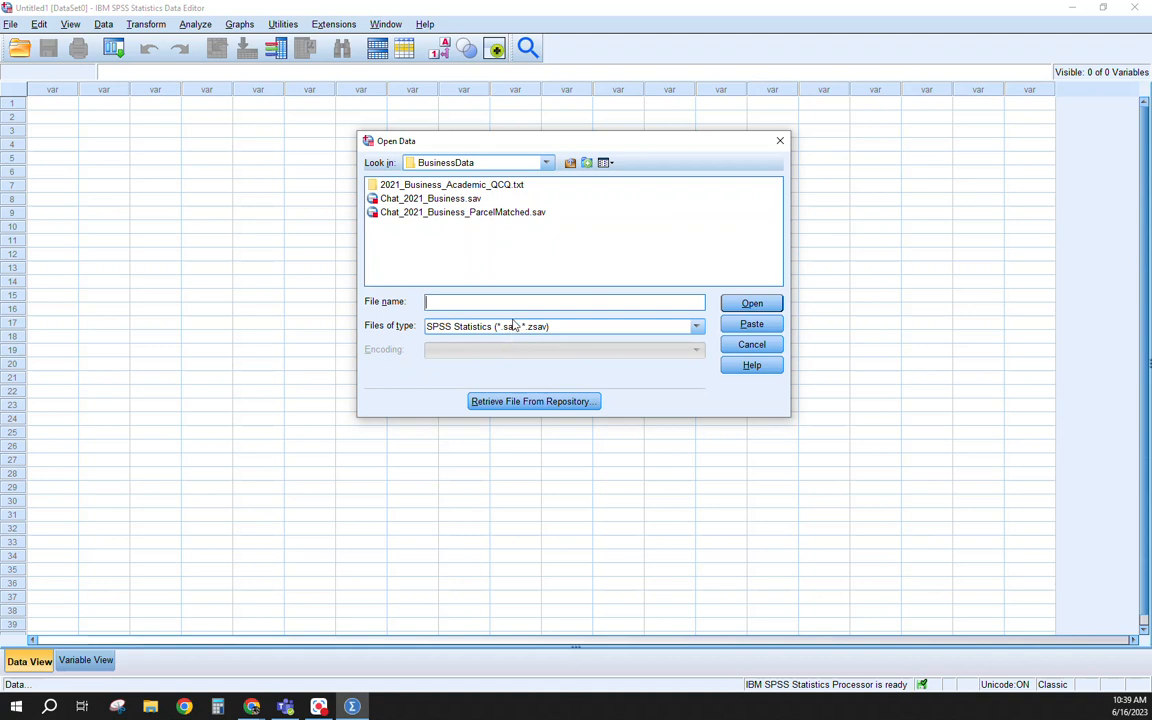
Browse to the Desktop, filter to Excel files and select LRPD_CrimeData_Portal.xlsx
{"action": "left_click", "coordinate": [546, 162]}
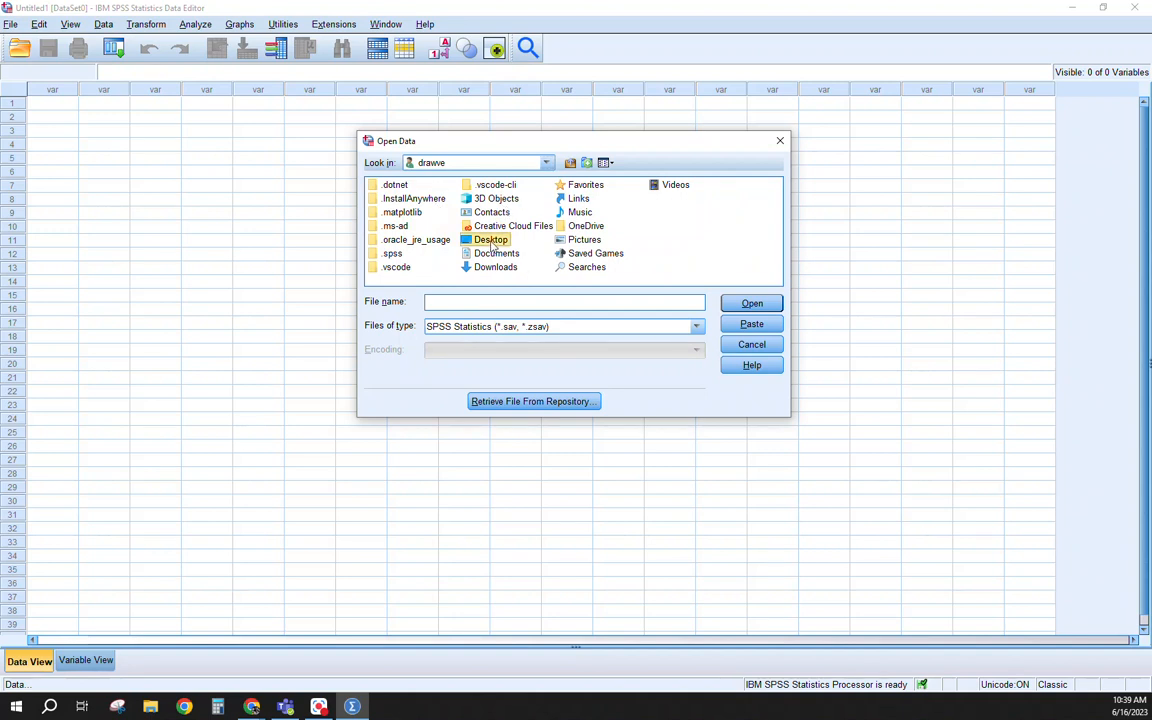
{"action": "double_click", "coordinate": [492, 240]}
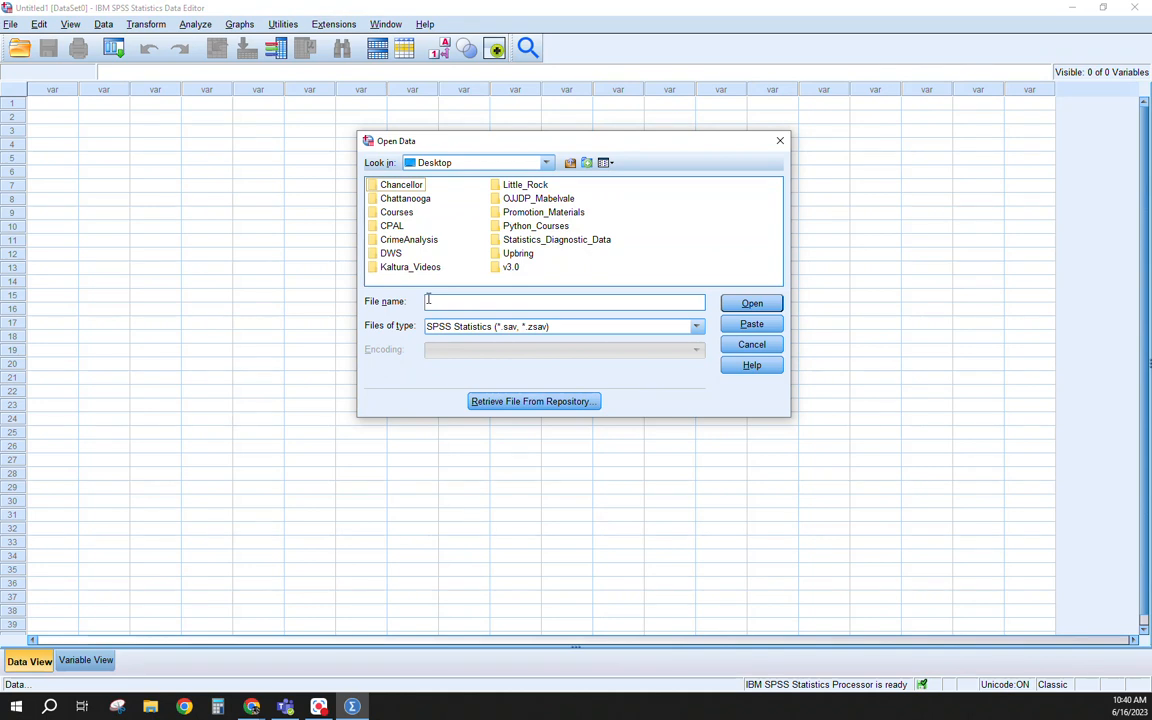
{"action": "left_click", "coordinate": [696, 326]}
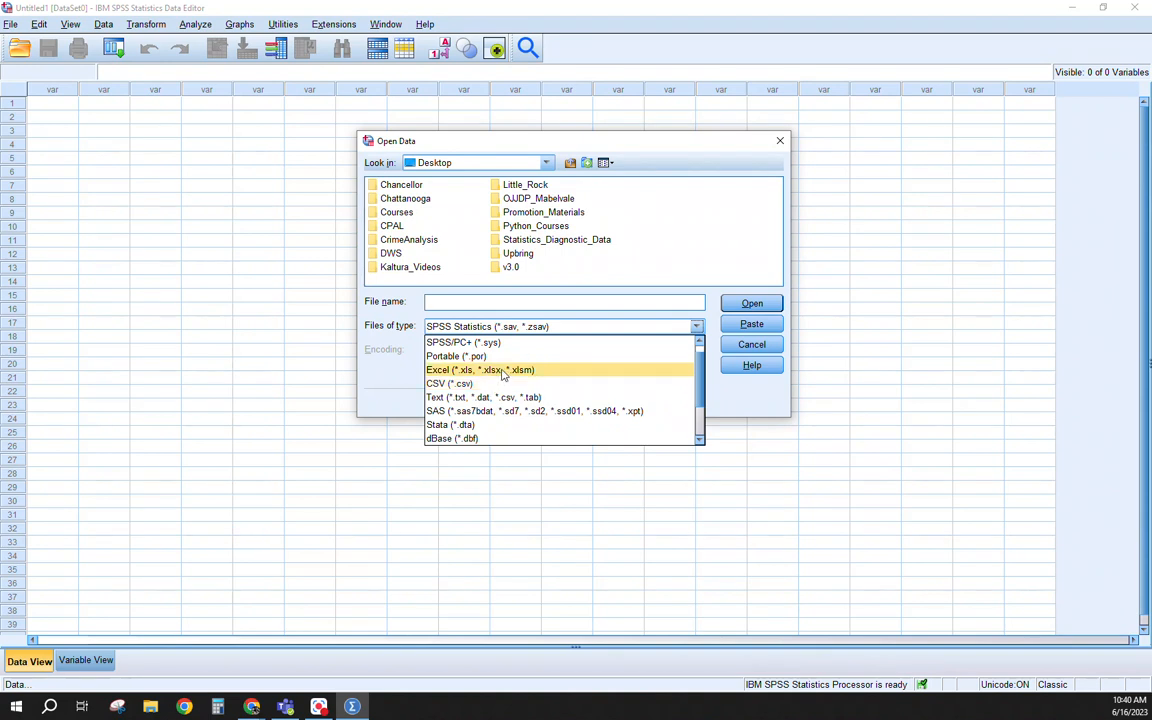
{"action": "left_click", "coordinate": [480, 370]}
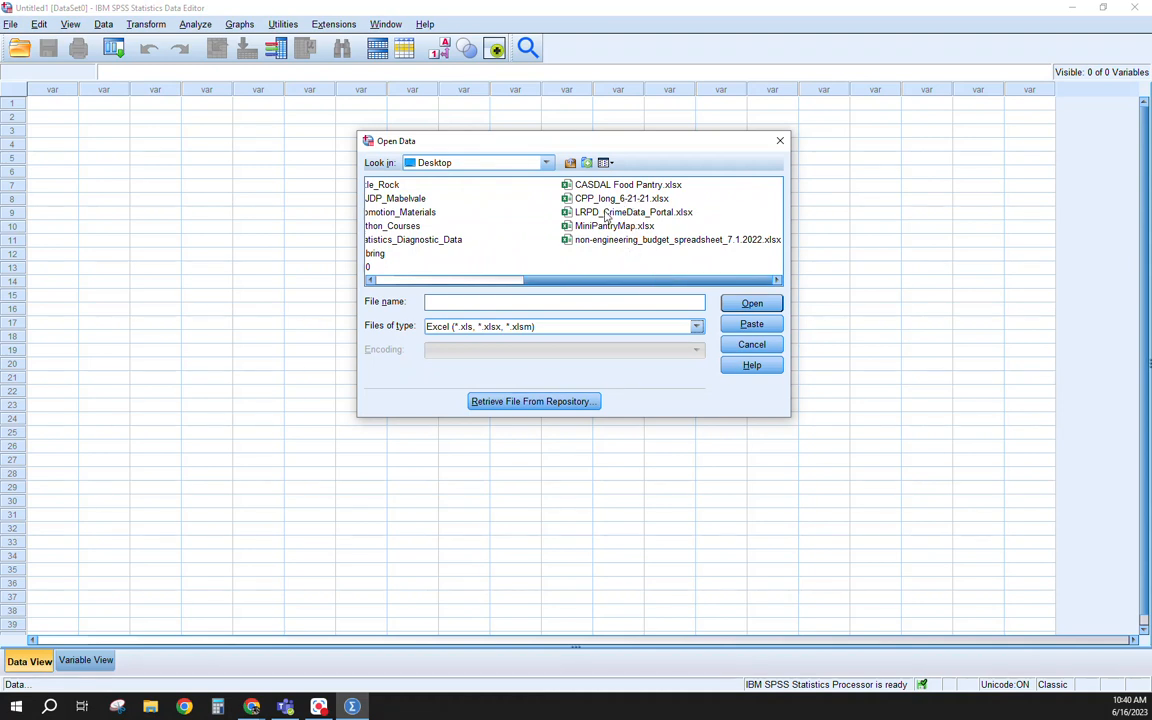
{"action": "left_click", "coordinate": [632, 212]}
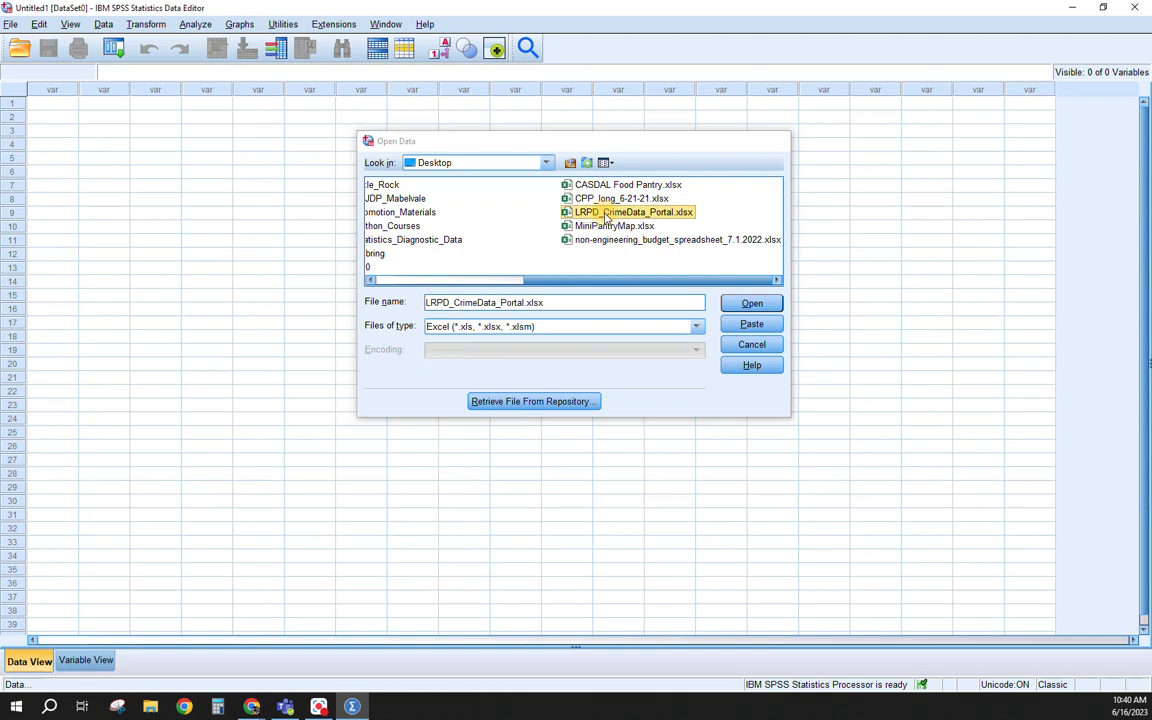
Open the workbook into the Read Excel File dialog and widen the preview to see more columns
{"action": "left_click", "coordinate": [752, 344]}
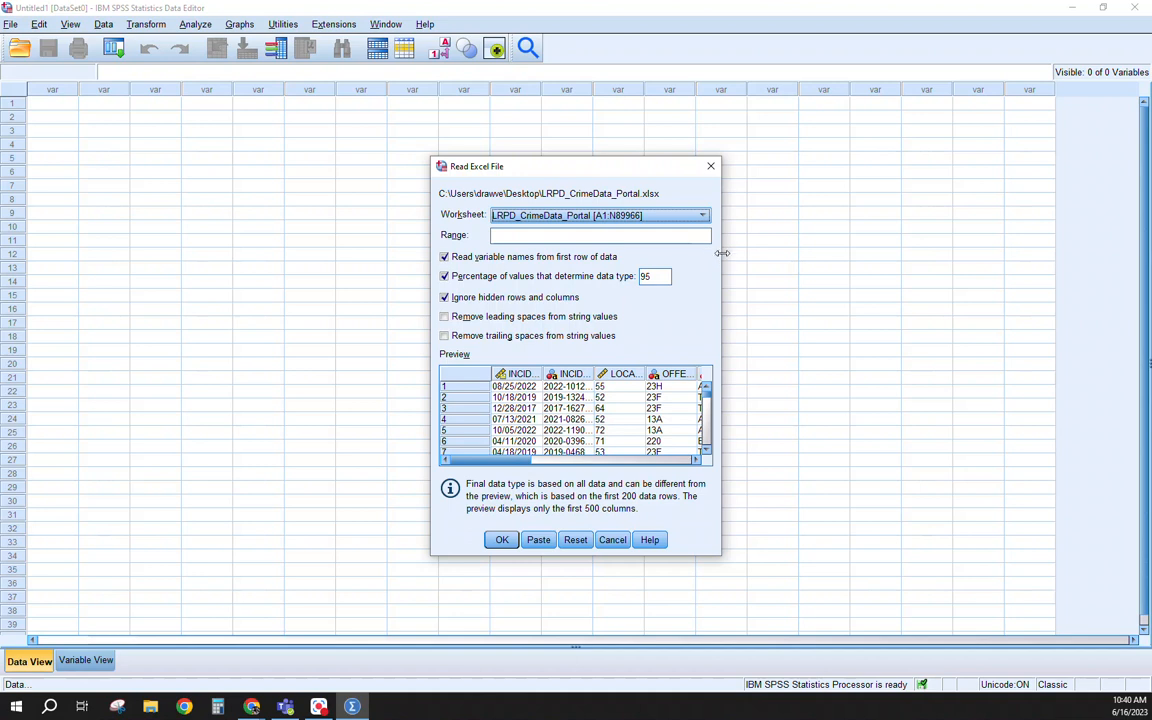
{"action": "left_click_drag", "start_coordinate": [722, 252], "coordinate": [978, 252]}
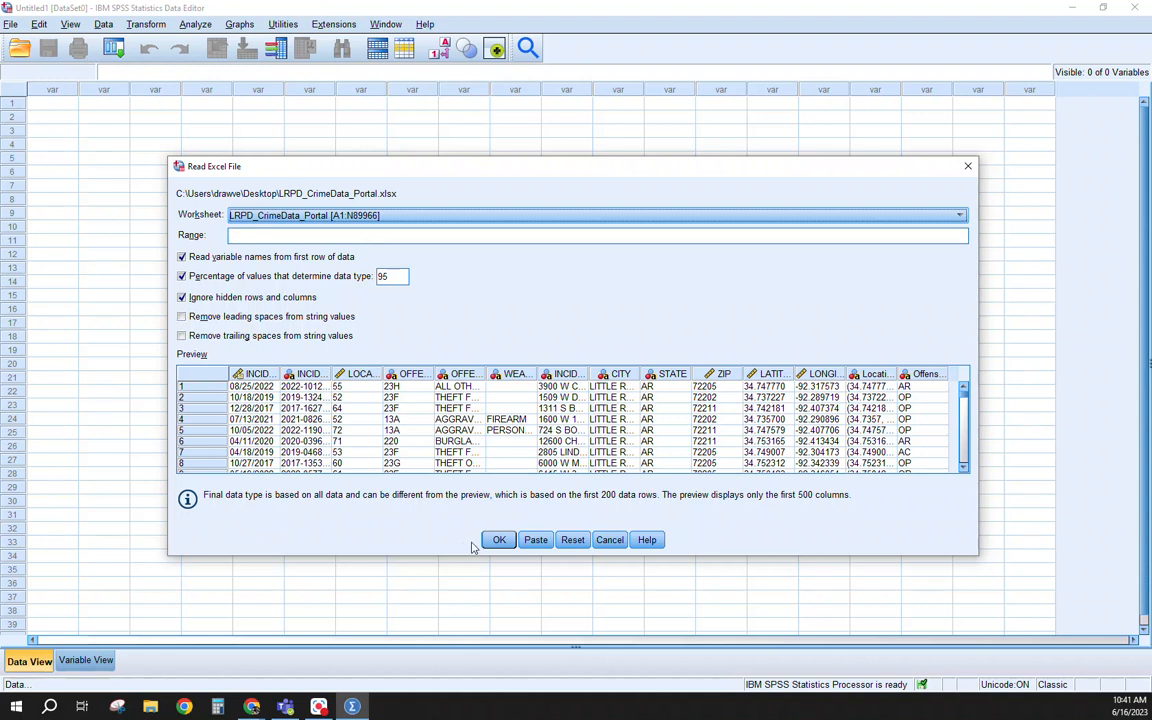
{"action": "mouse_move", "coordinate": [536, 540]}
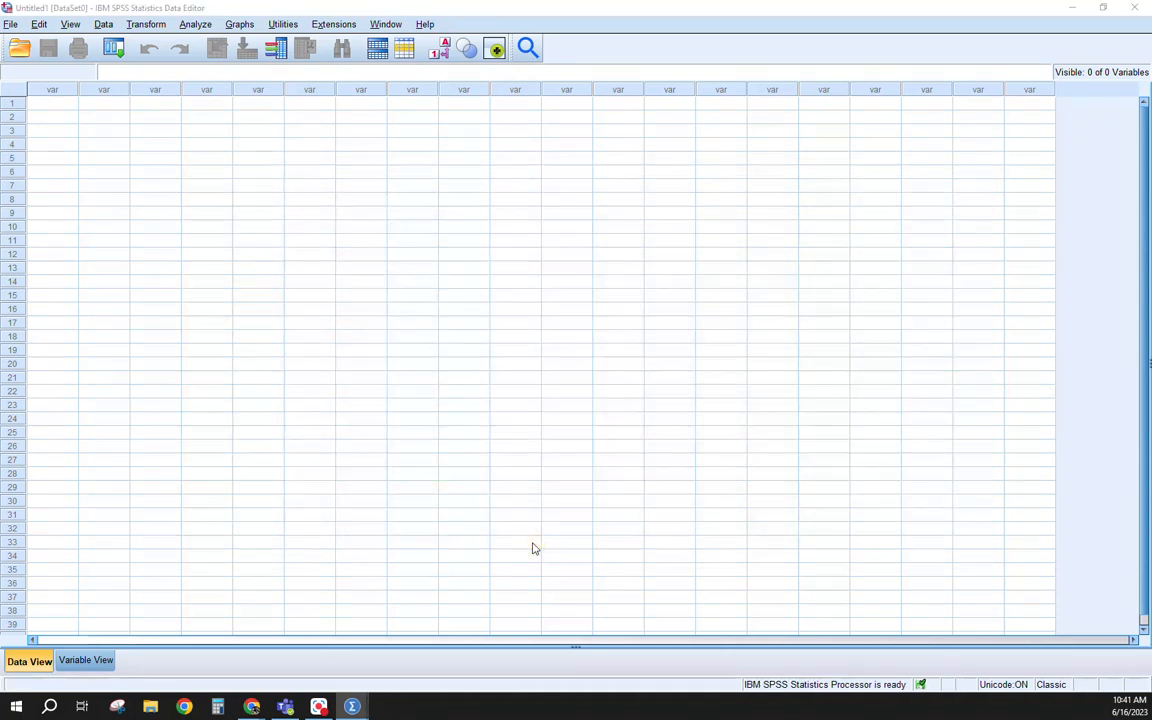
{"action": "mouse_move", "coordinate": [190, 392]}
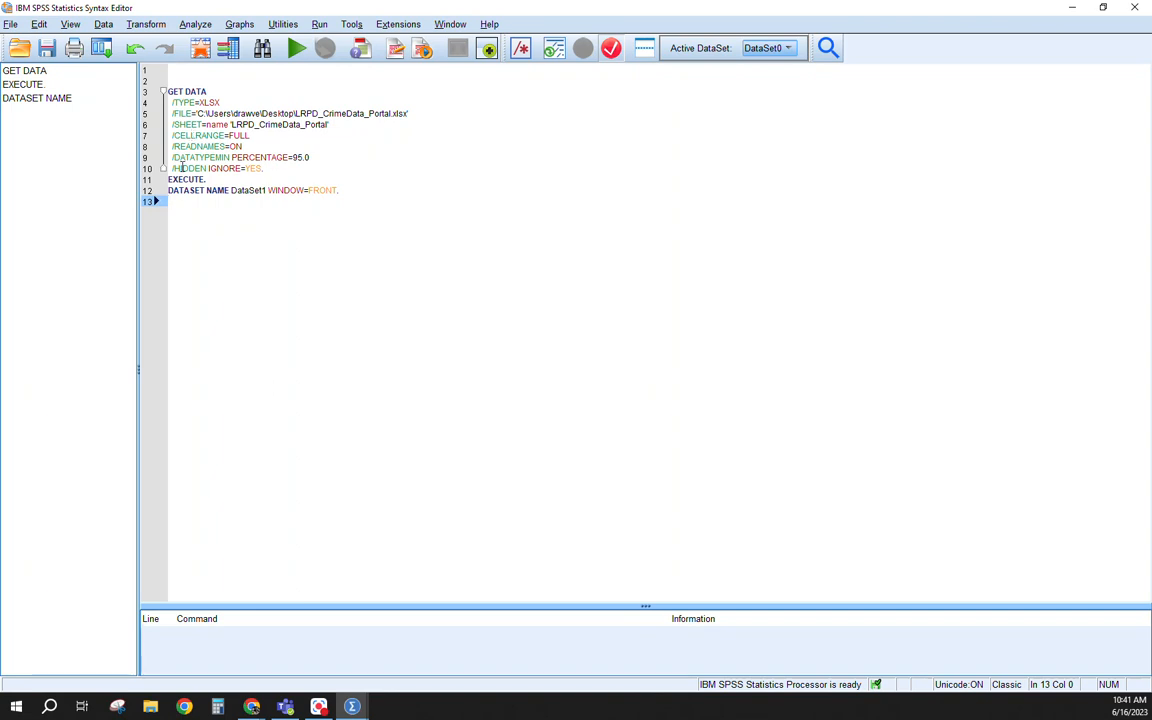
{"action": "mouse_move", "coordinate": [294, 260]}
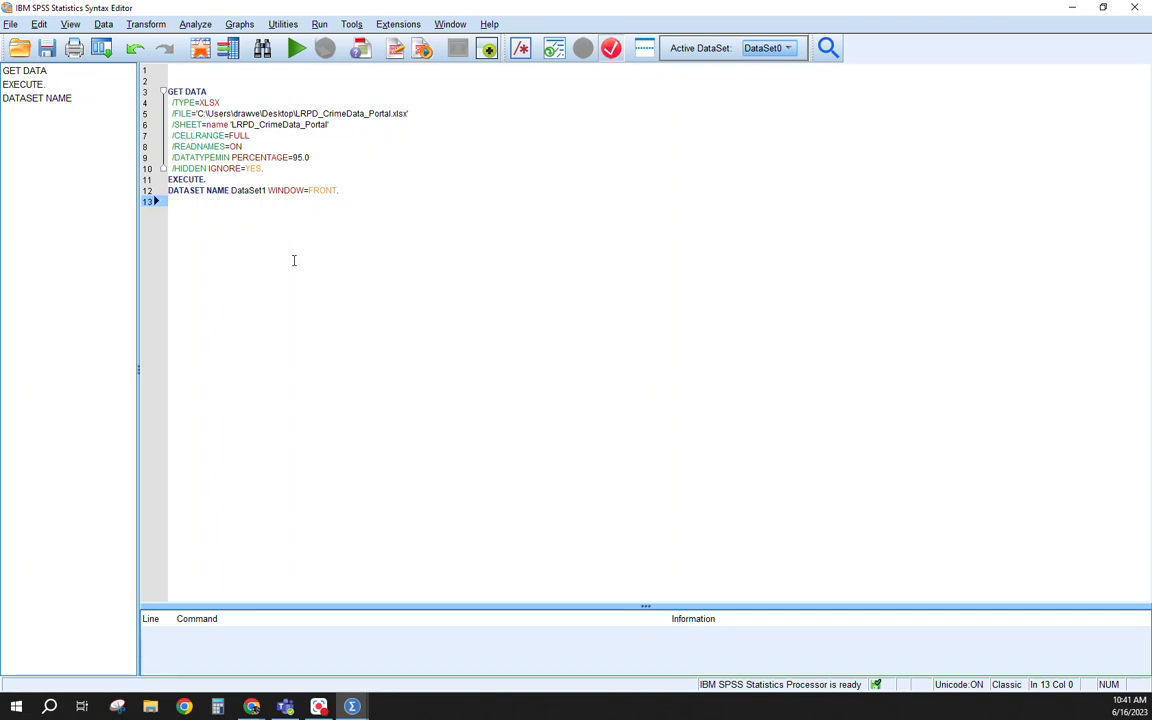
{"action": "mouse_move", "coordinate": [298, 432]}
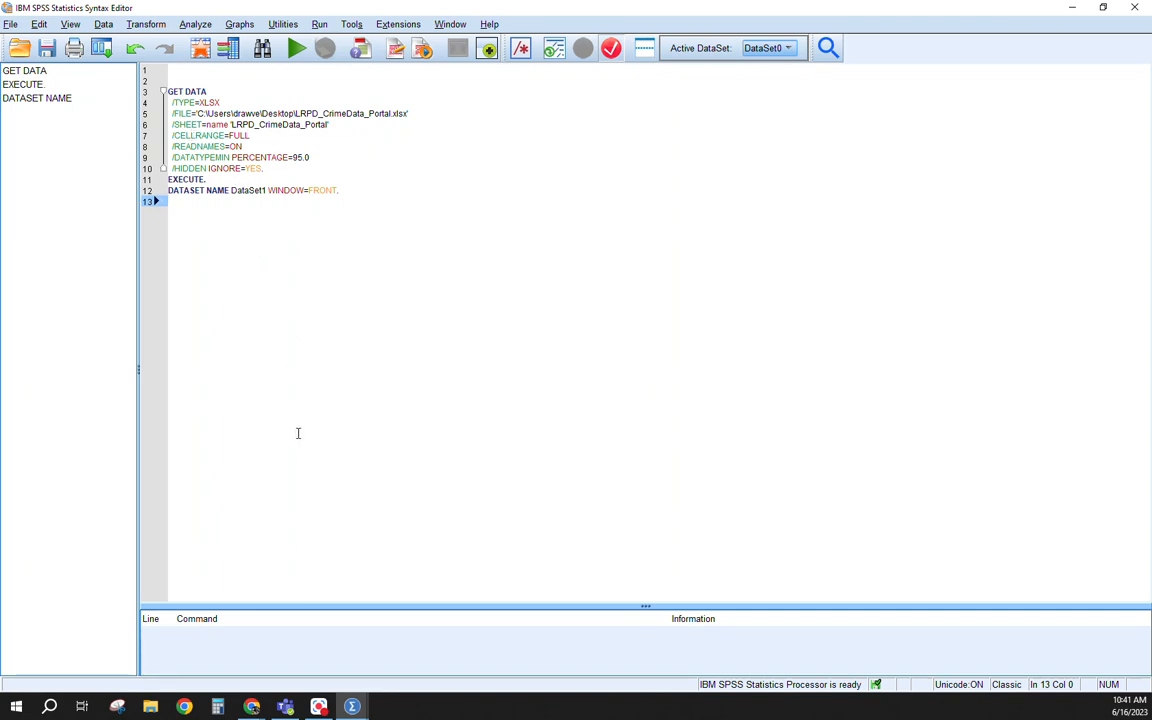
{"action": "mouse_move", "coordinate": [352, 708]}
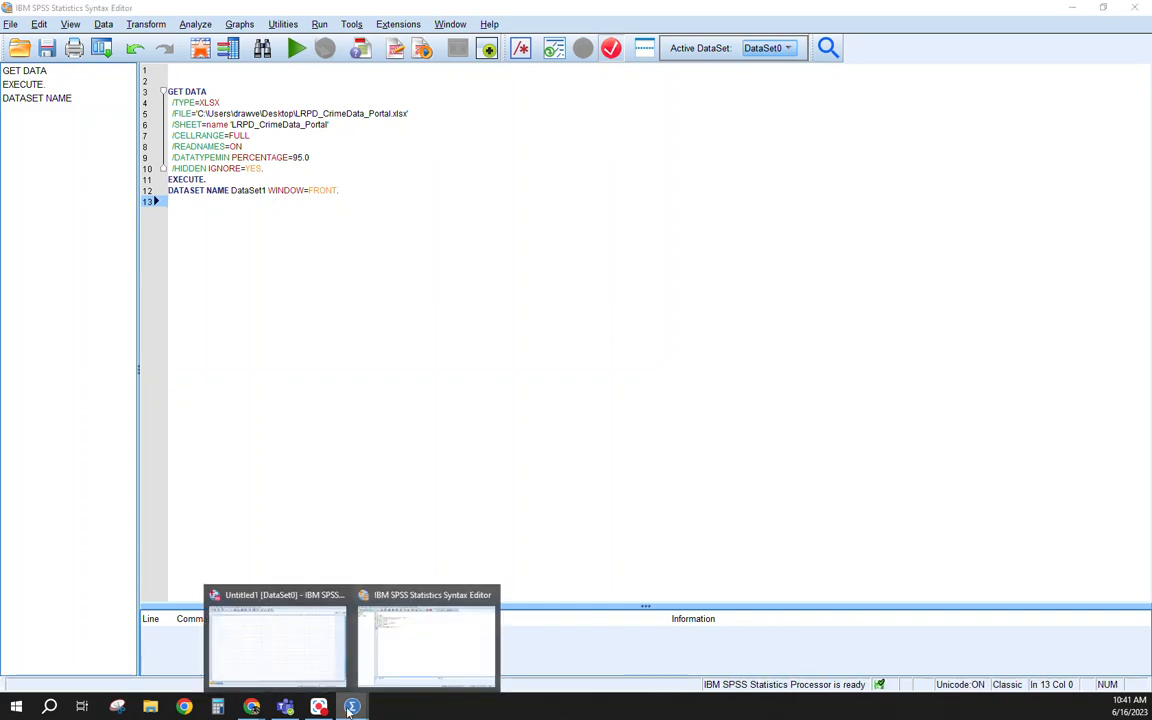
Bring the syntax editor forward and select all of the GET DATA import commands
{"action": "left_click", "coordinate": [276, 644]}
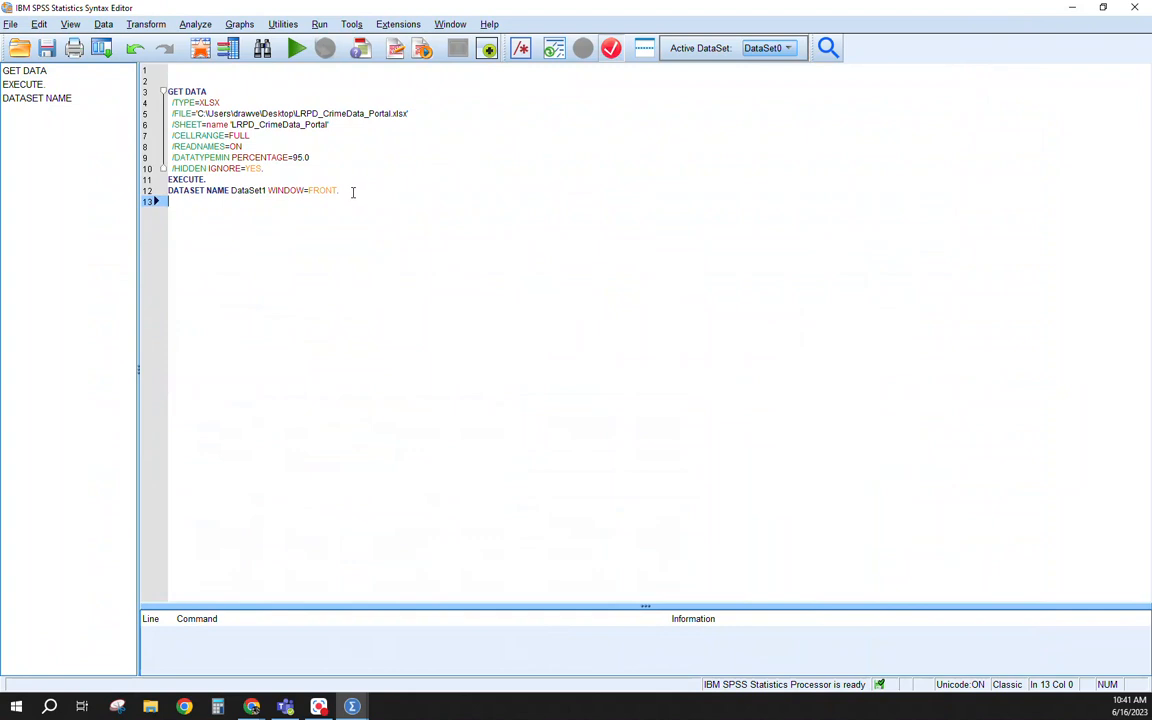
{"action": "key", "text": "ctrl+a"}
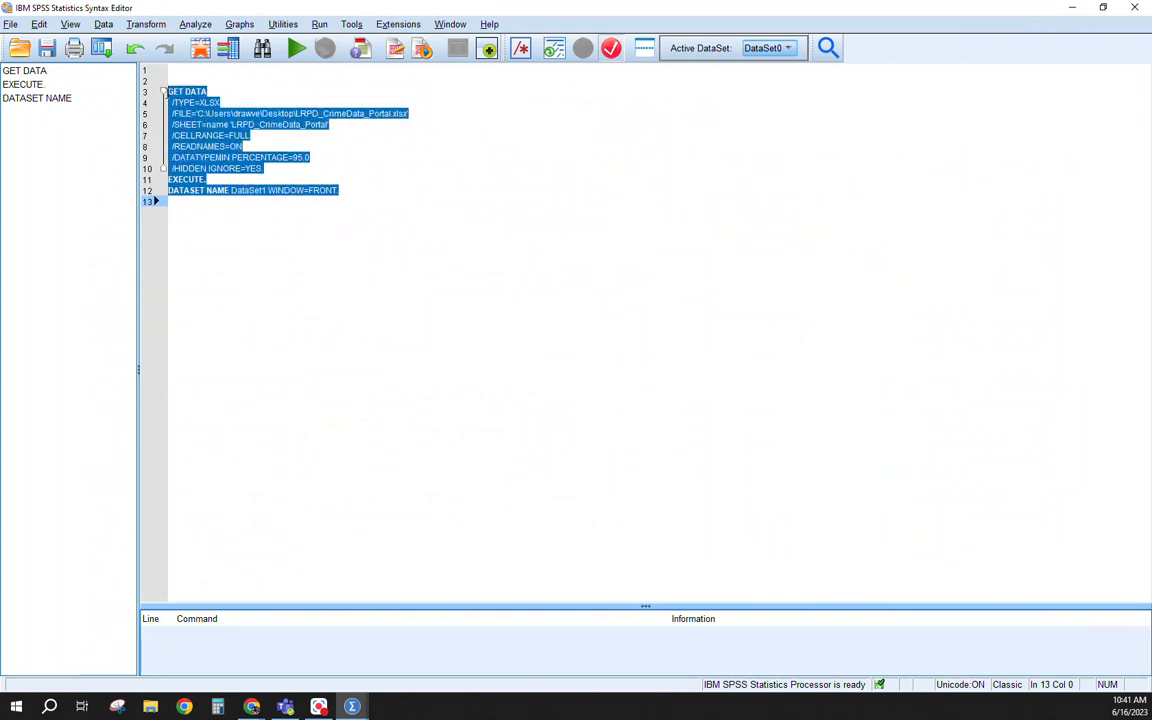
Run the selected import syntax and view the loaded crime data in the data editor
{"action": "left_click", "coordinate": [296, 48]}
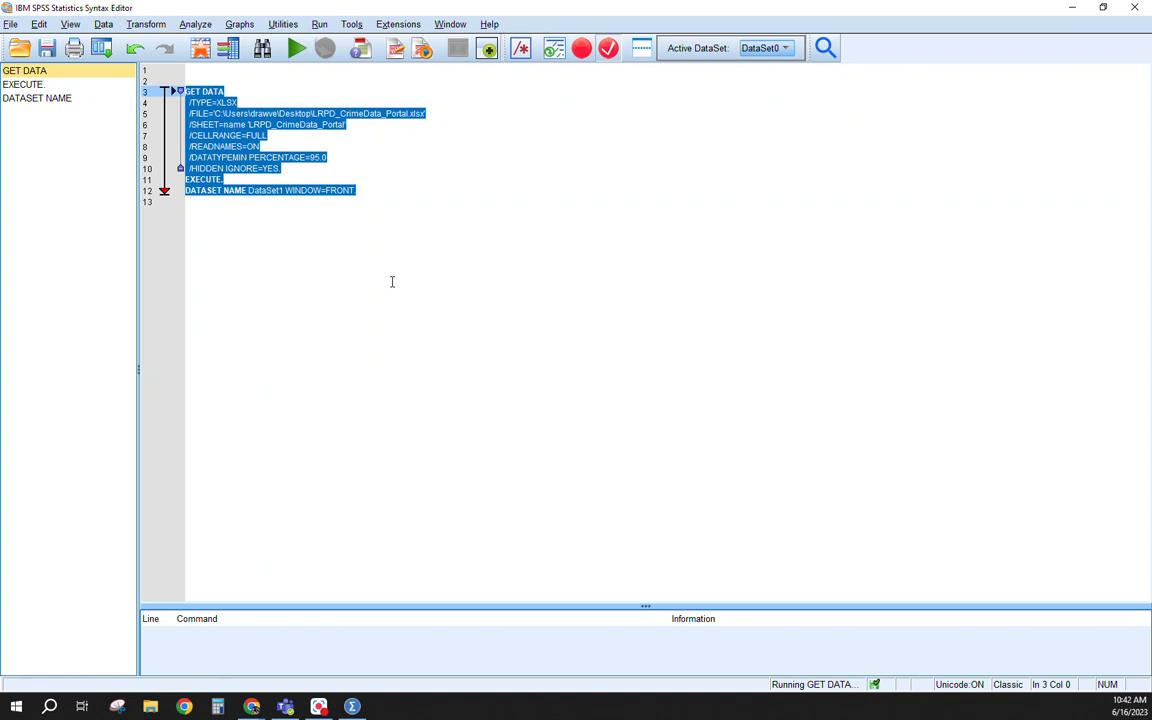
{"action": "mouse_move", "coordinate": [436, 280]}
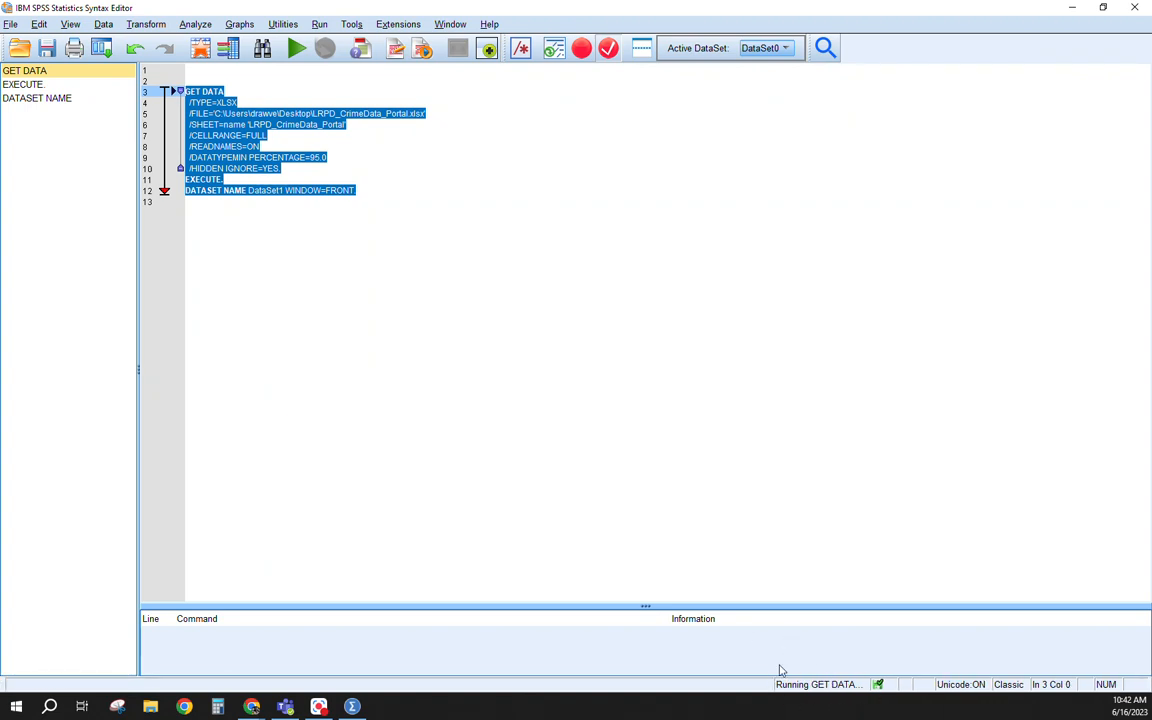
{"action": "mouse_move", "coordinate": [408, 660]}
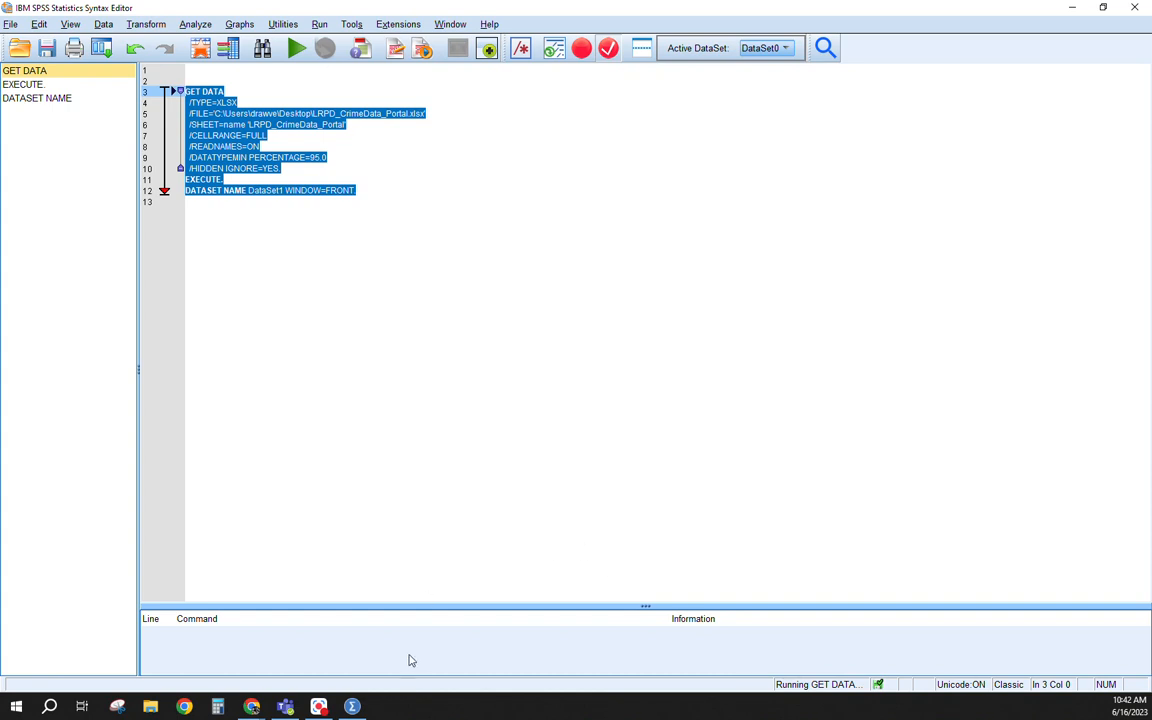
{"action": "left_click", "coordinate": [296, 48]}
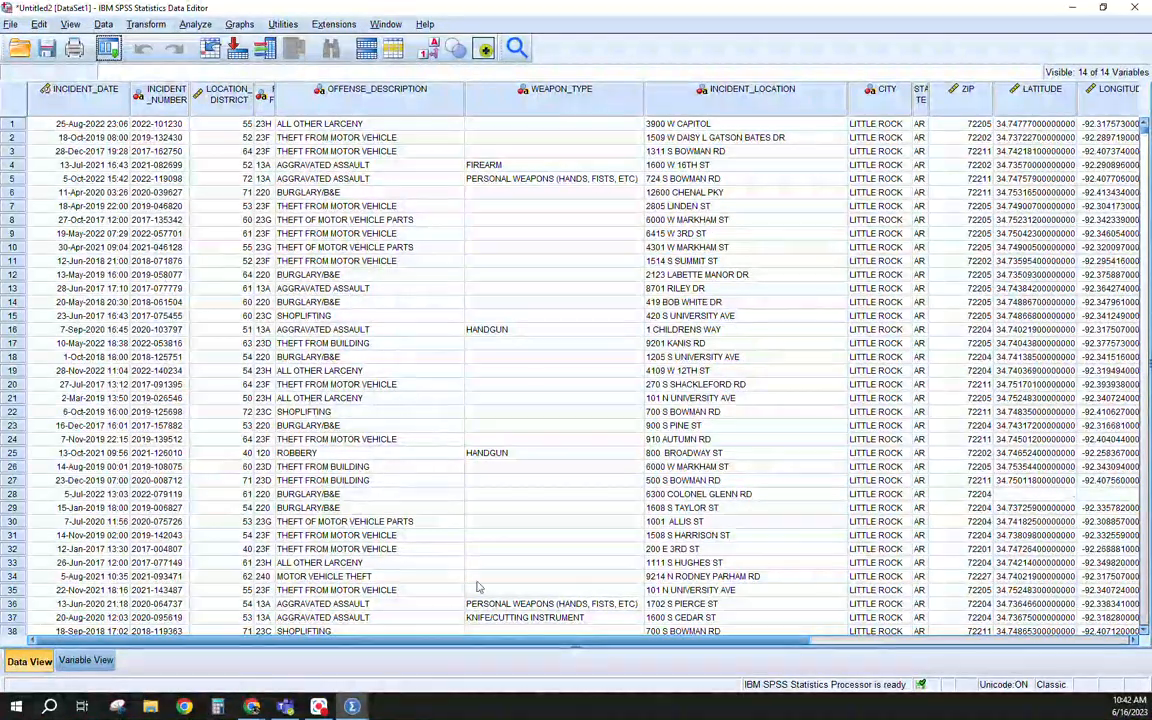
{"action": "scroll", "scroll_direction": "right", "scroll_amount": 3}
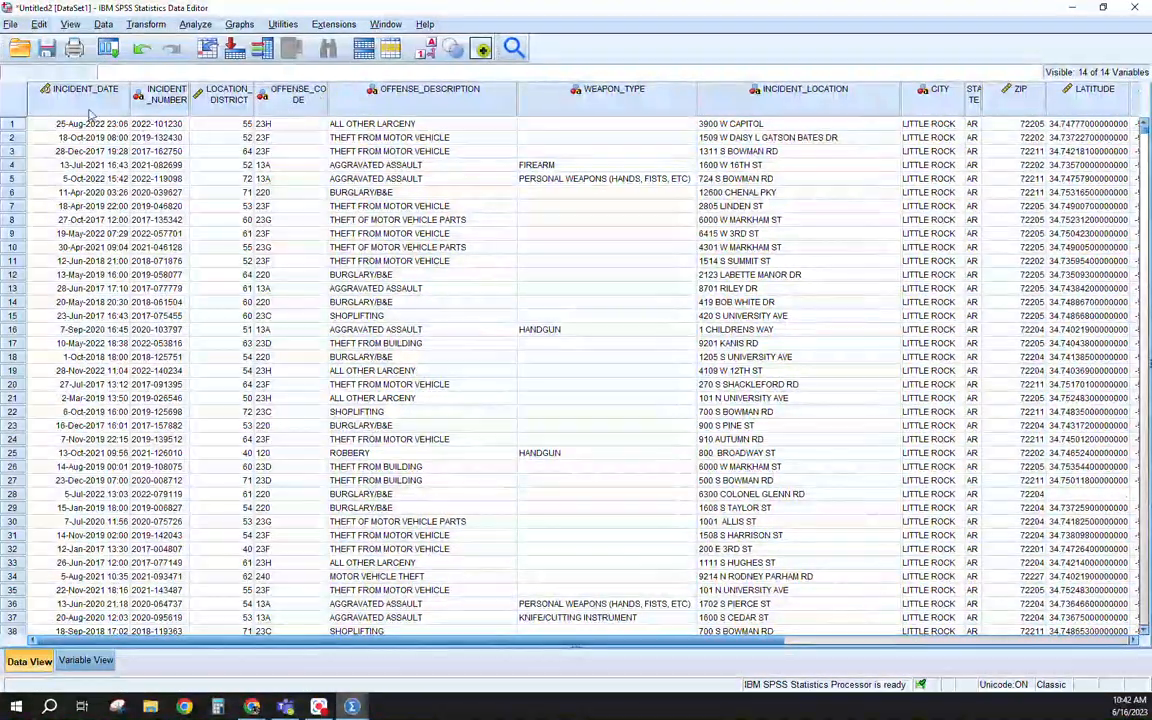
{"action": "left_click", "coordinate": [12, 24]}
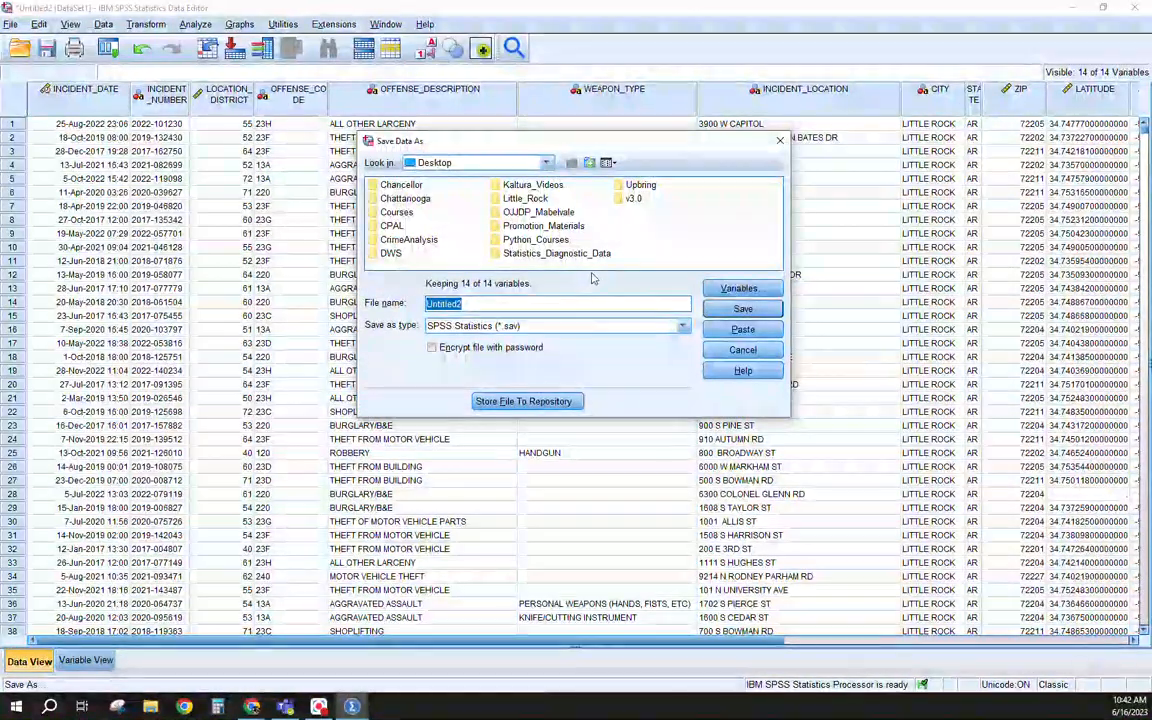
Save the crime data to the Desktop as the SPSS file LRPD_CrimeData_Portal.sav
{"action": "type", "text": "LRPD"}
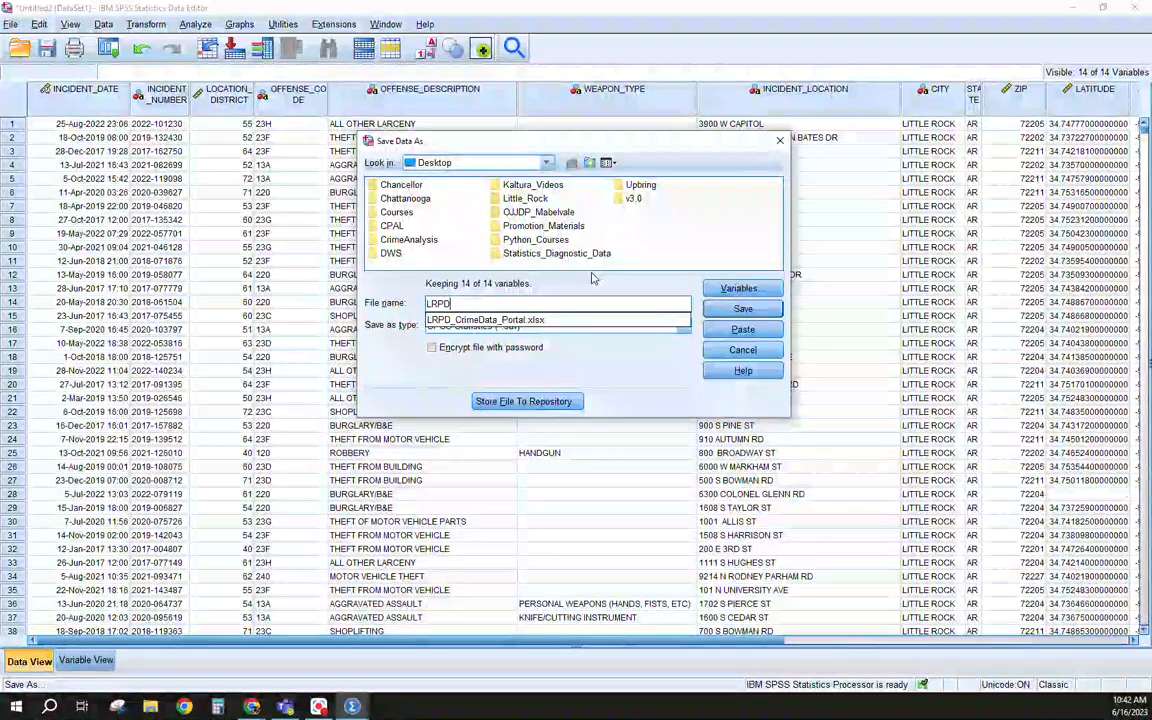
{"action": "type", "text": "_Crime"}
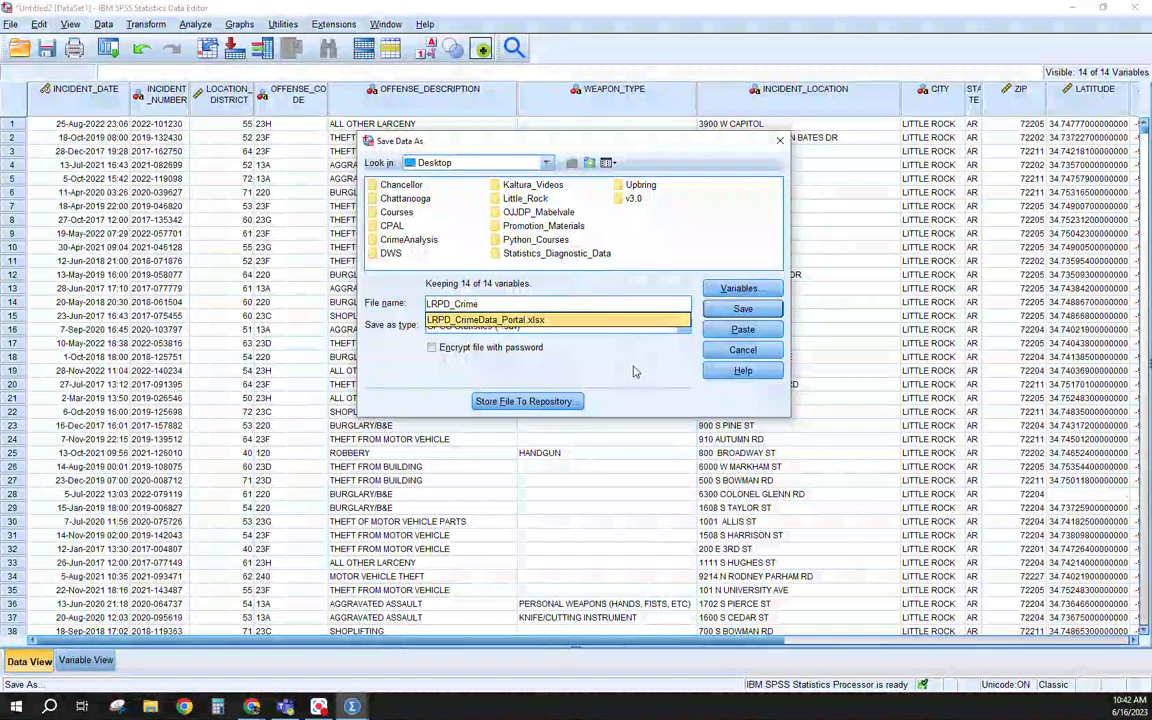
{"action": "left_click", "coordinate": [556, 324]}
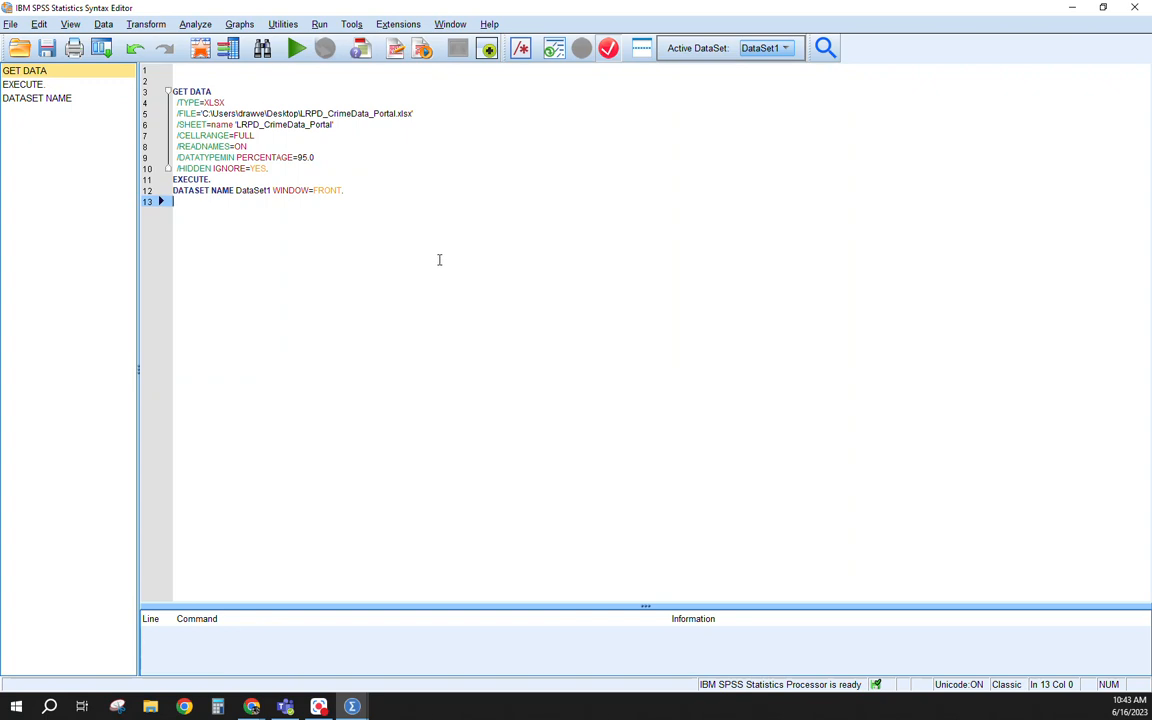
{"action": "mouse_move", "coordinate": [408, 252]}
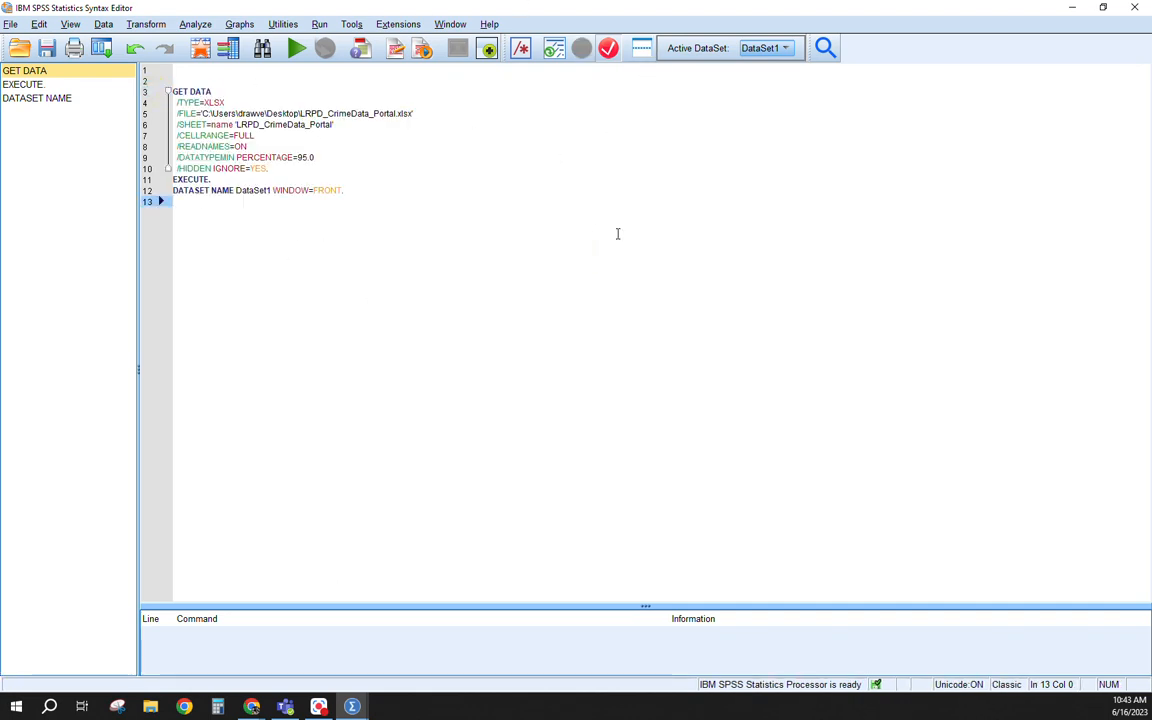
Open the File menu of the syntax window
{"action": "left_click", "coordinate": [10, 24]}
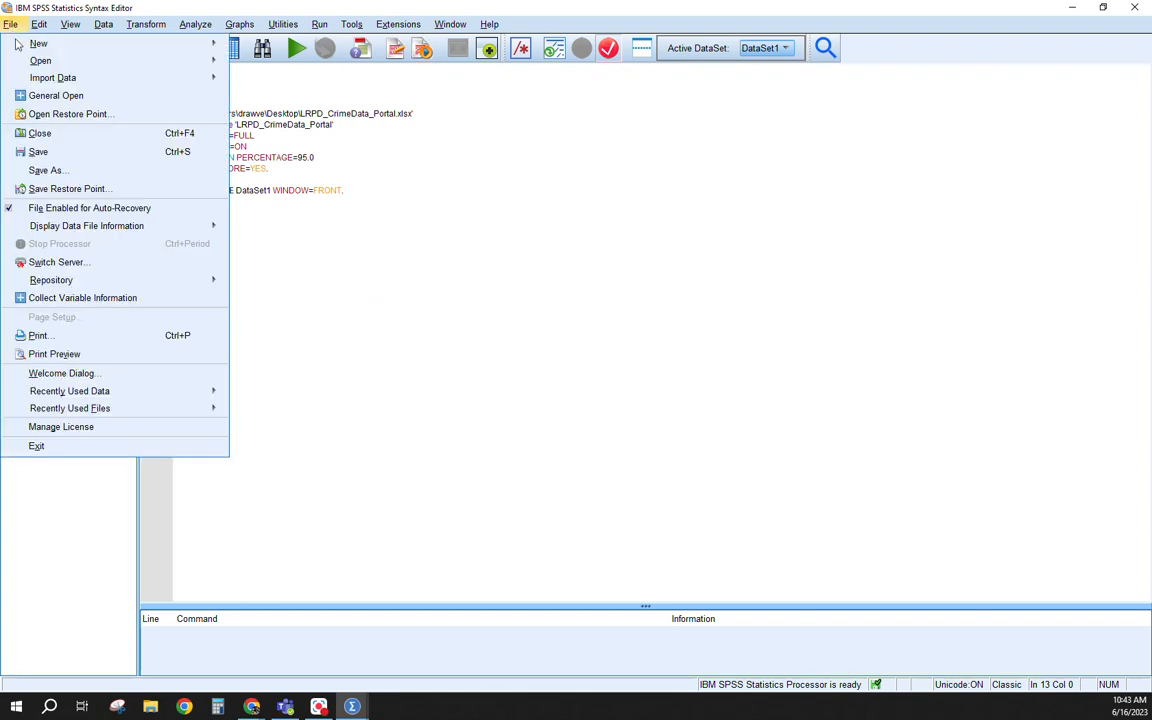
Start Save As for the syntax with the file name LRPD_Open_CrimeData
{"action": "left_click", "coordinate": [48, 170]}
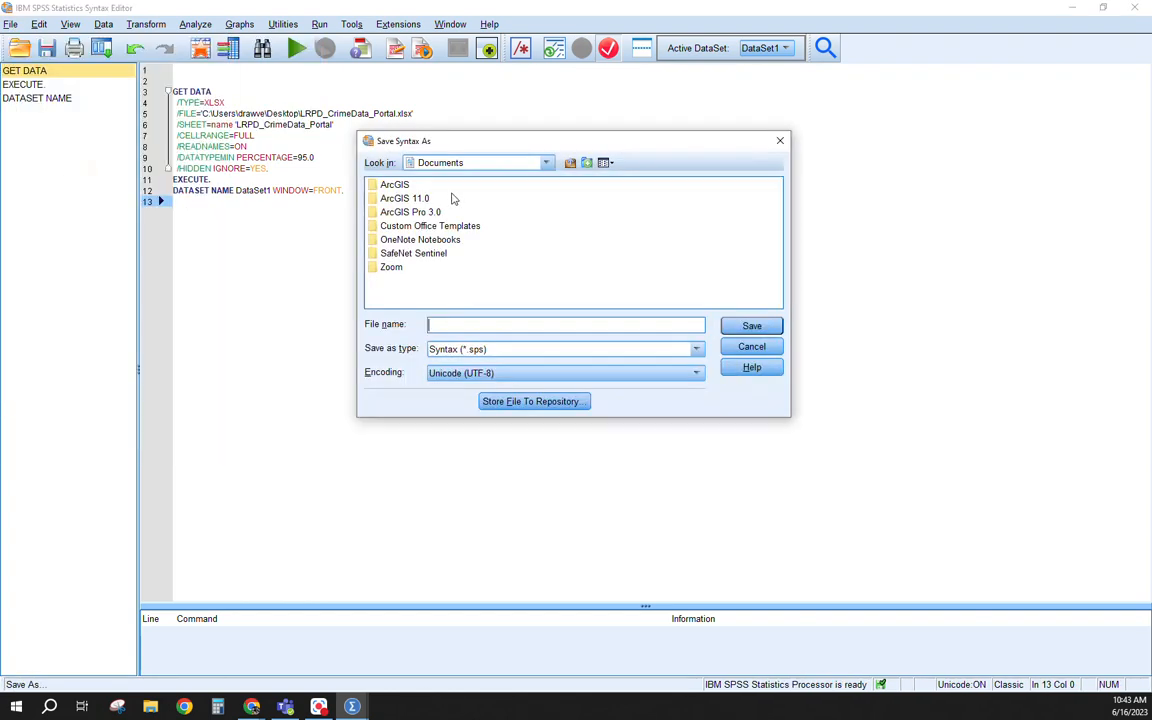
{"action": "type", "text": "L"}
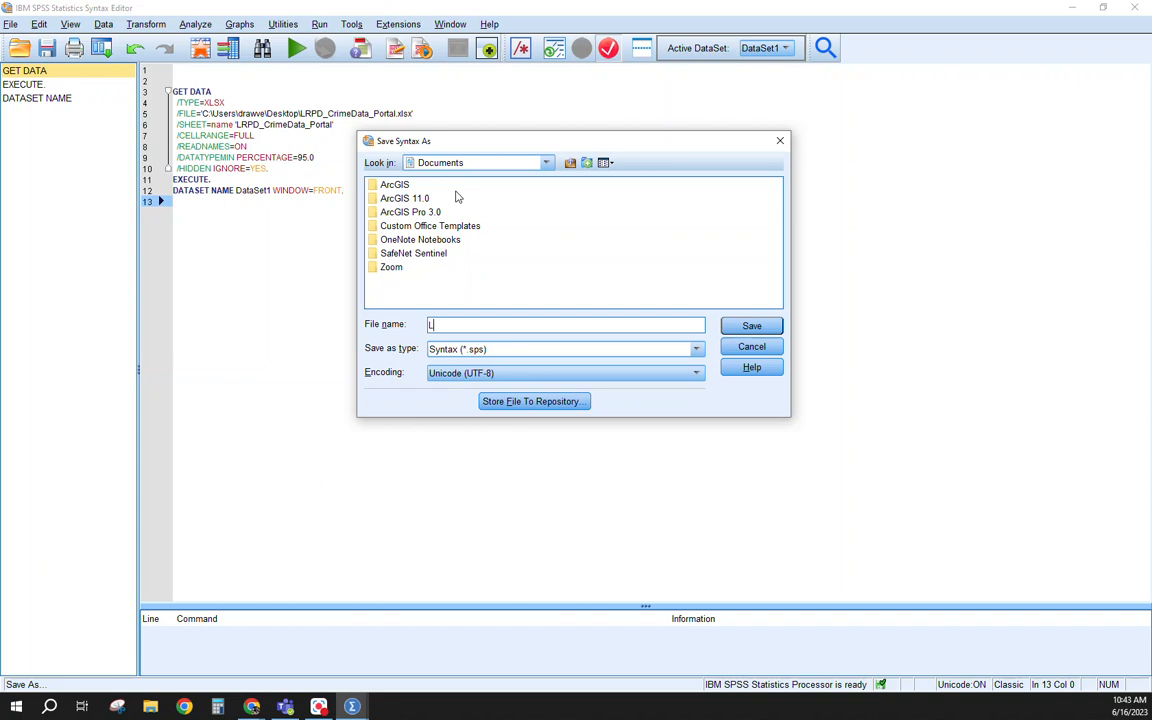
{"action": "type", "text": "RPD_Open_C"}
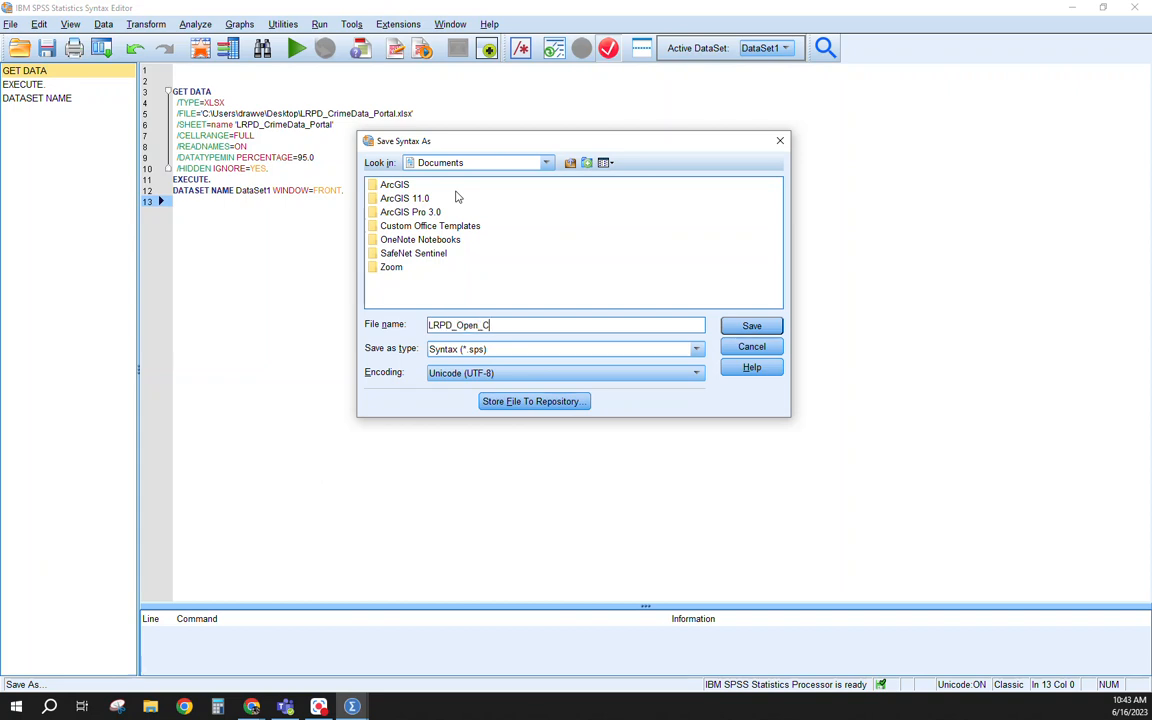
{"action": "type", "text": "rimeData"}
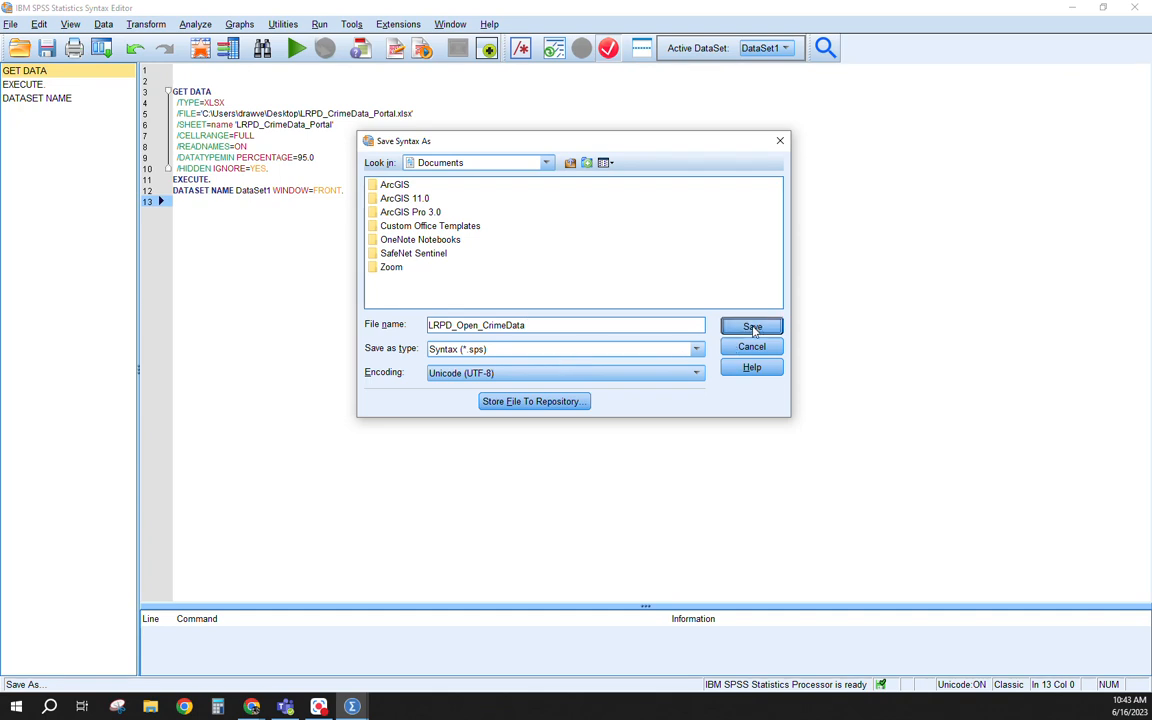
Browse to the Desktop, save the syntax there, and return to the crime data window
{"action": "left_click", "coordinate": [544, 162]}
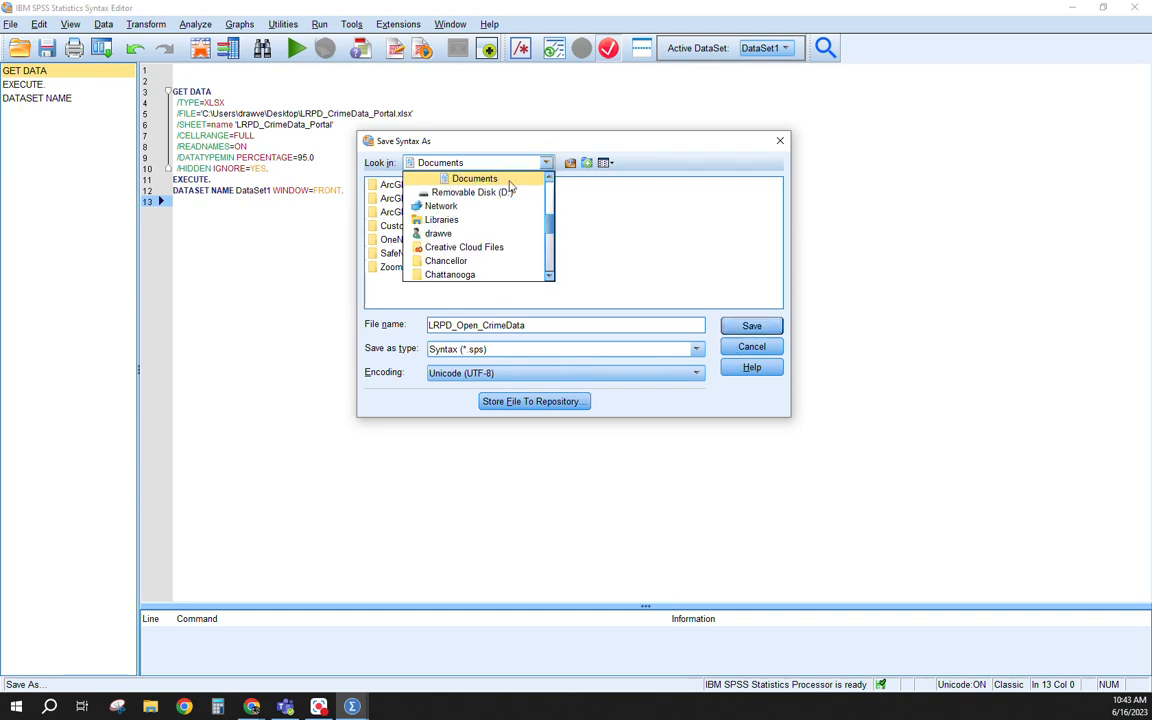
{"action": "left_click", "coordinate": [438, 232]}
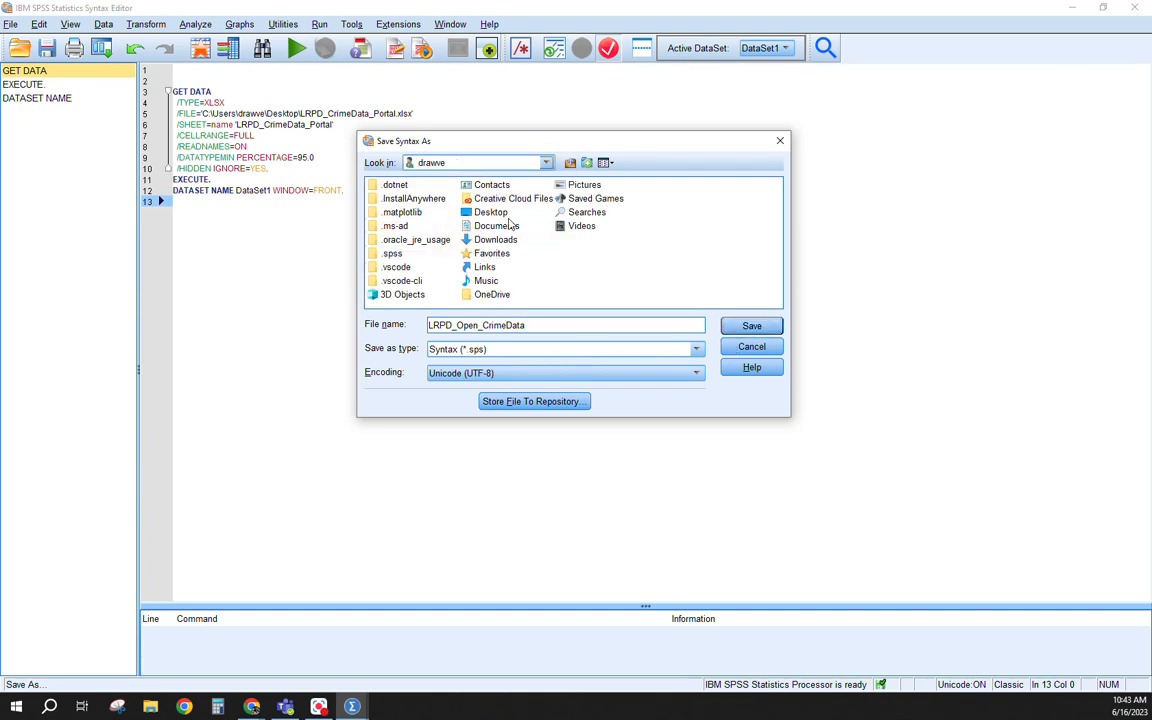
{"action": "double_click", "coordinate": [492, 212]}
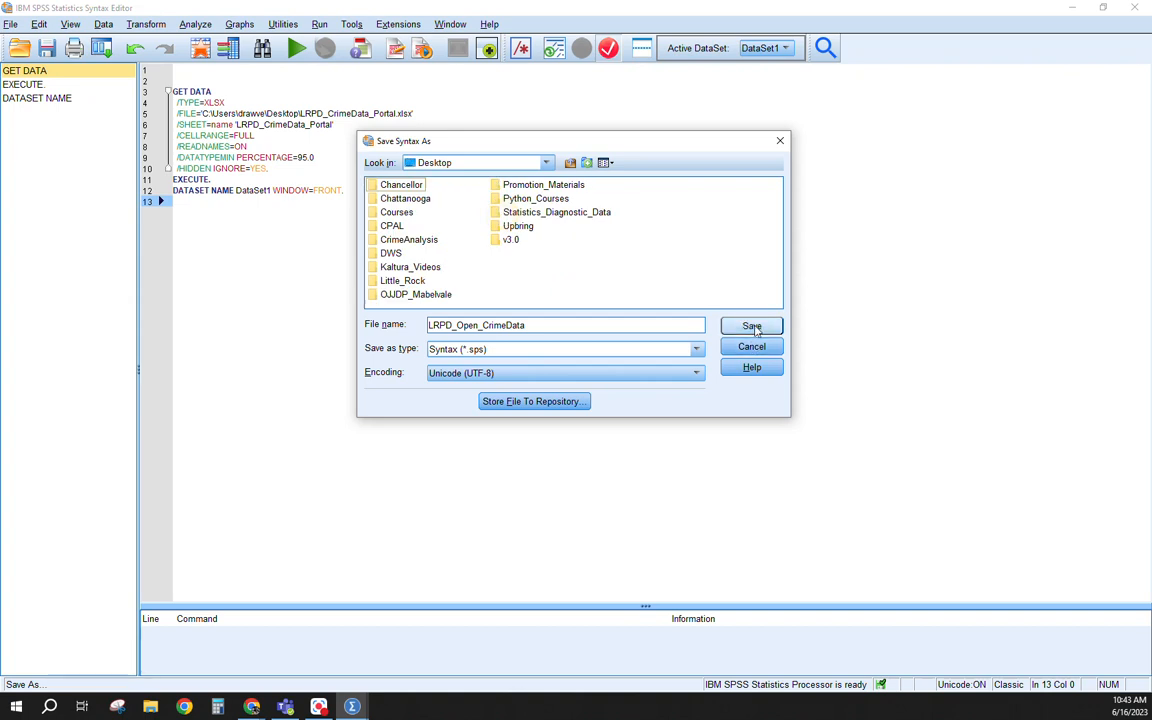
{"action": "left_click", "coordinate": [752, 324]}
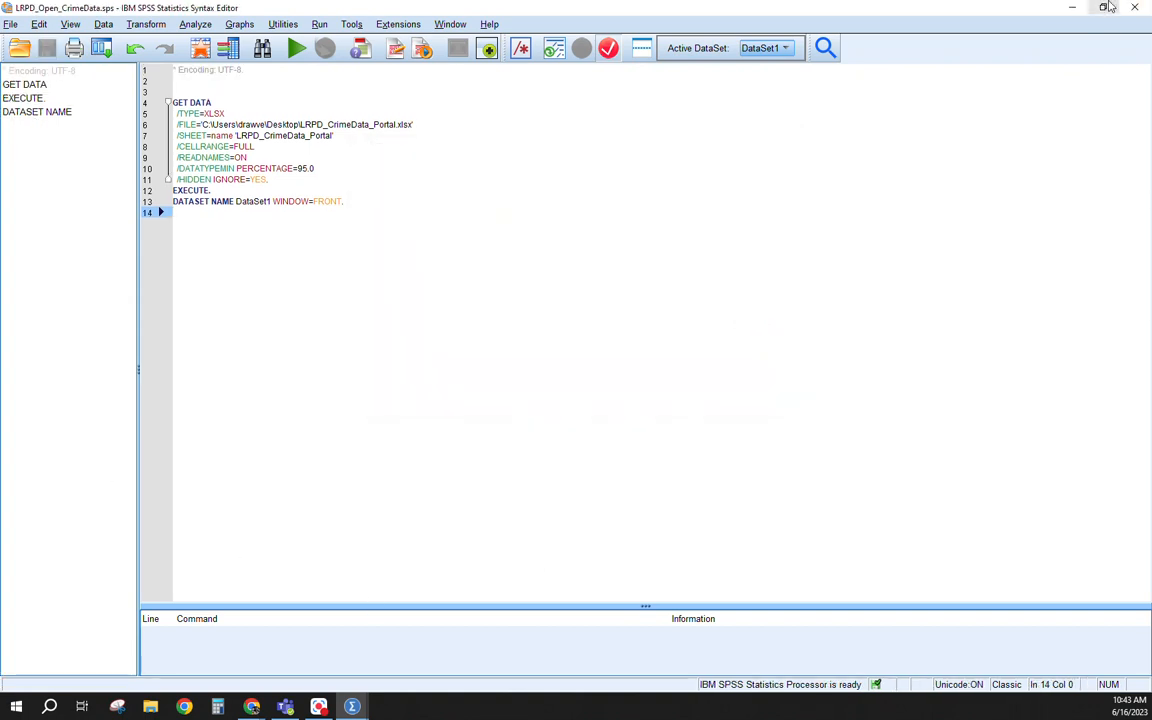
{"action": "left_click", "coordinate": [296, 48]}
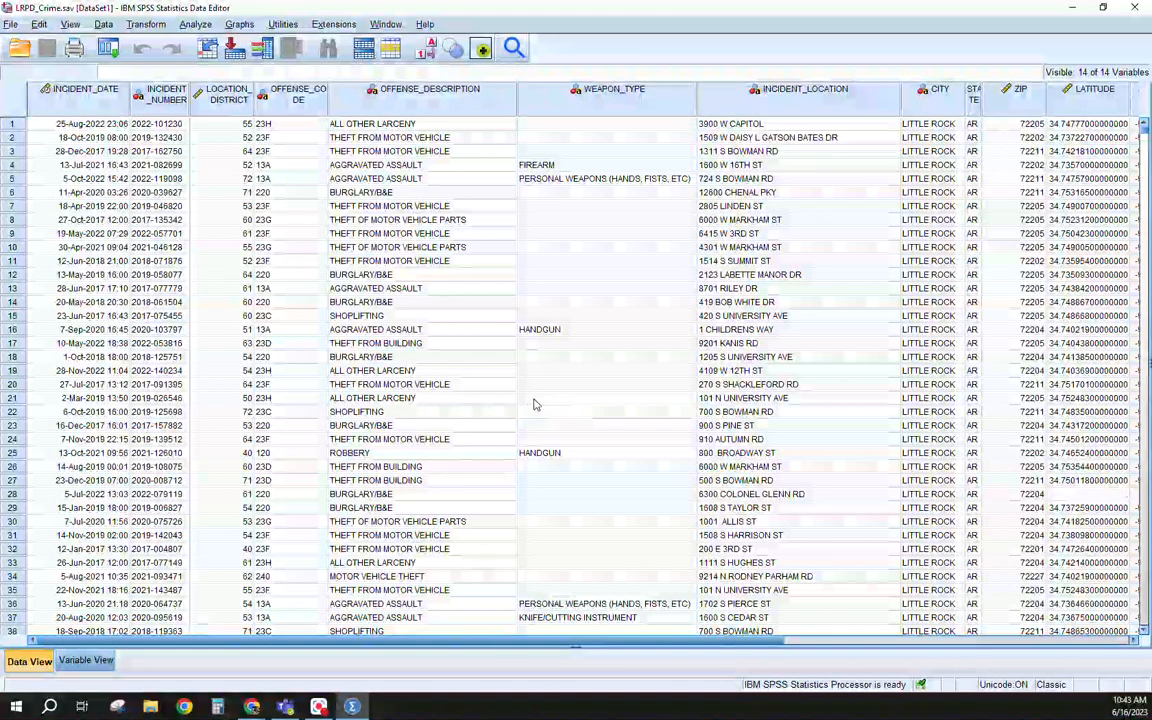
Reopen the LRPD_Open_CrimeData.sps syntax file from the data window's File menu
{"action": "left_click", "coordinate": [12, 24]}
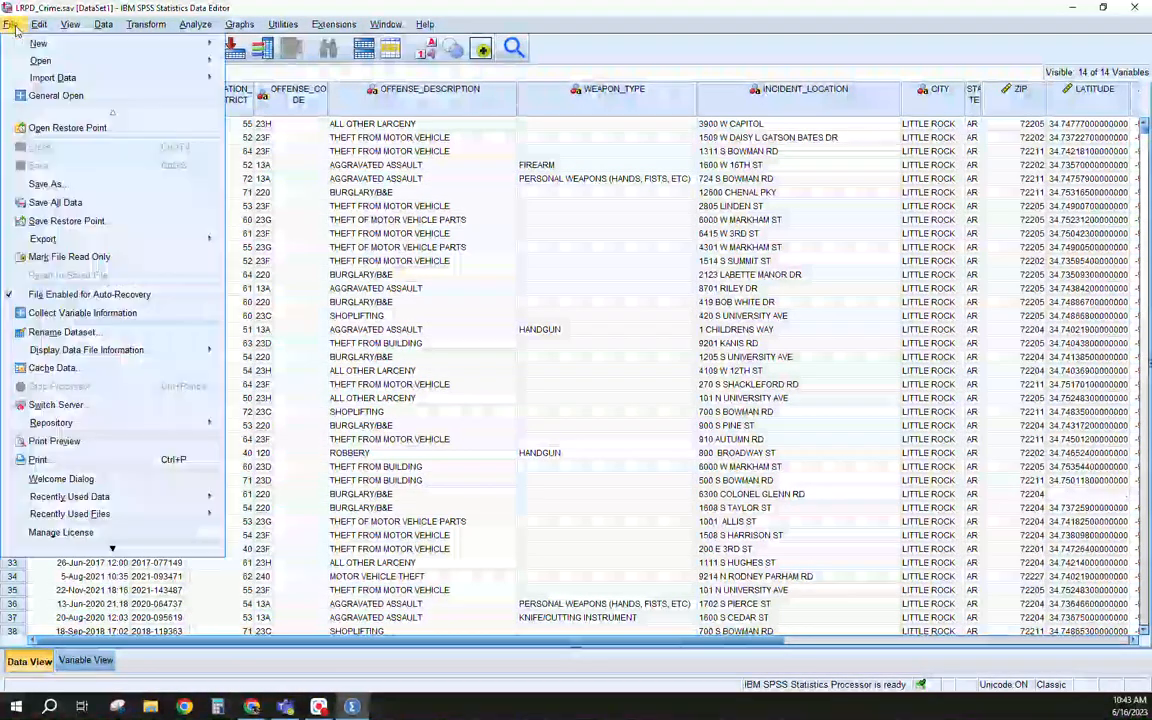
{"action": "mouse_move", "coordinate": [40, 60]}
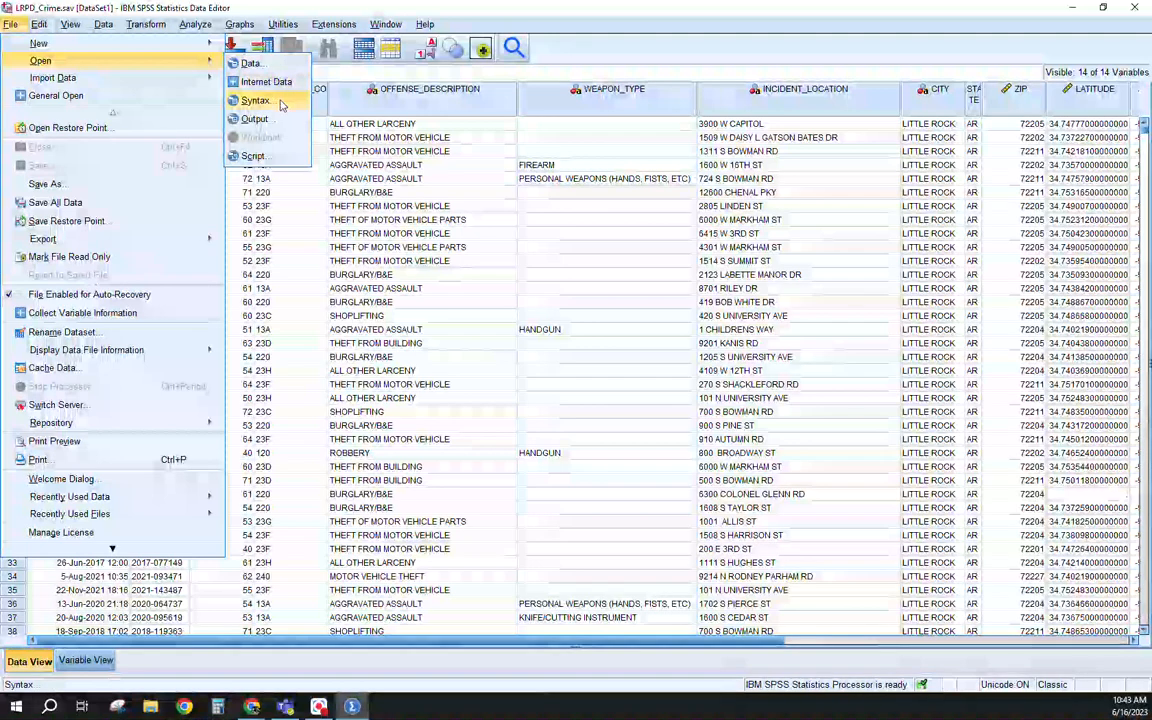
{"action": "left_click", "coordinate": [256, 100]}
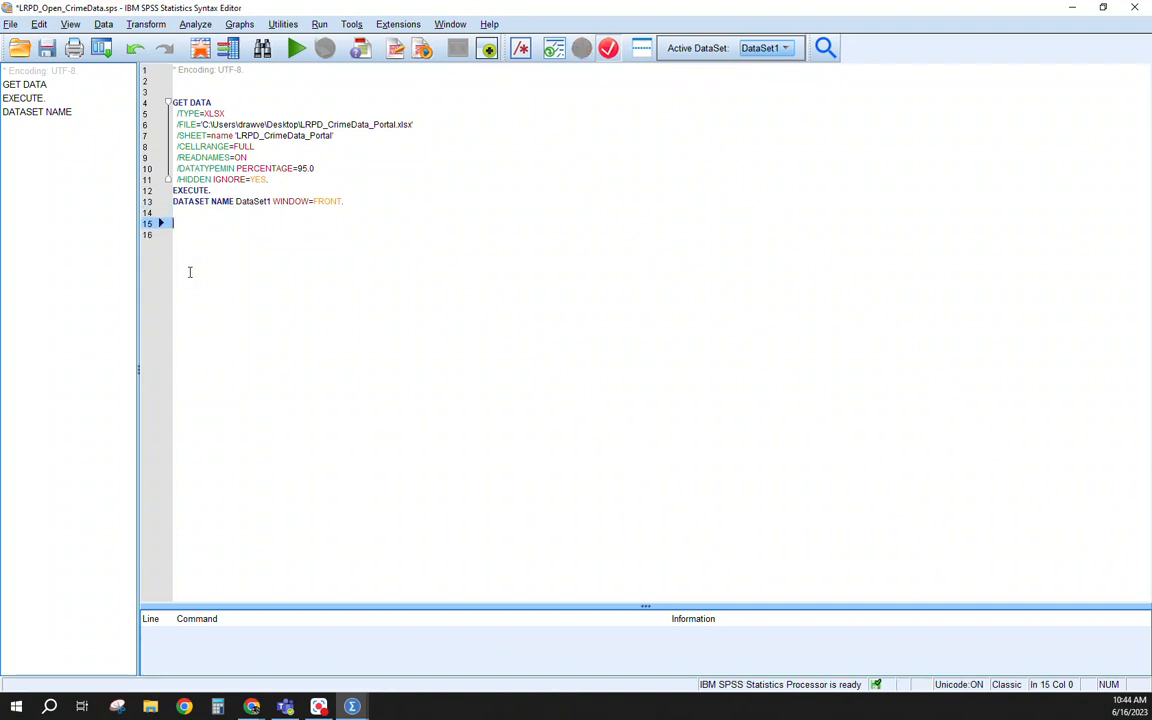
Add a '* Notes' comment line below the DATASET NAME command with a few blank lines
{"action": "type", "text": "* Notes"}
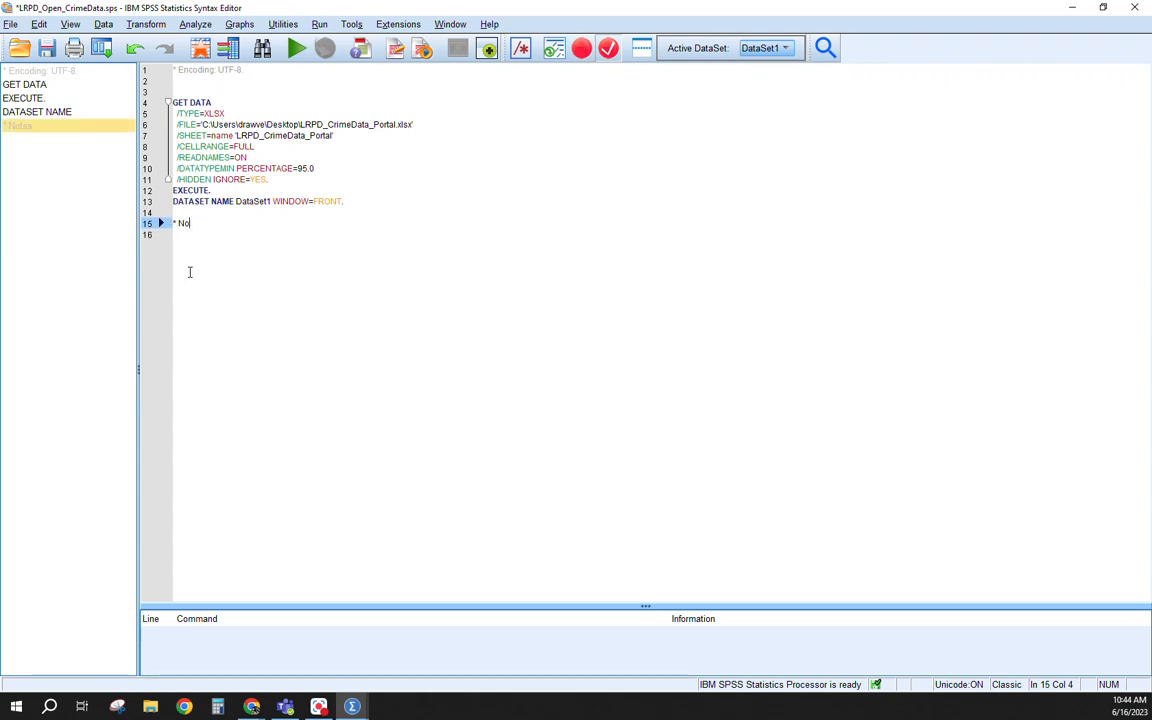
{"action": "type", "text": "tes"}
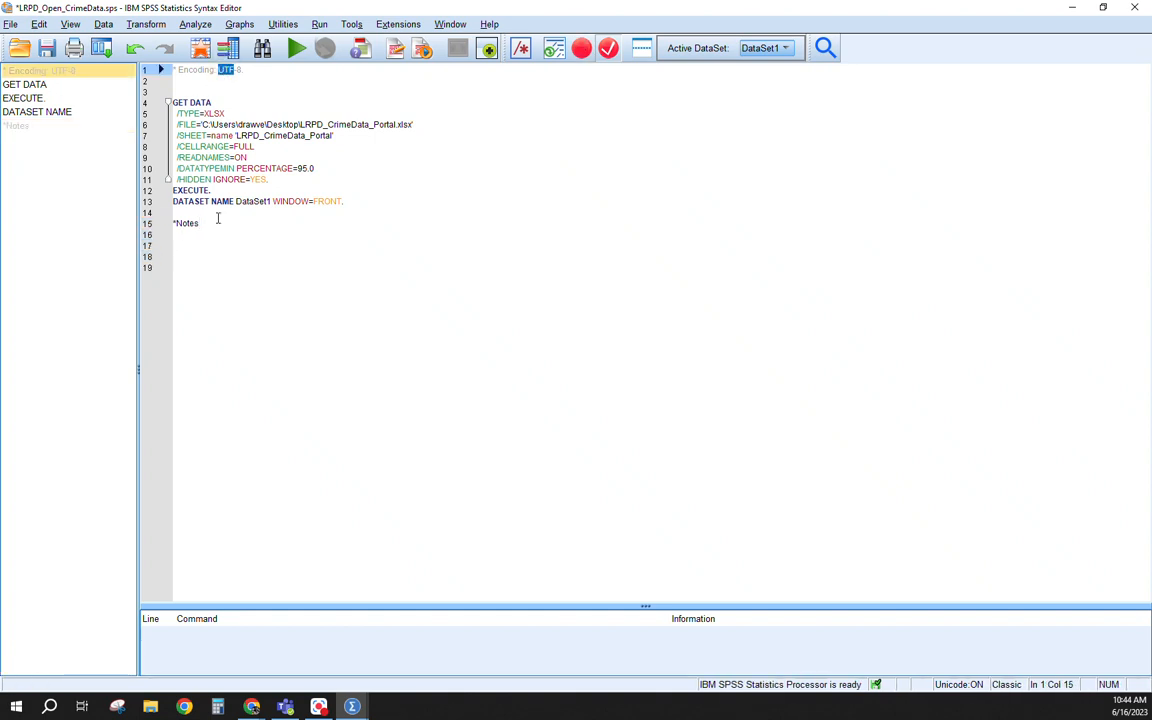
{"action": "left_click", "coordinate": [200, 266]}
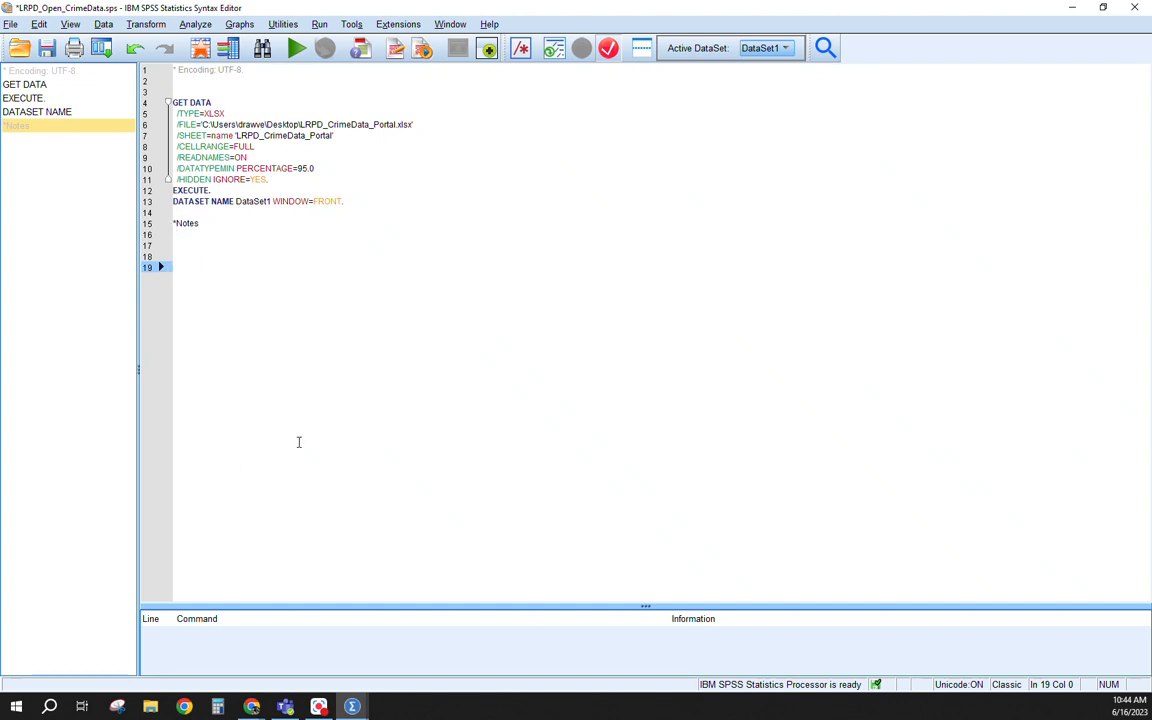
{"action": "mouse_move", "coordinate": [1138, 66]}
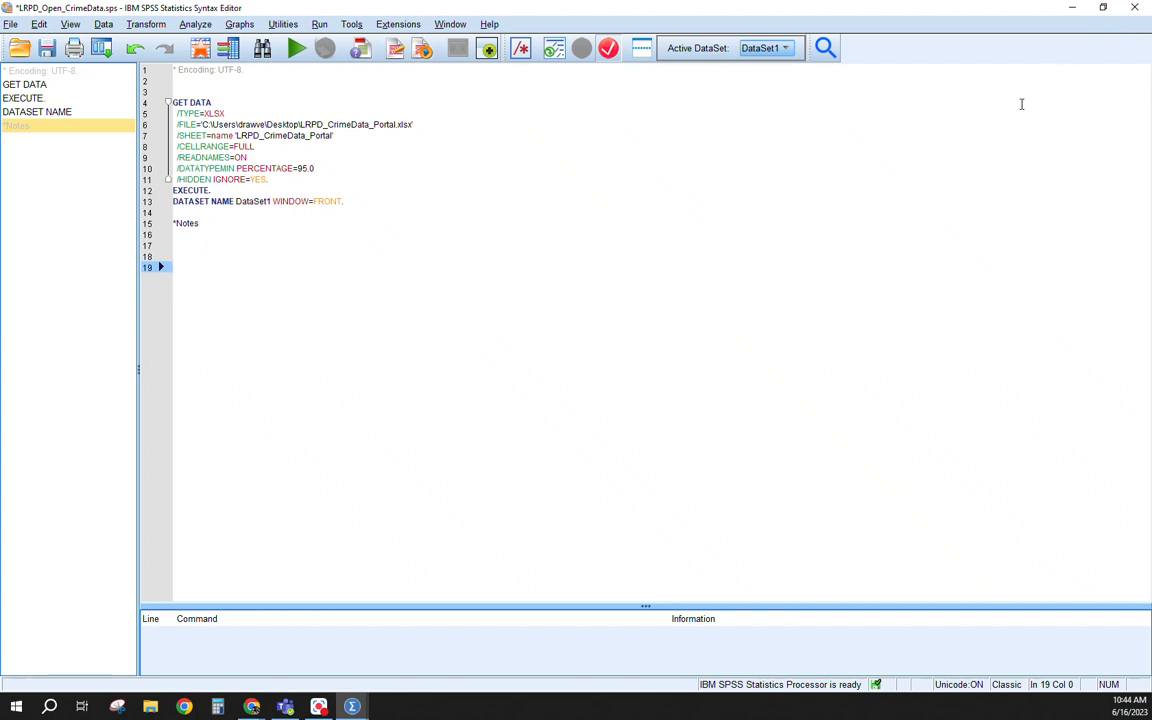
{"action": "mouse_move", "coordinate": [1016, 122]}
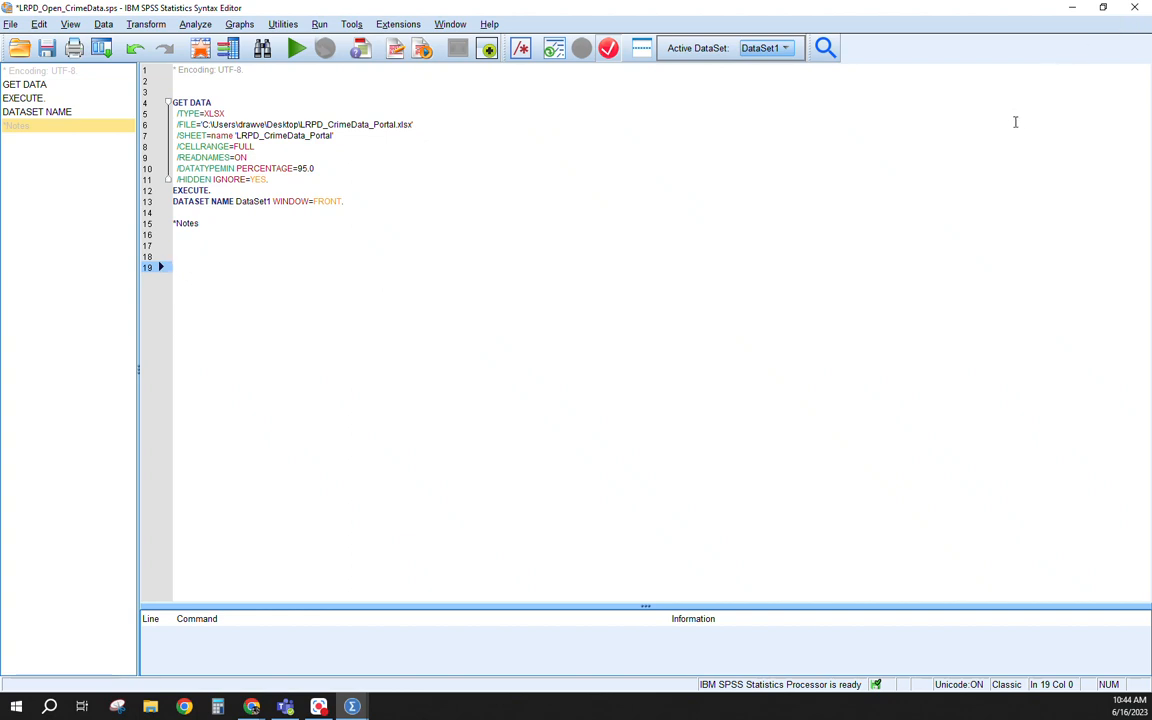
{"action": "mouse_move", "coordinate": [1030, 124]}
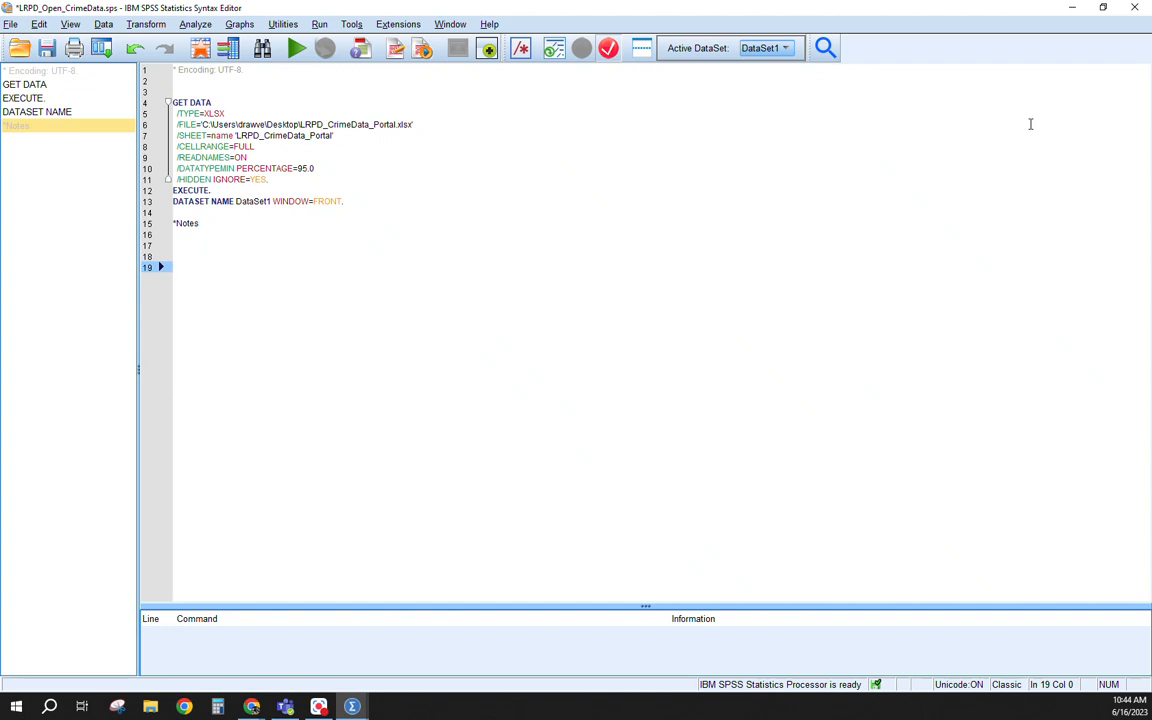